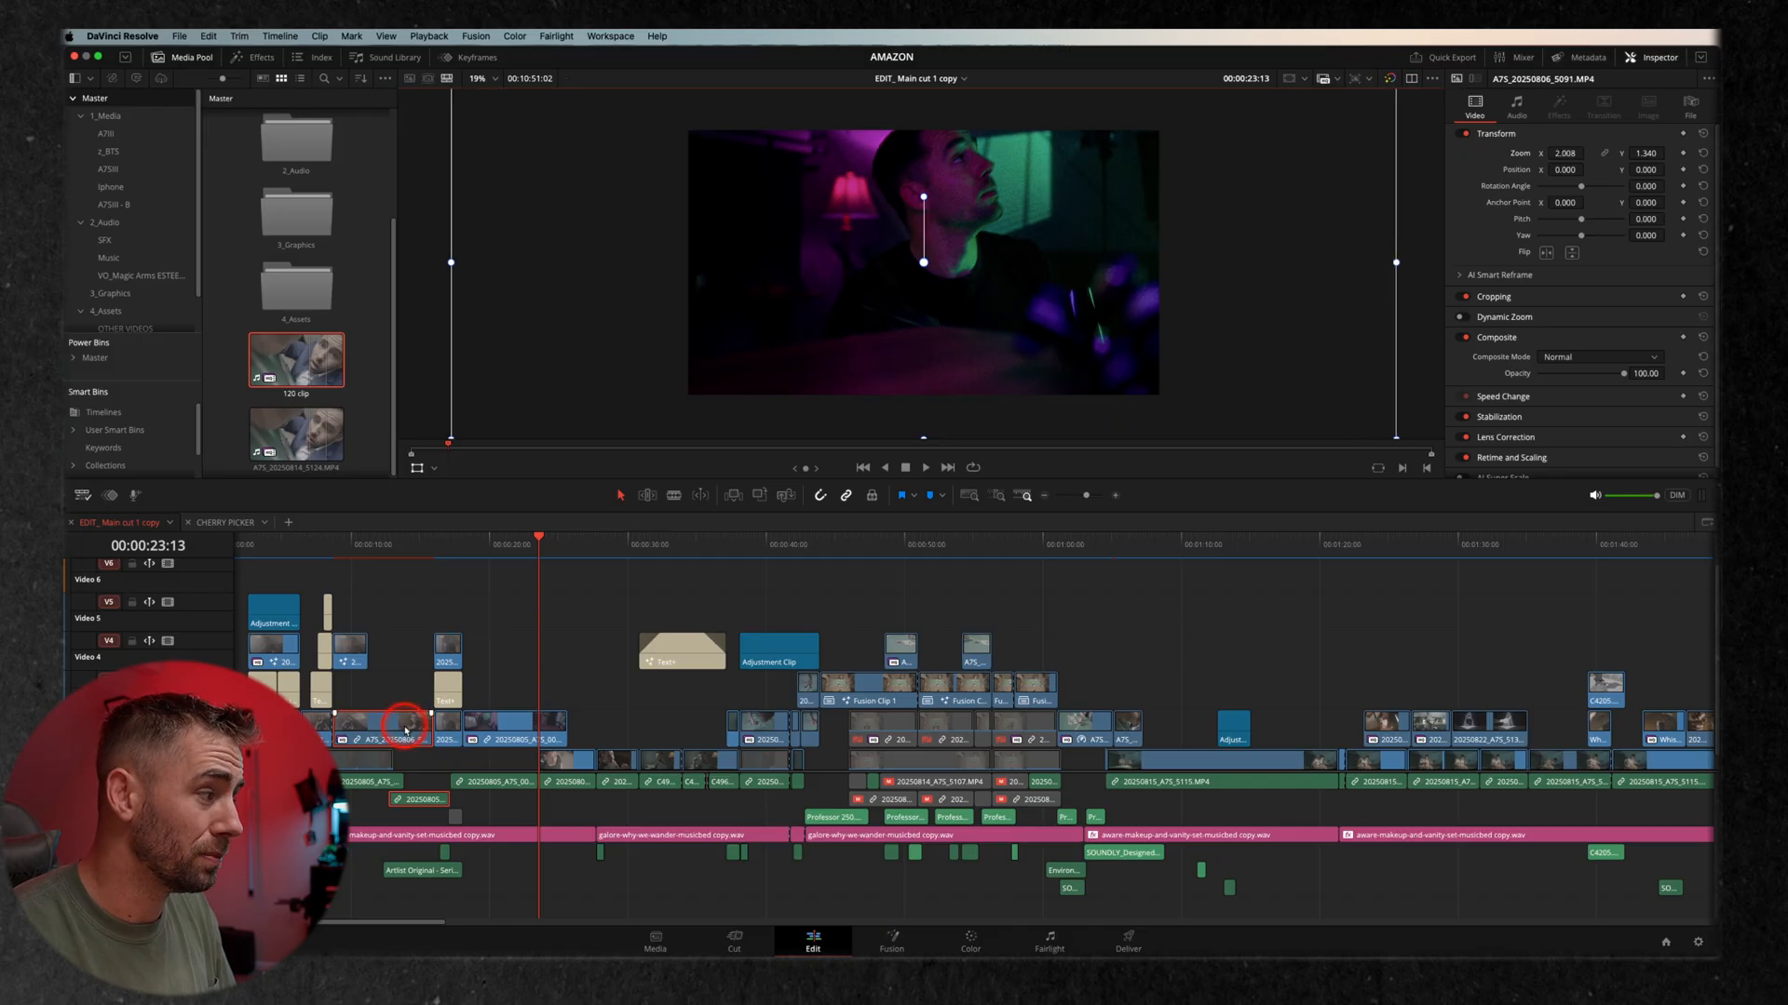
Step: Park the playhead back near 13 seconds and undo the last edit
left_click(408, 545)
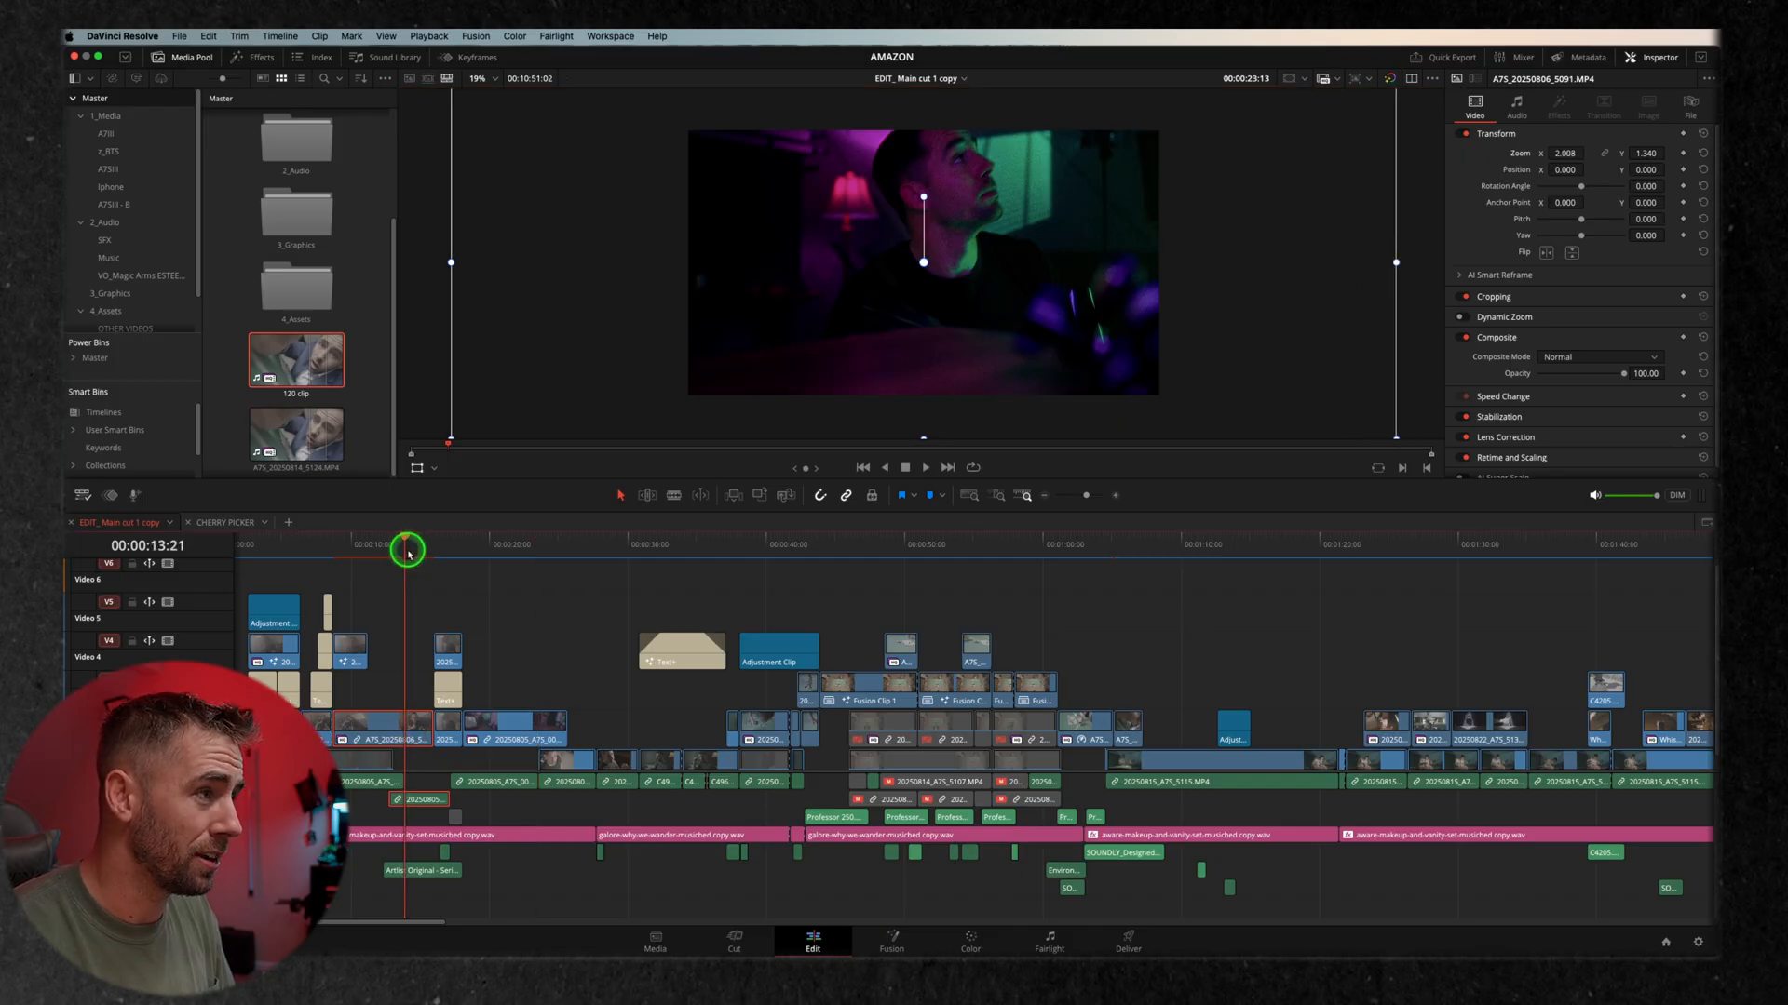
key("cmd+z")
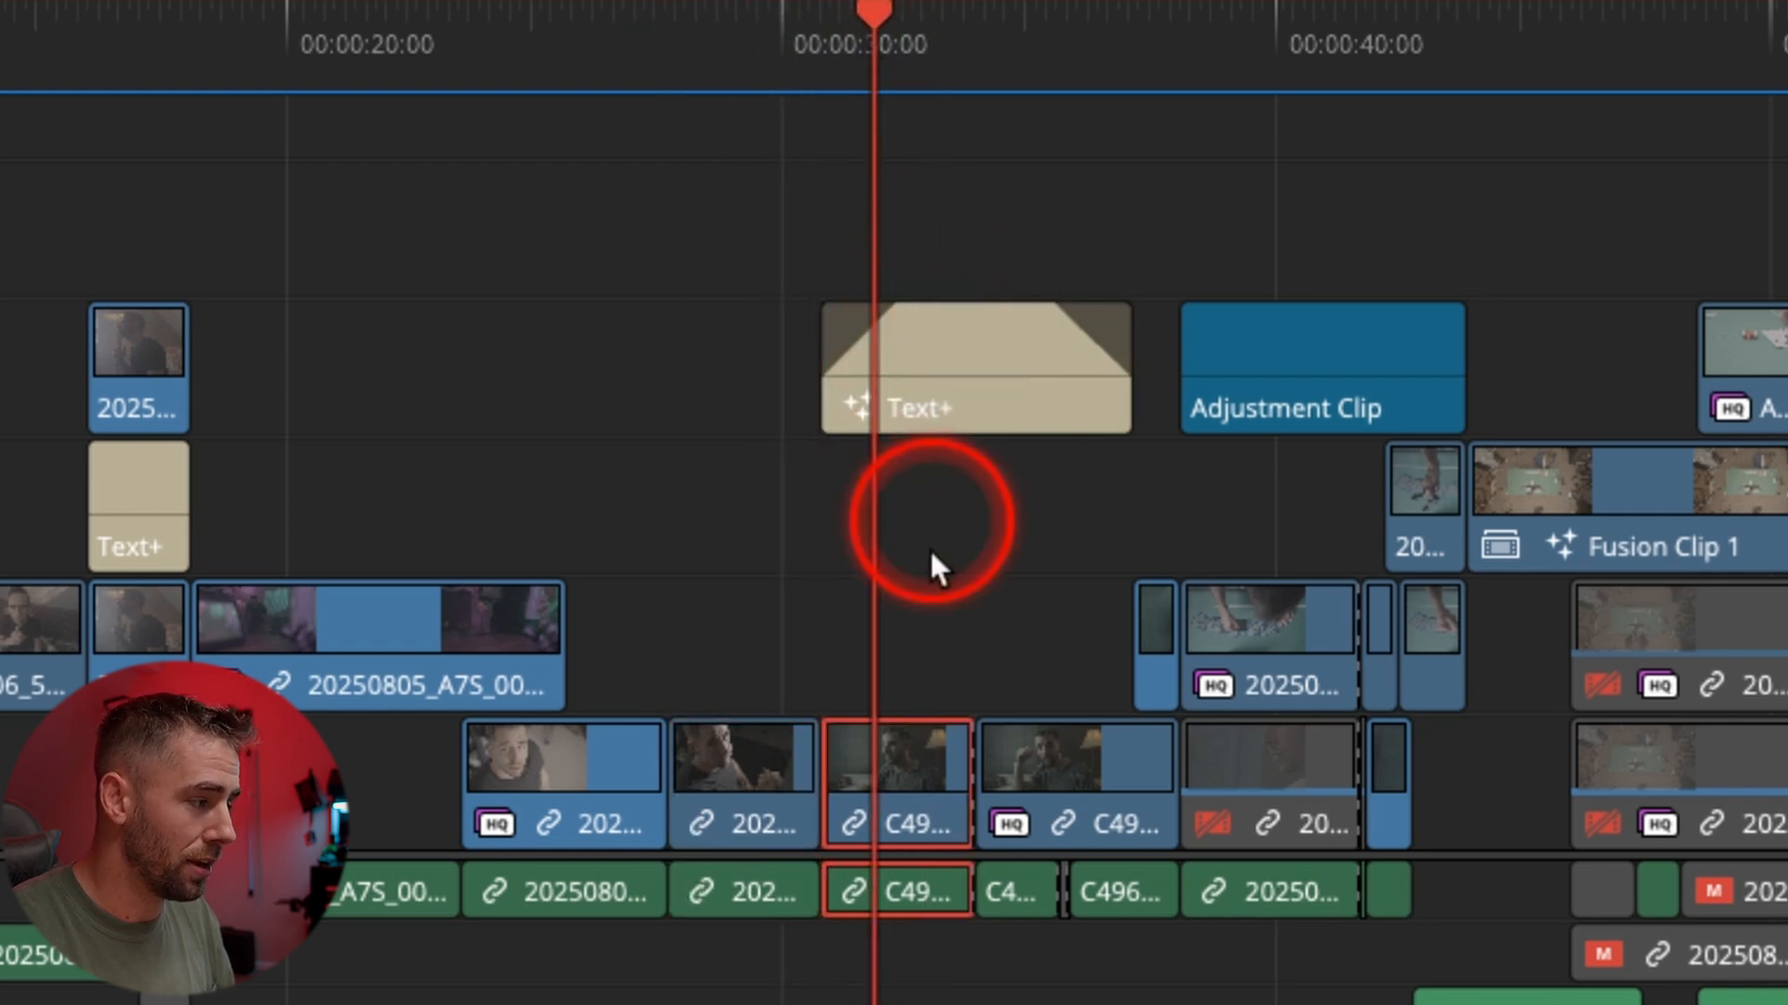
mouse_move(890, 531)
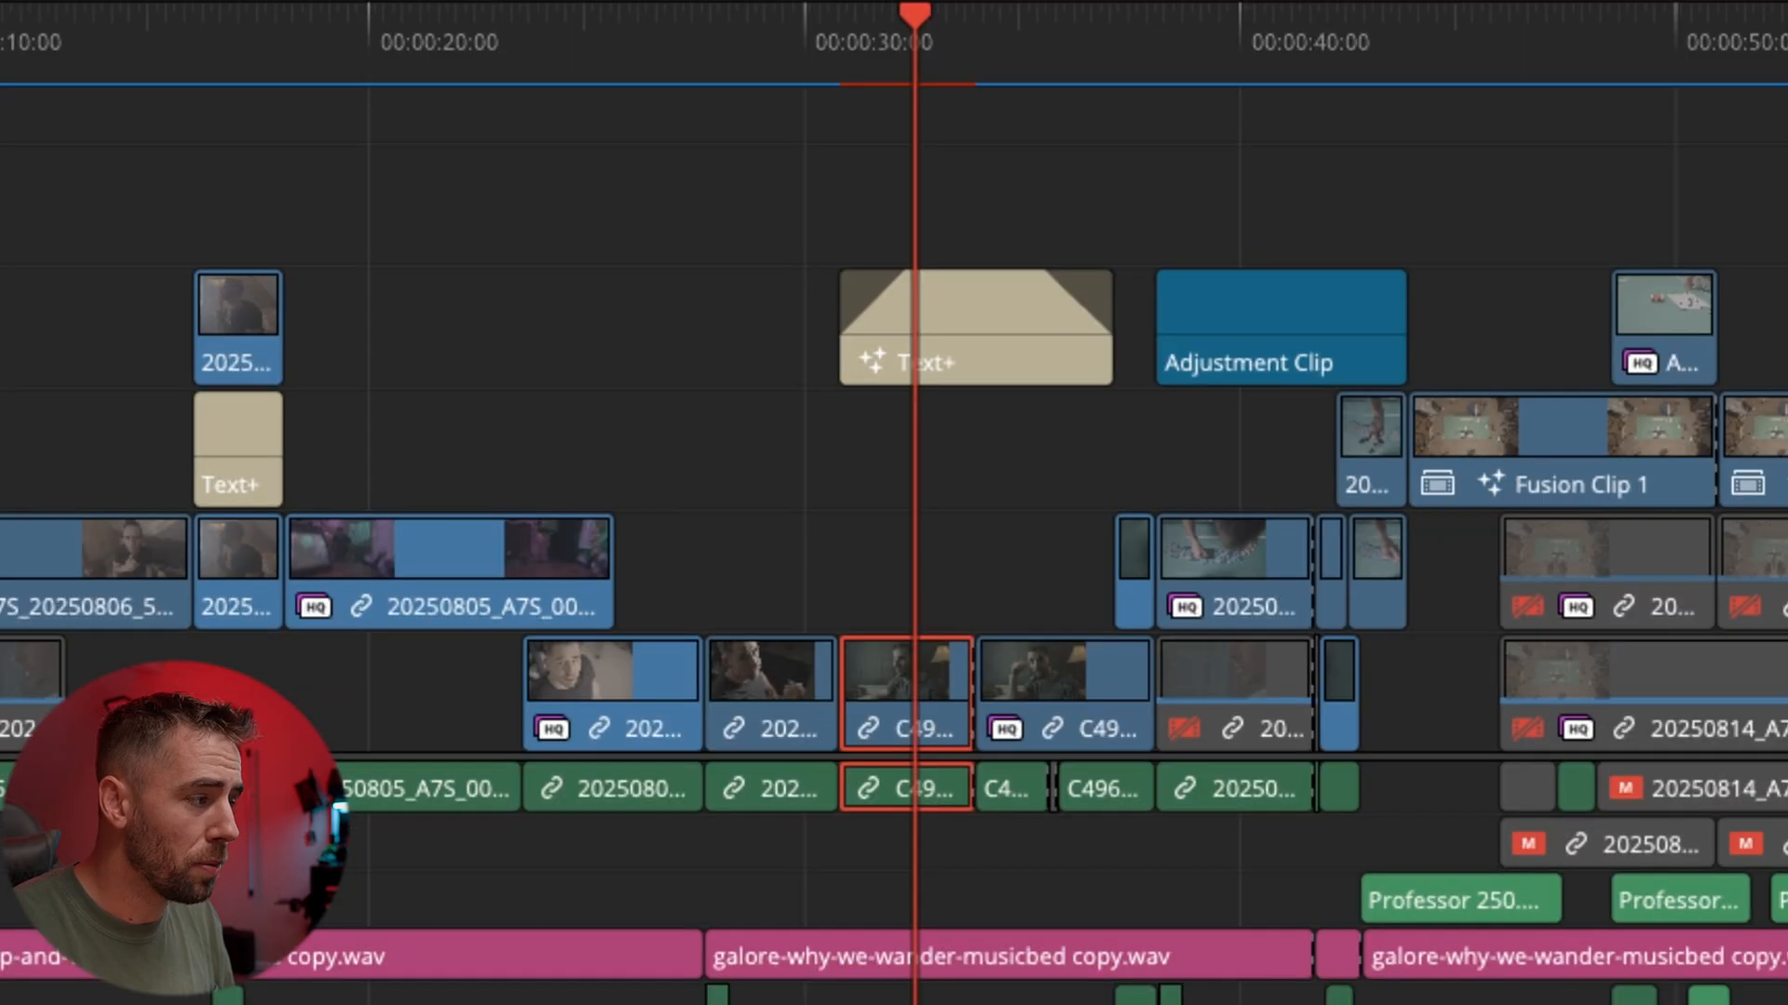
Step: Play the edit past thirty seconds onto the adjustment clip near 38 seconds
left_click(974, 327)
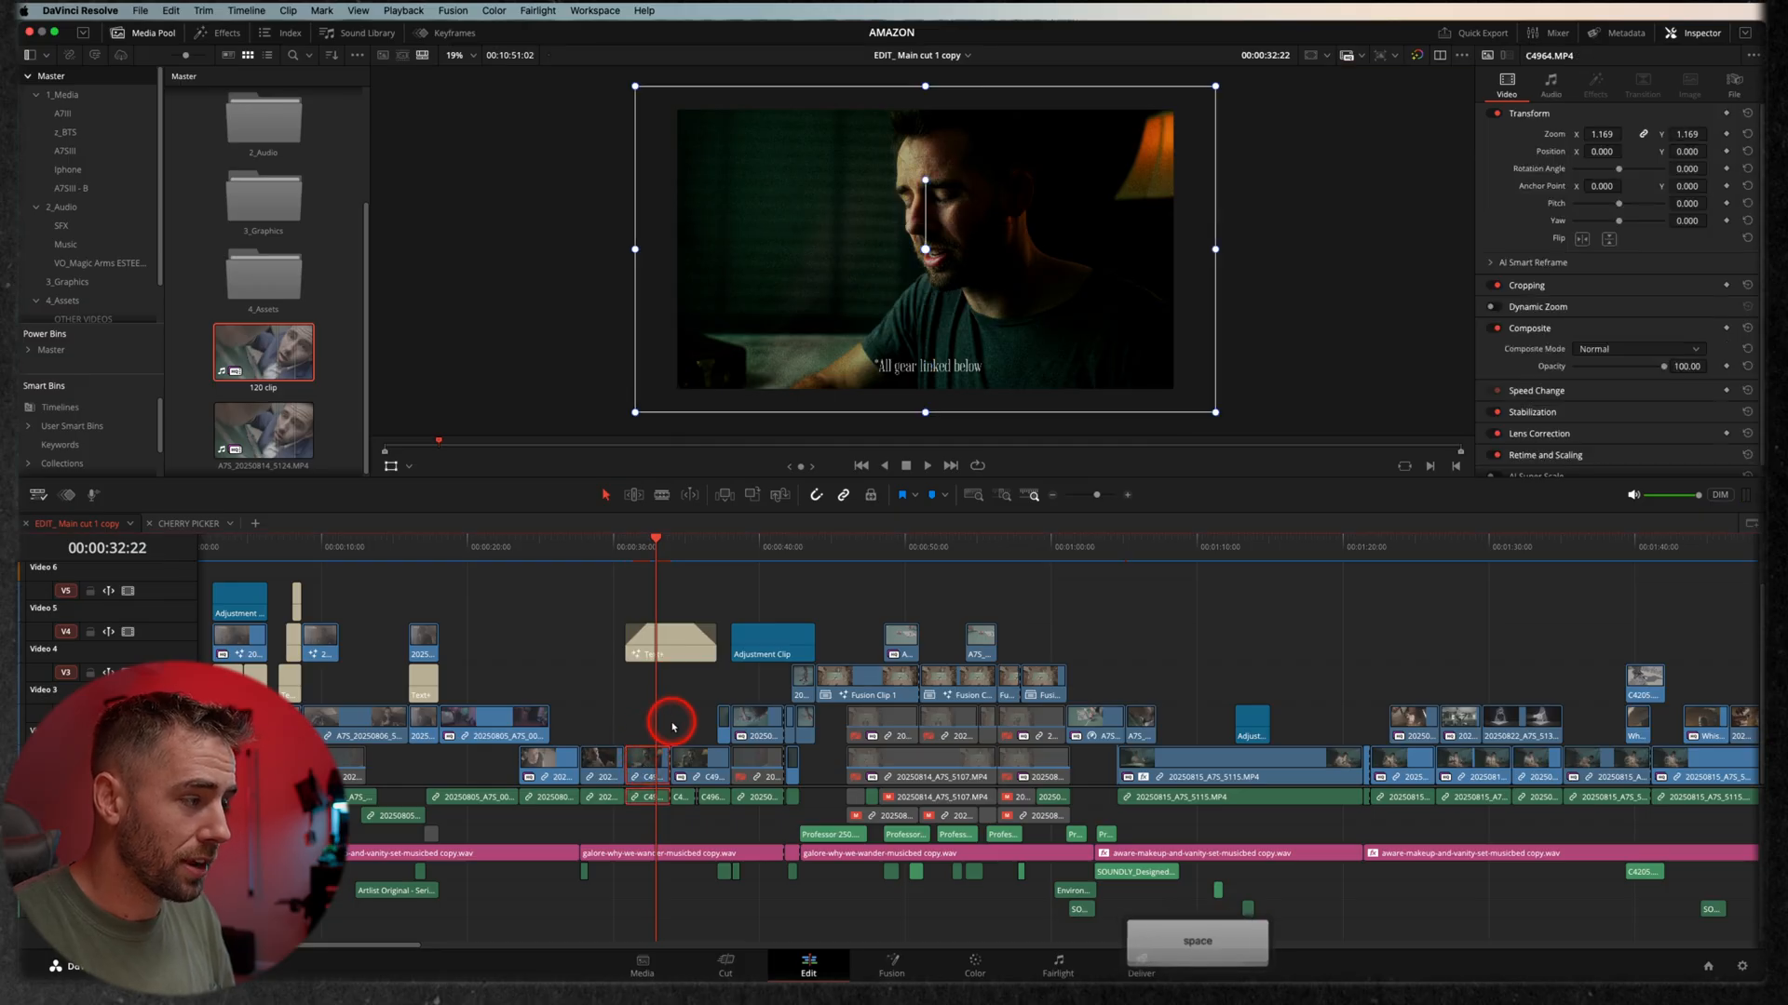
key("space")
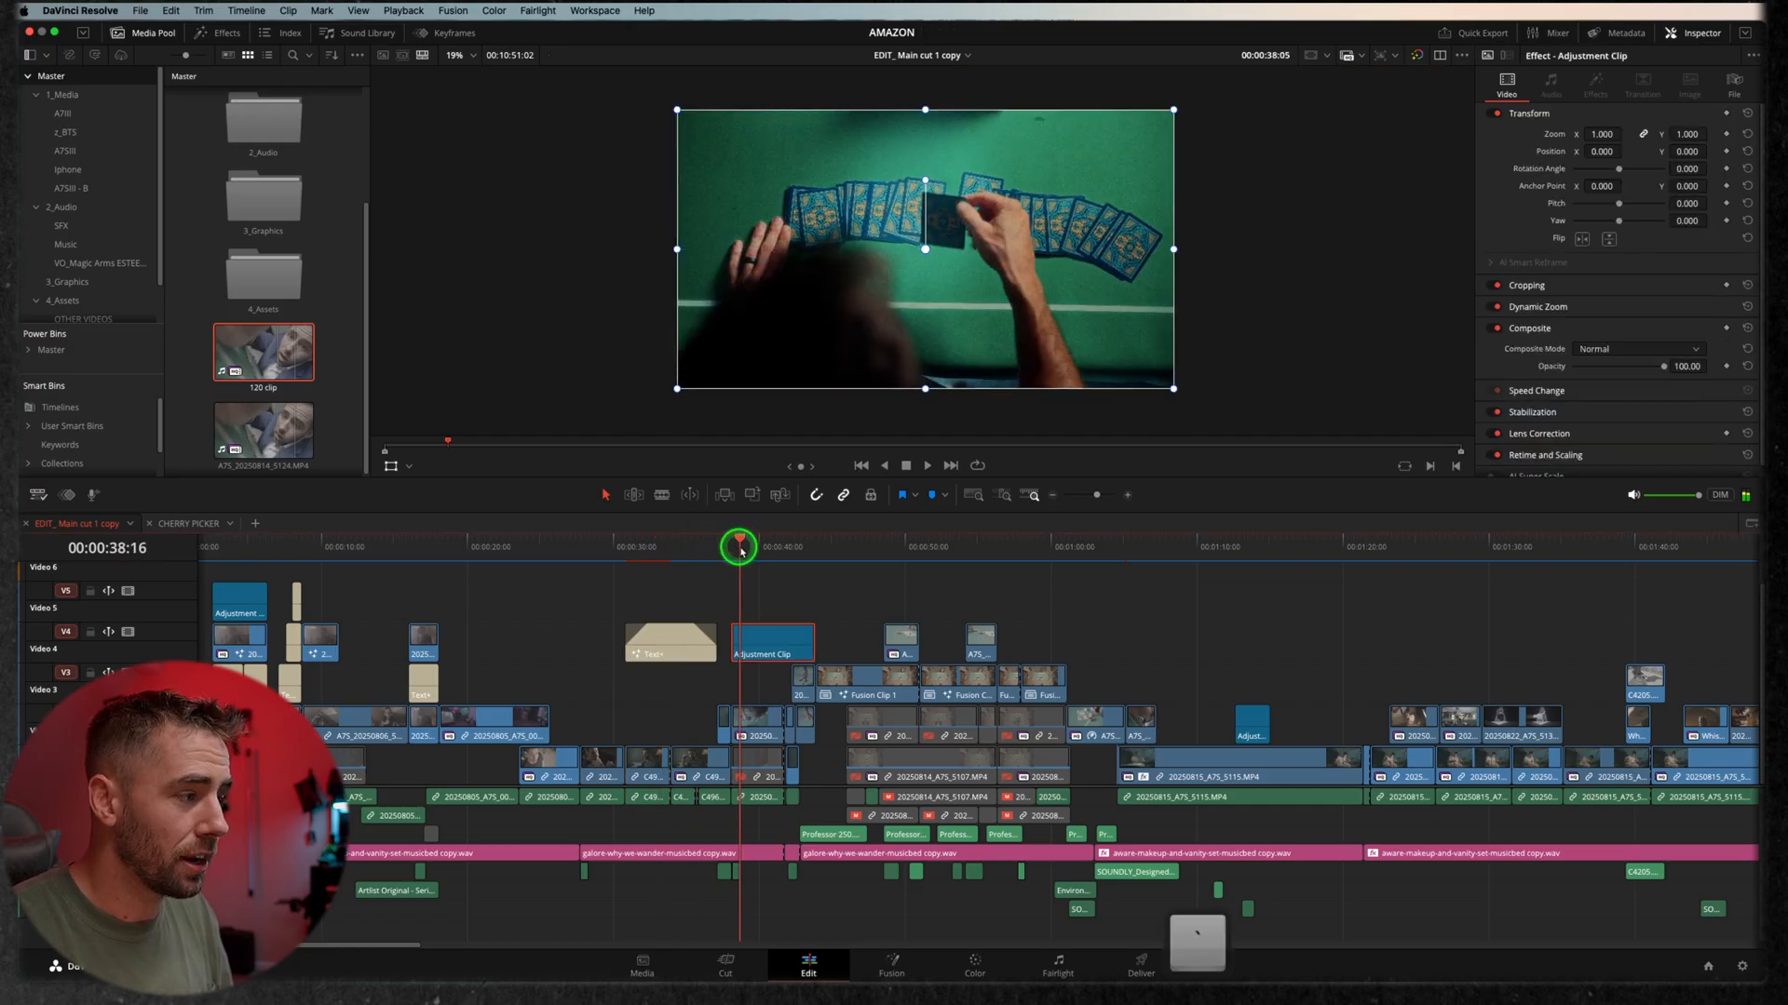
Step: Move onto Fusion Clip 1 near 47 seconds and select its trailing edit point for trimming
left_click(901, 566)
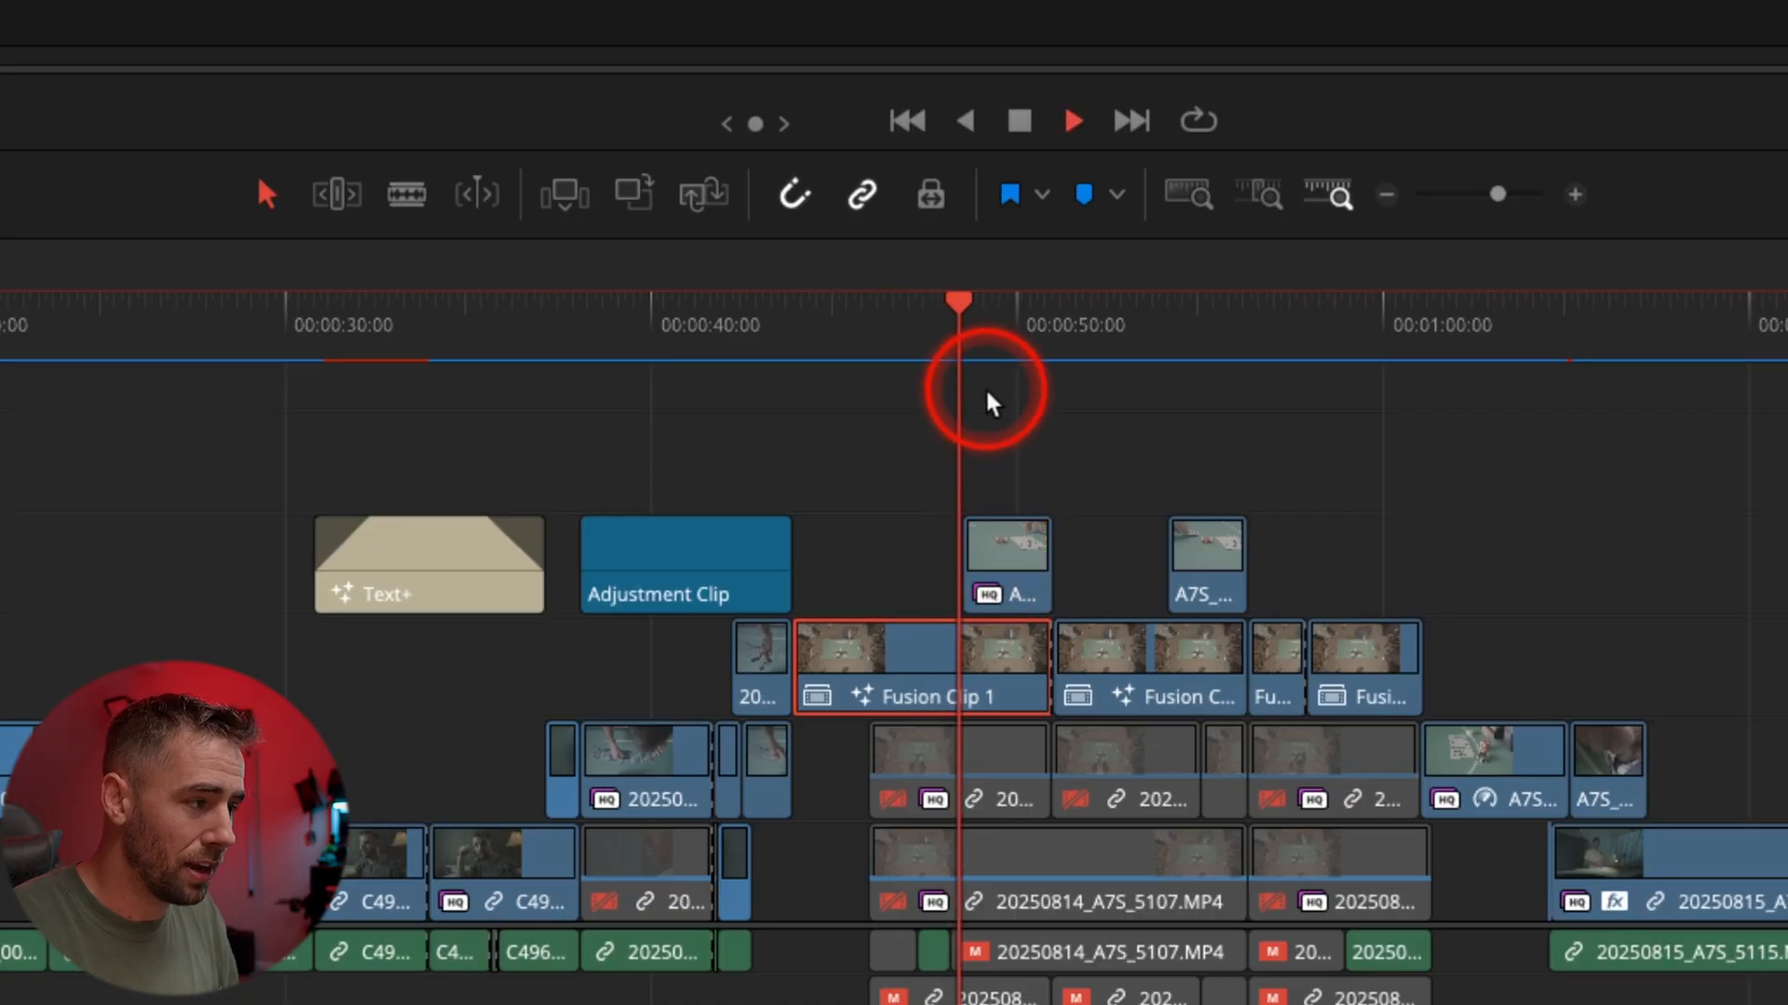
left_click(1005, 564)
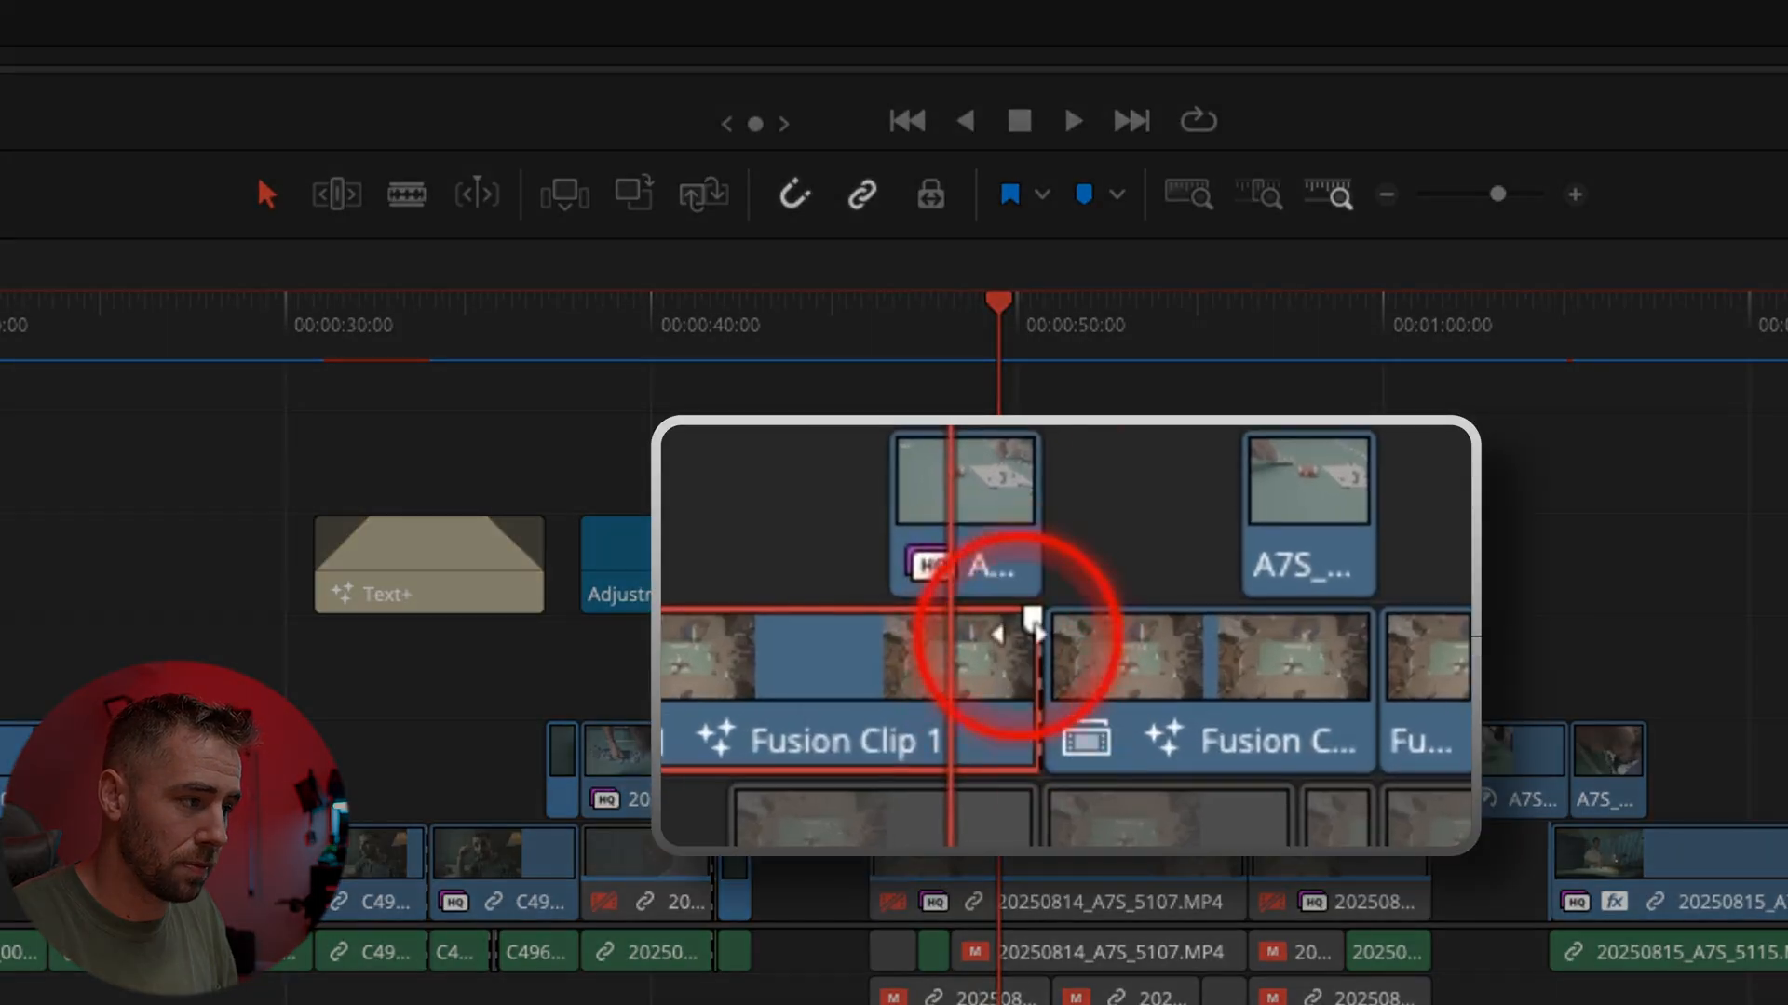
left_click(1069, 328)
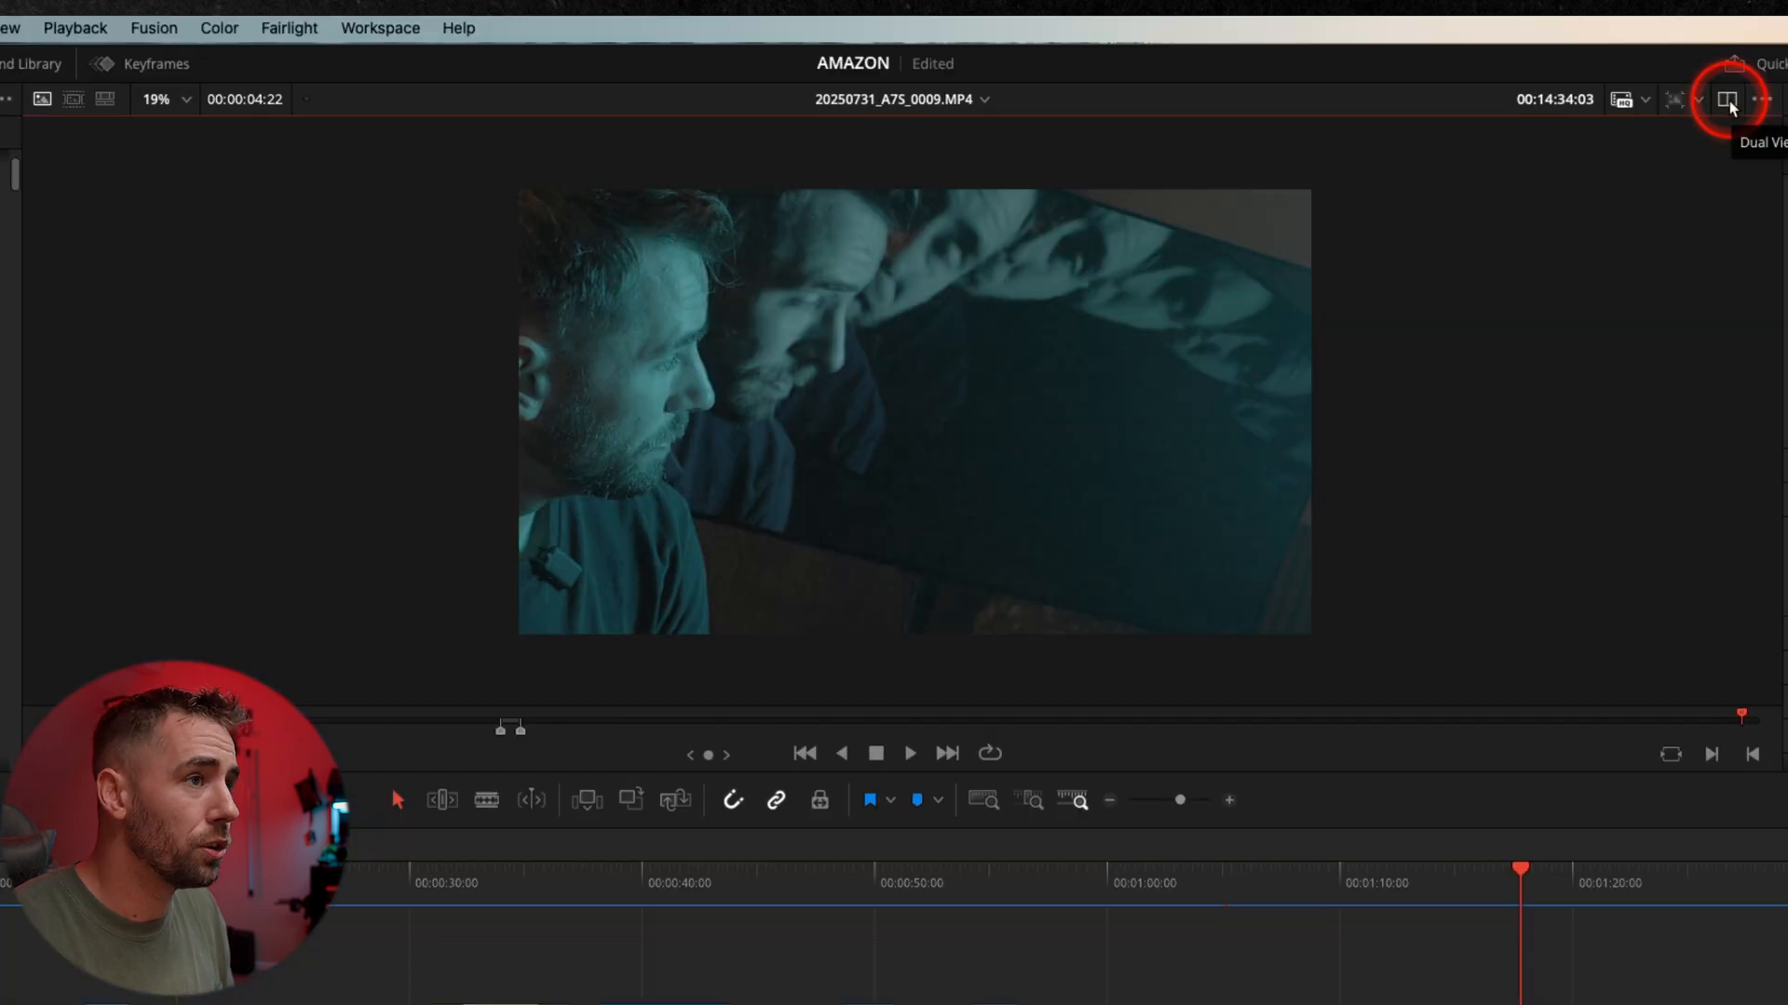
Step: Switch to dual viewers showing the source clip beside the timeline
left_click(1728, 99)
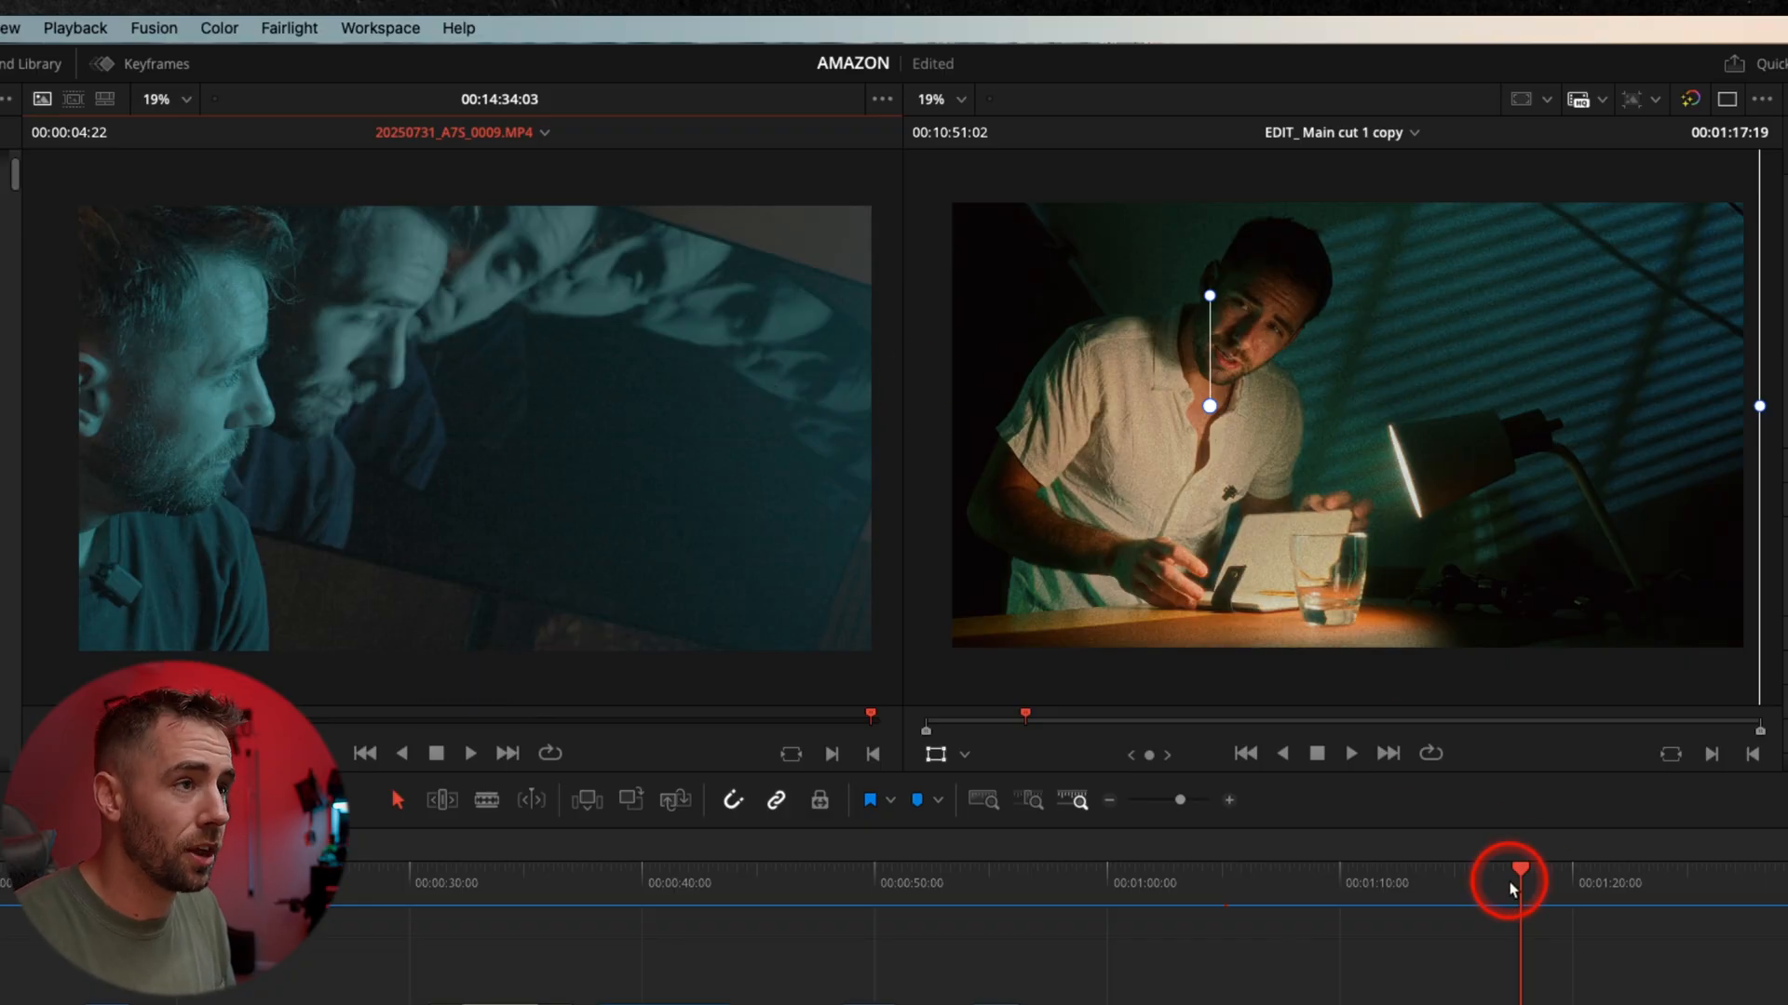
key("tab")
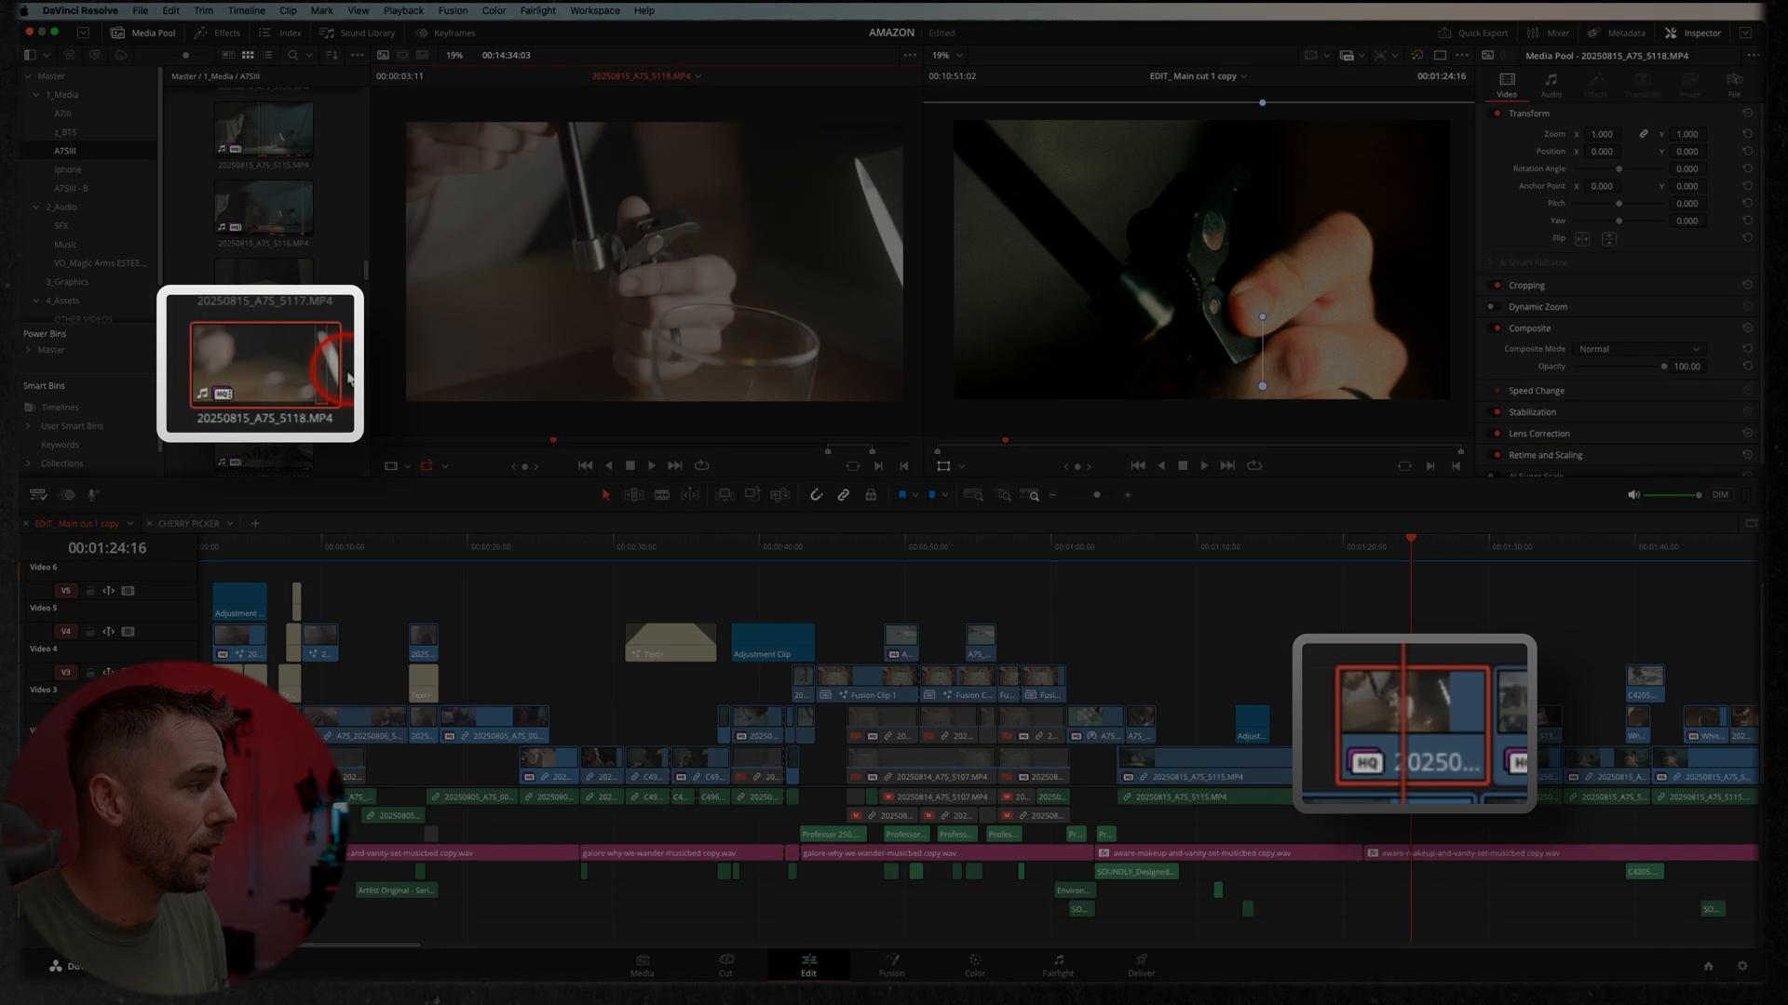
mouse_move(1574, 626)
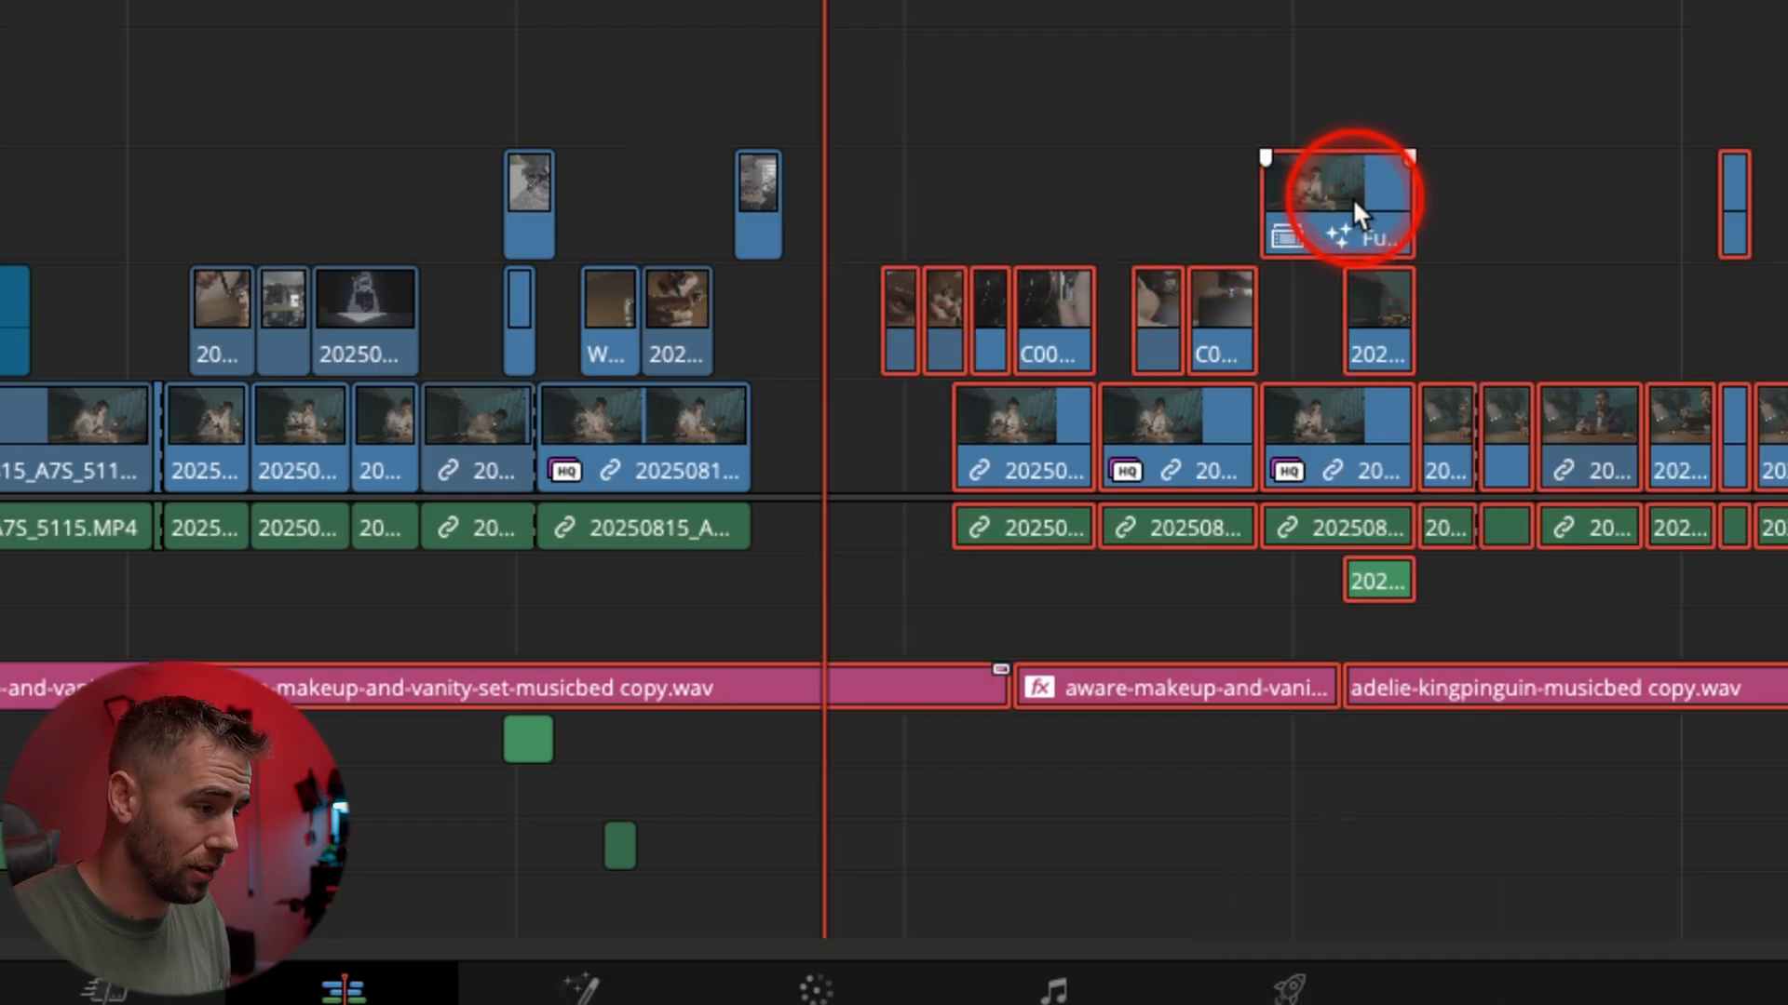
Step: Undo recent edits and ripple delete the clip under the playhead, closing the gap
key("cmd+z")
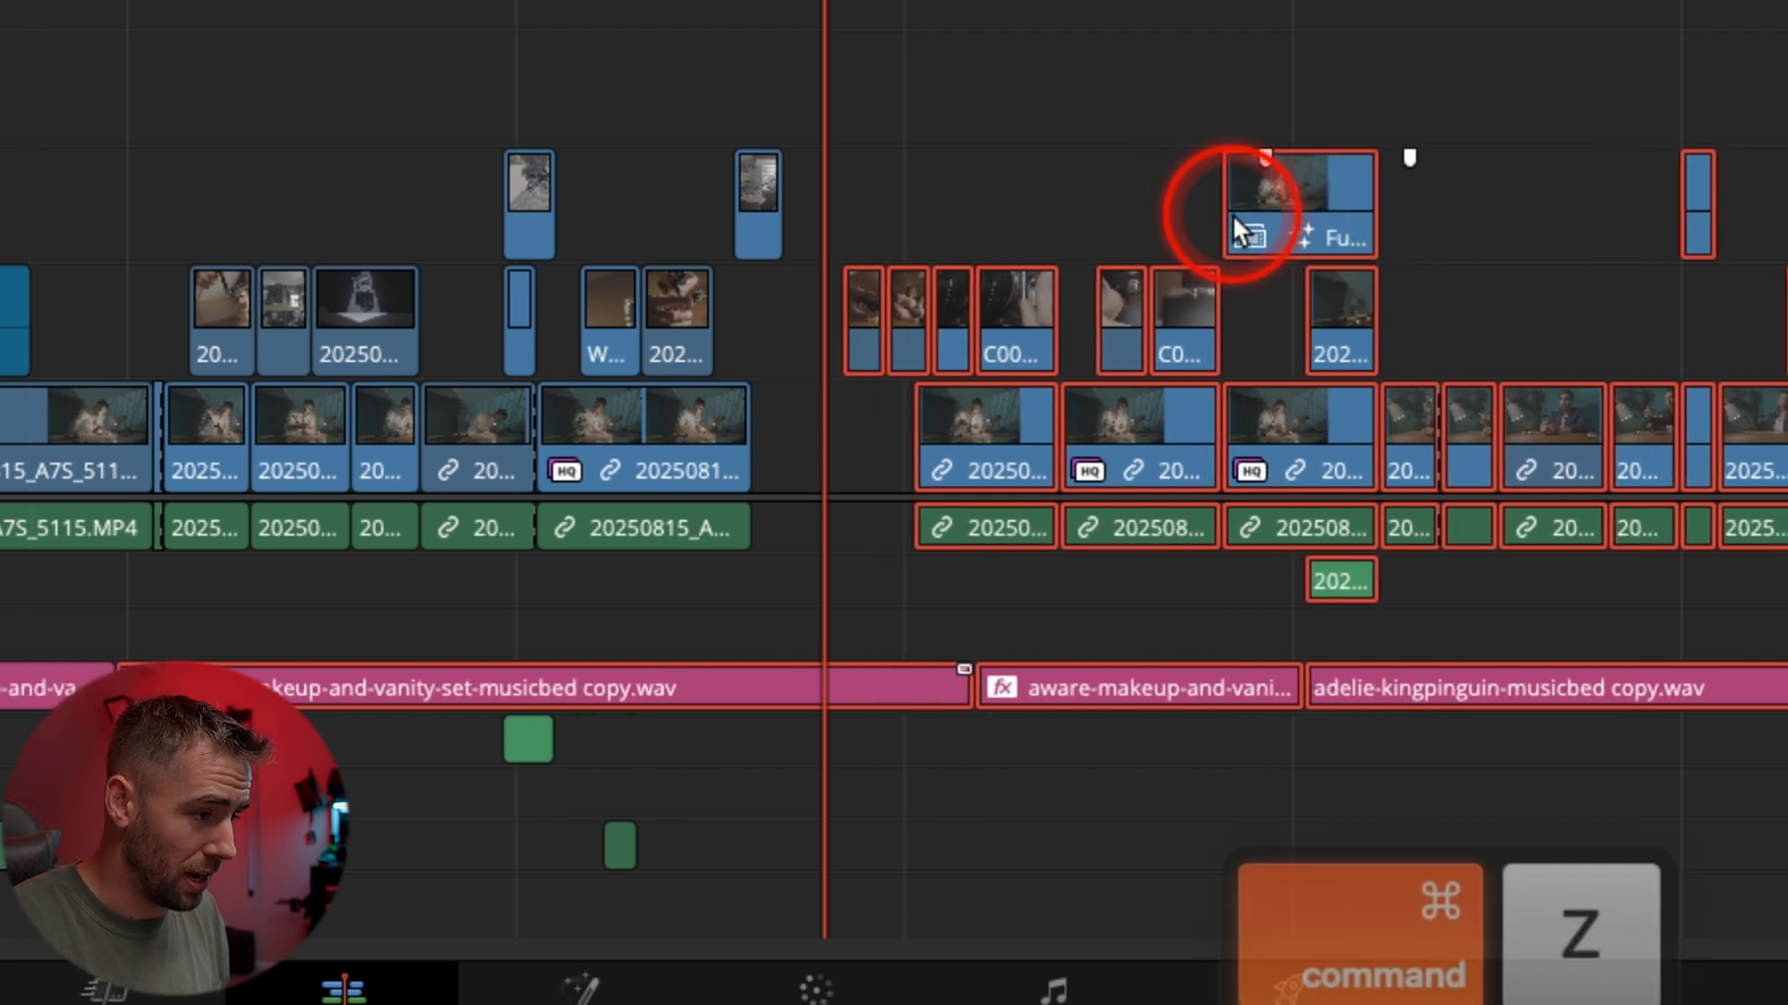
key("cmd+z")
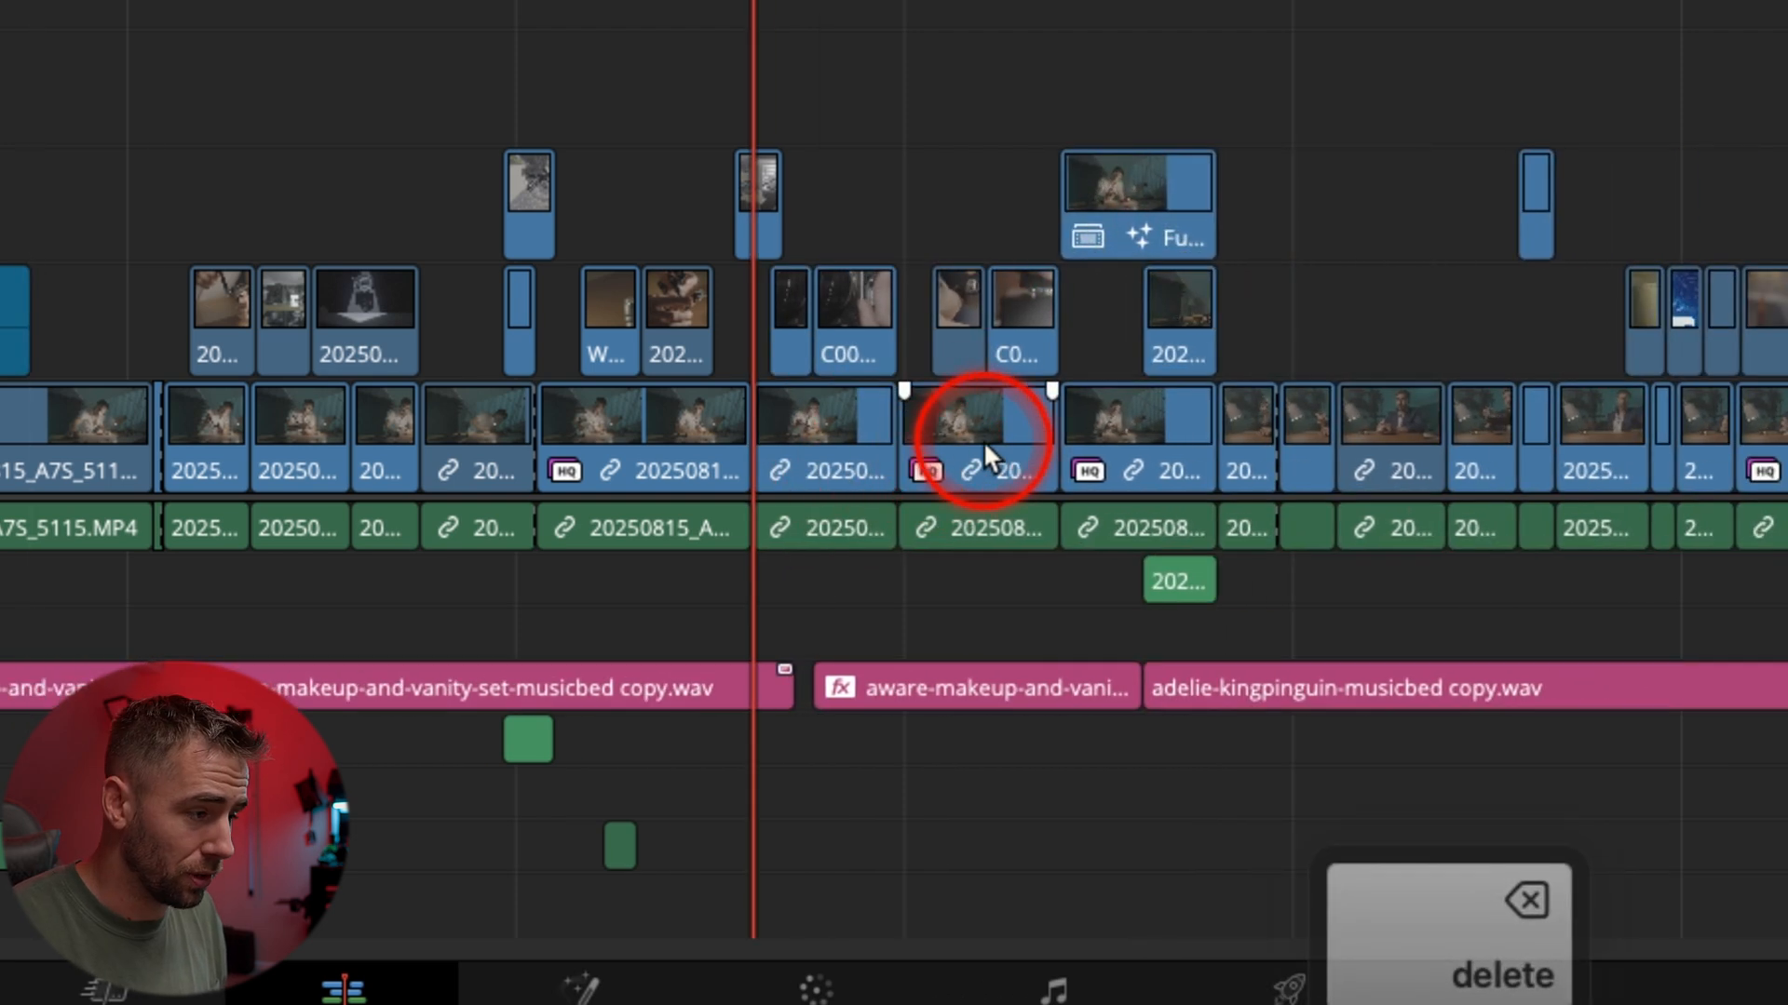
key("cmd+z")
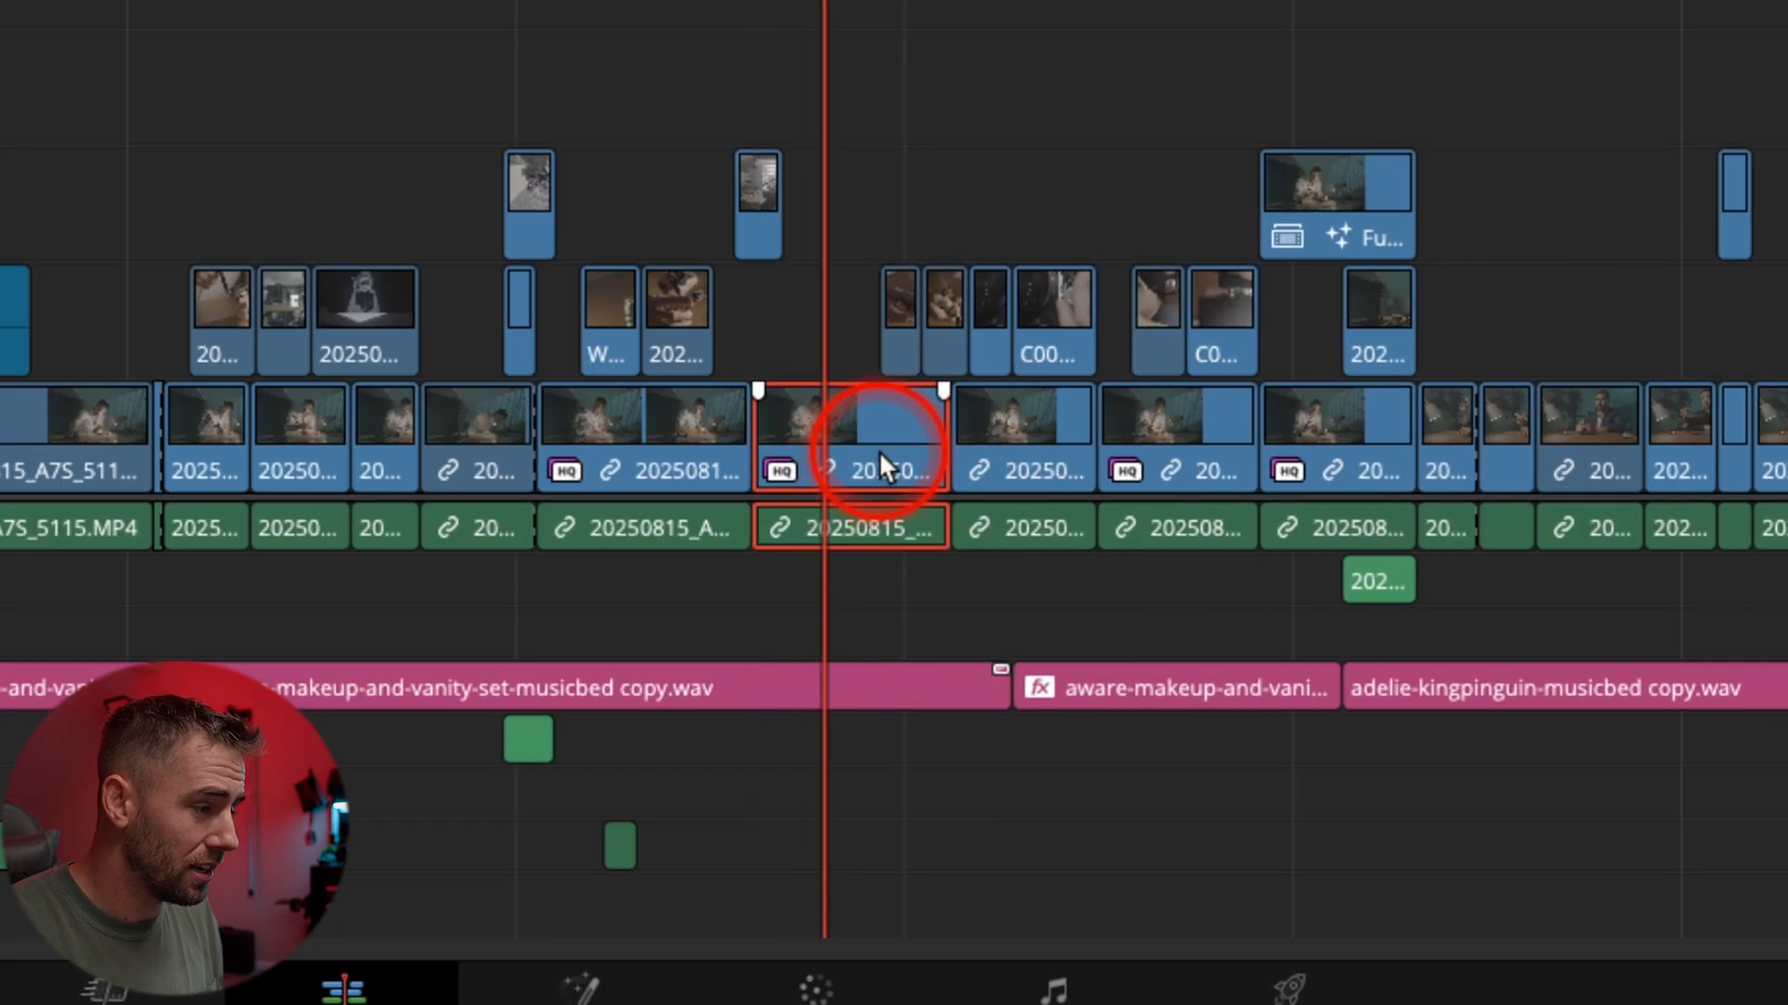
key("Delete")
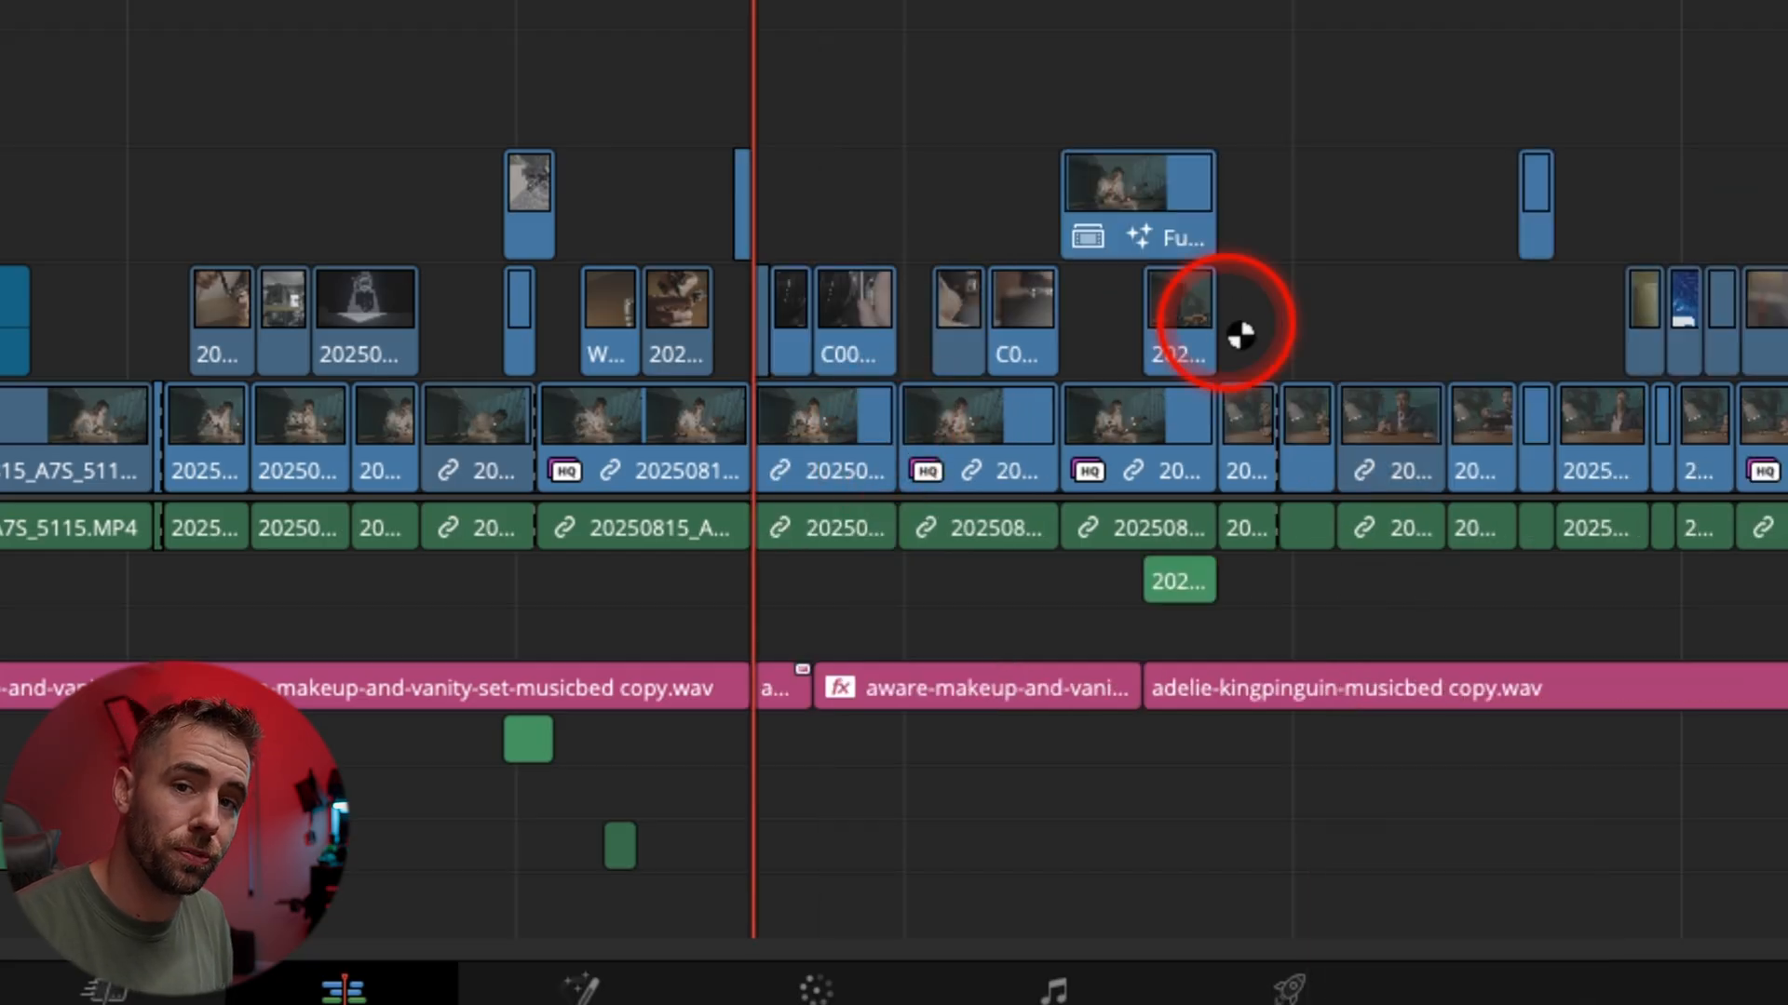
key("cmd+z")
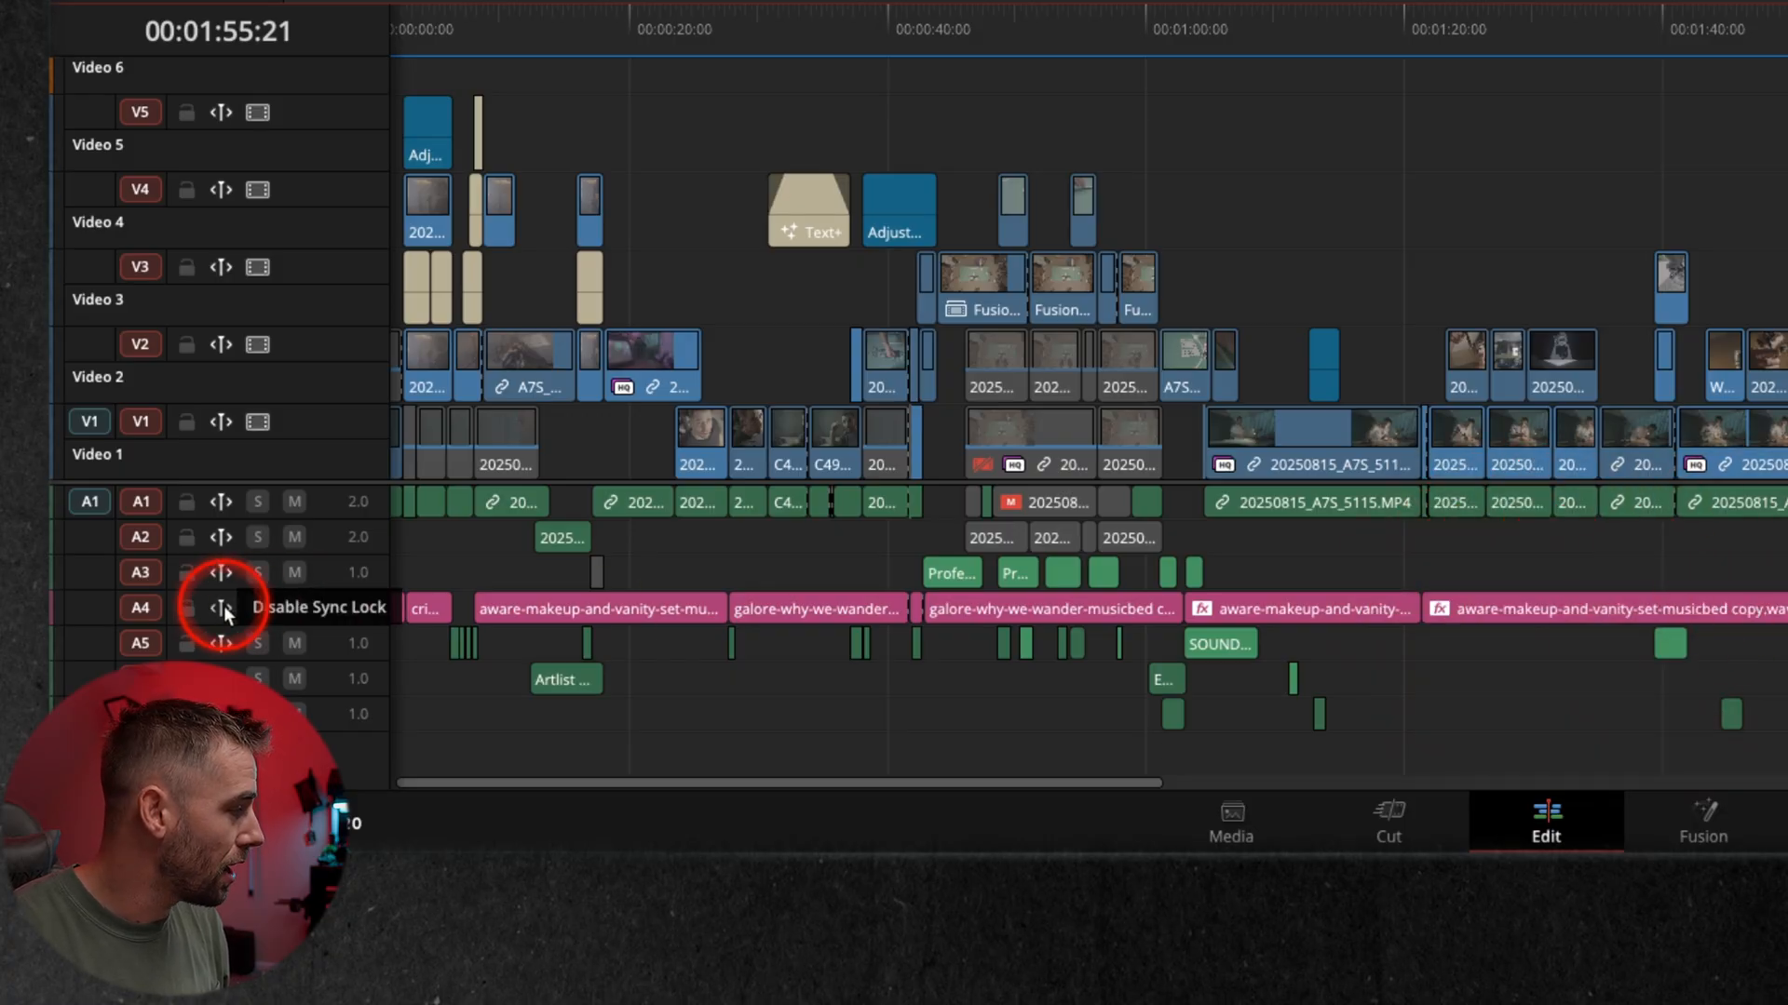
Step: Disable sync lock on audio track A4
left_click(188, 607)
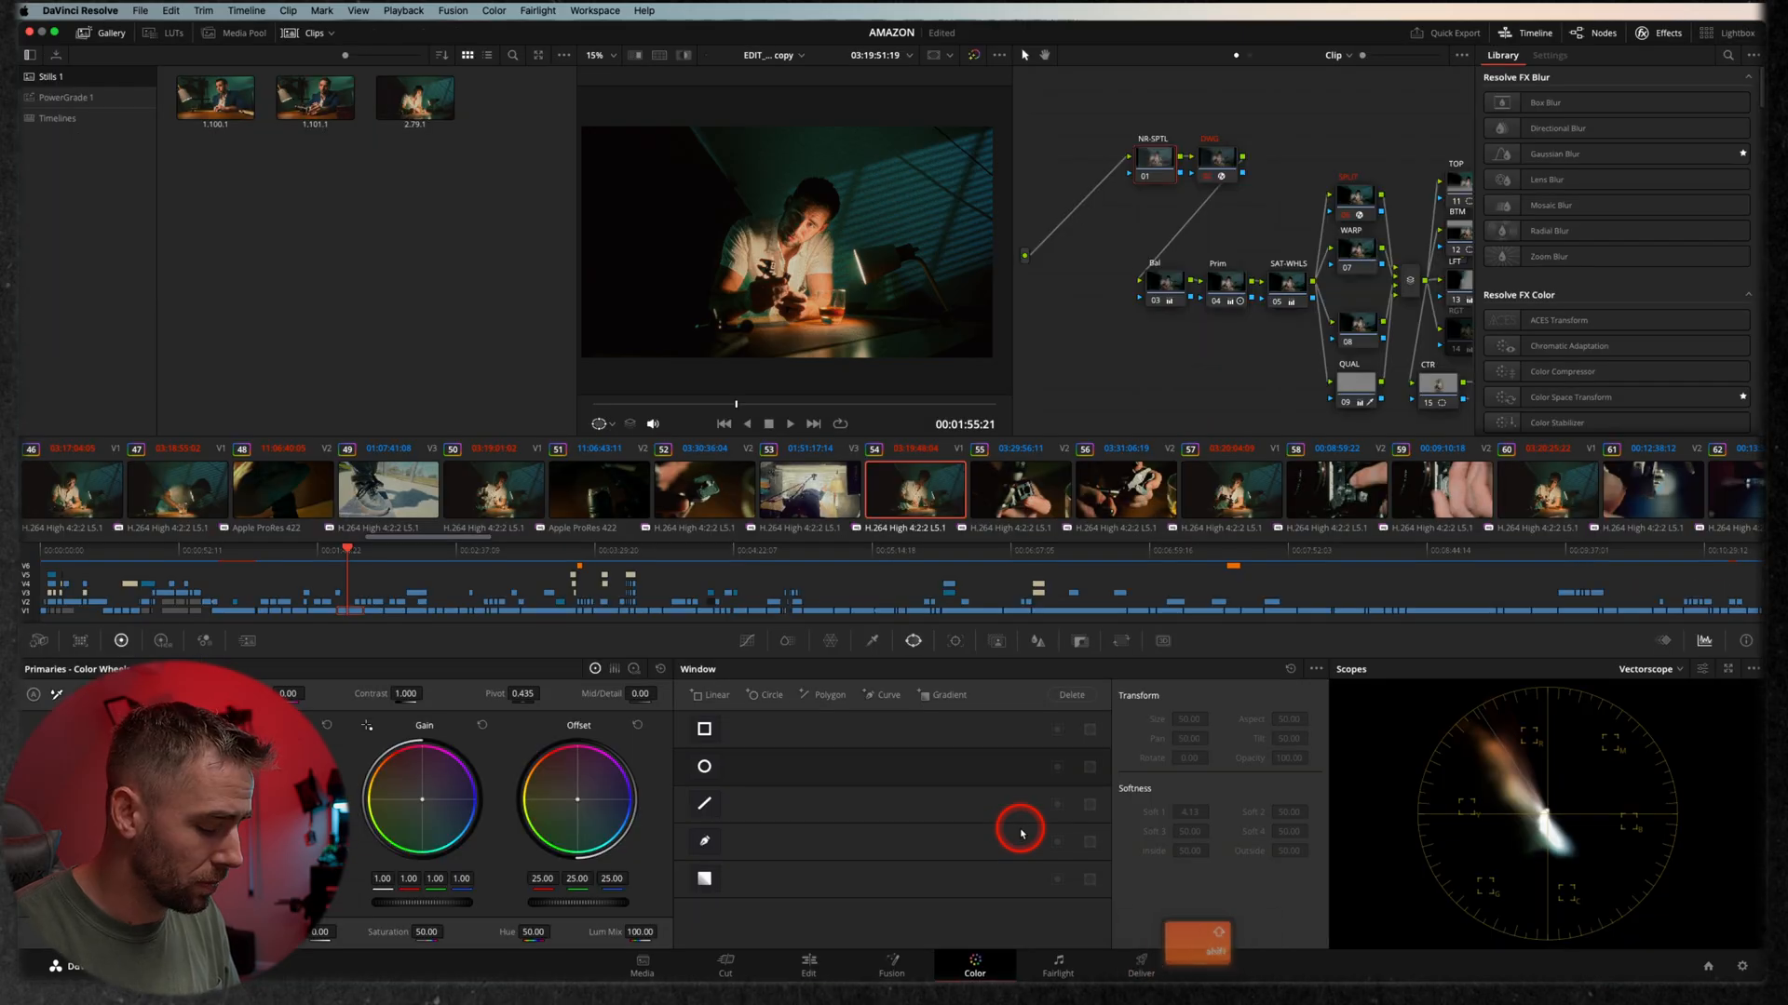
Step: Select the Window palette on the Color page for the lamp-lit desk shot
left_click(890, 963)
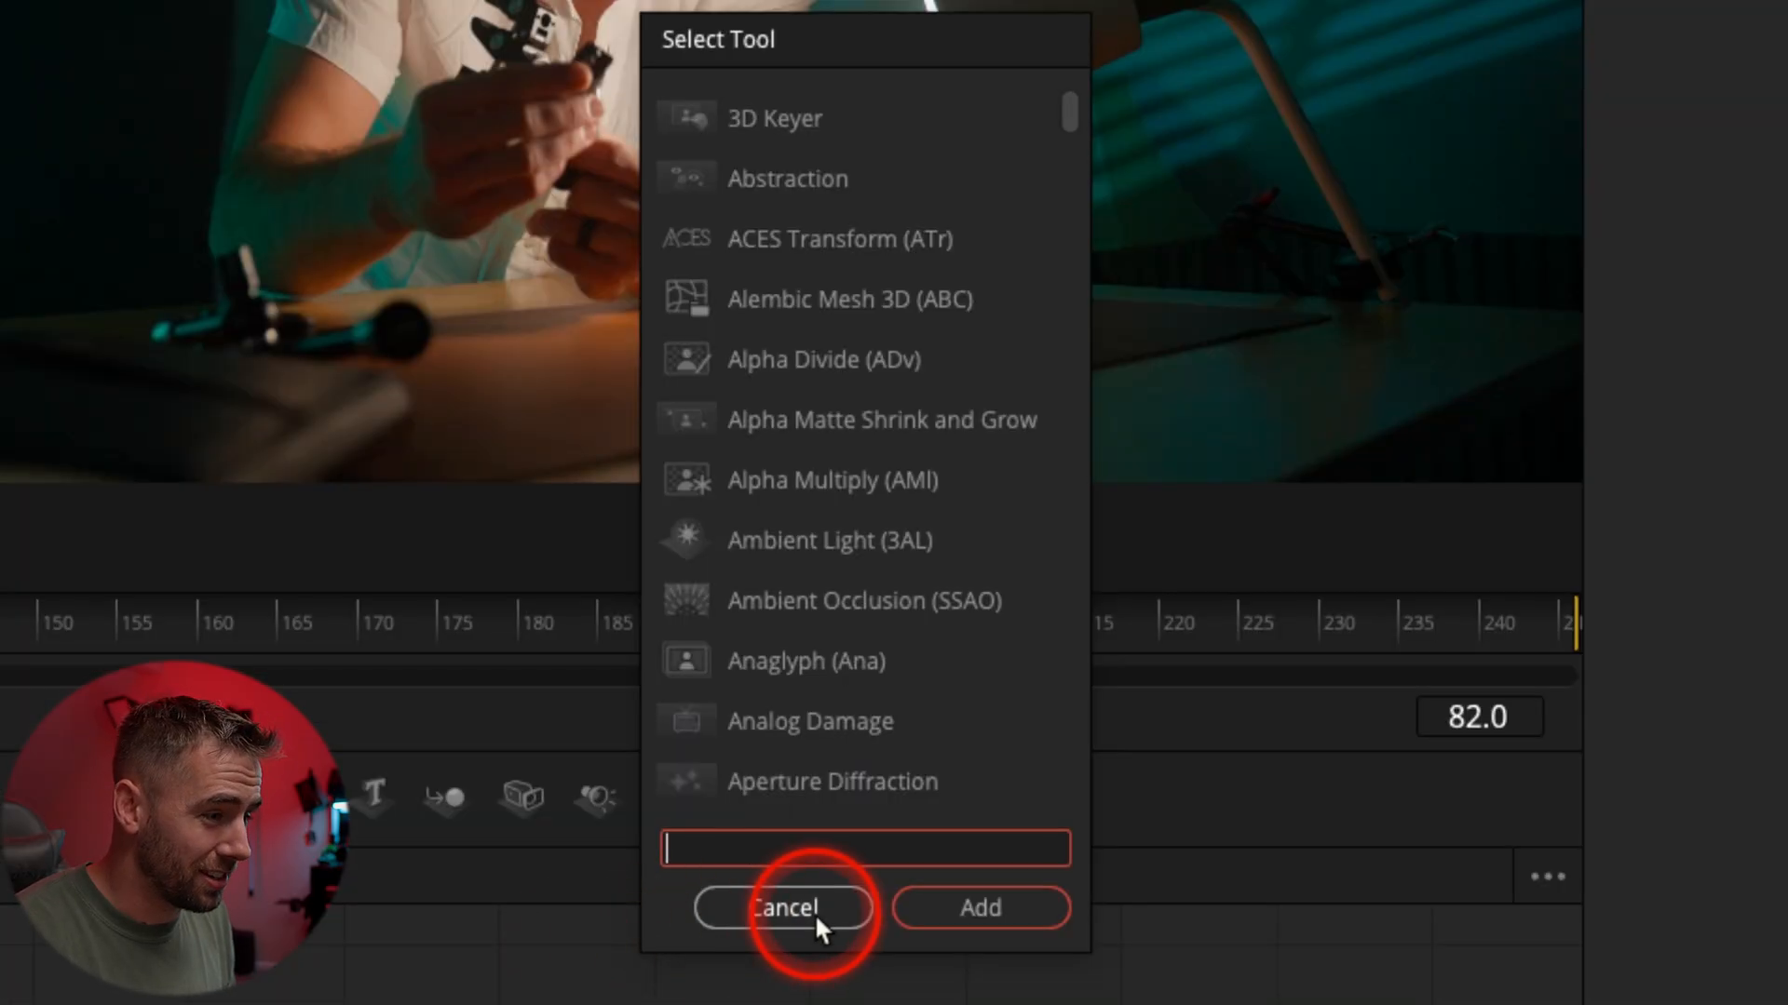
Step: Cancel the Fusion Select Tool dialog without adding a node
left_click(782, 907)
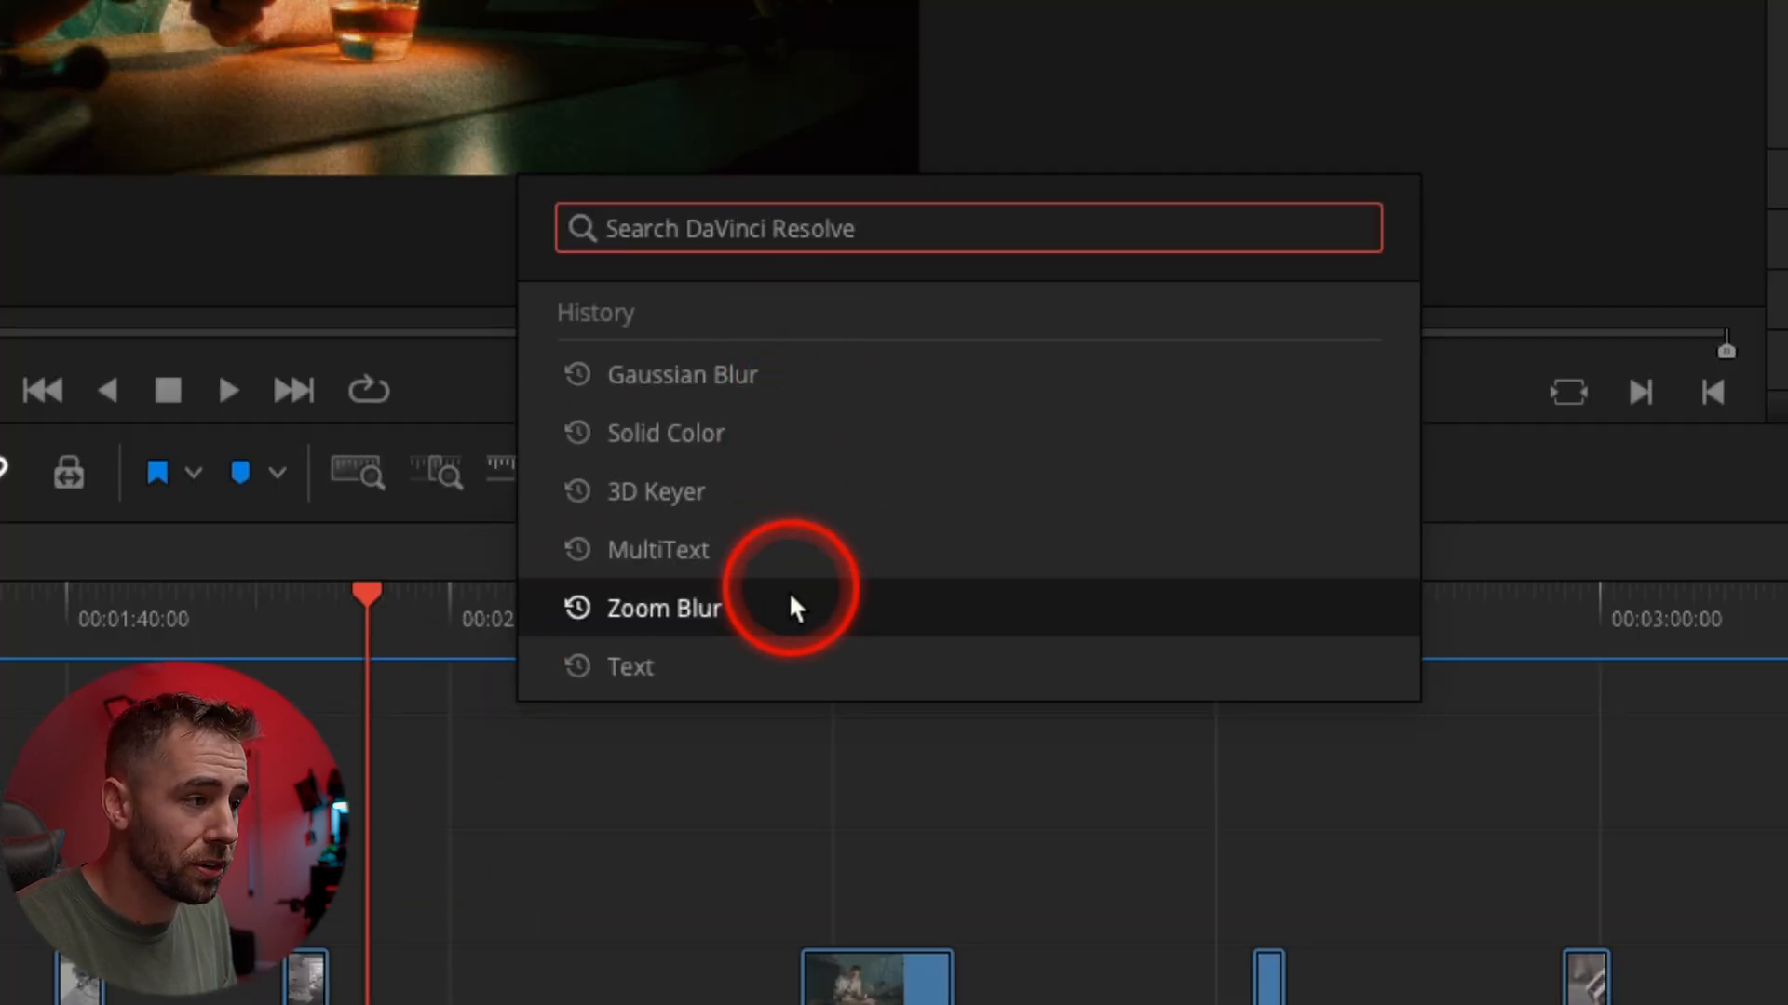
mouse_move(769, 285)
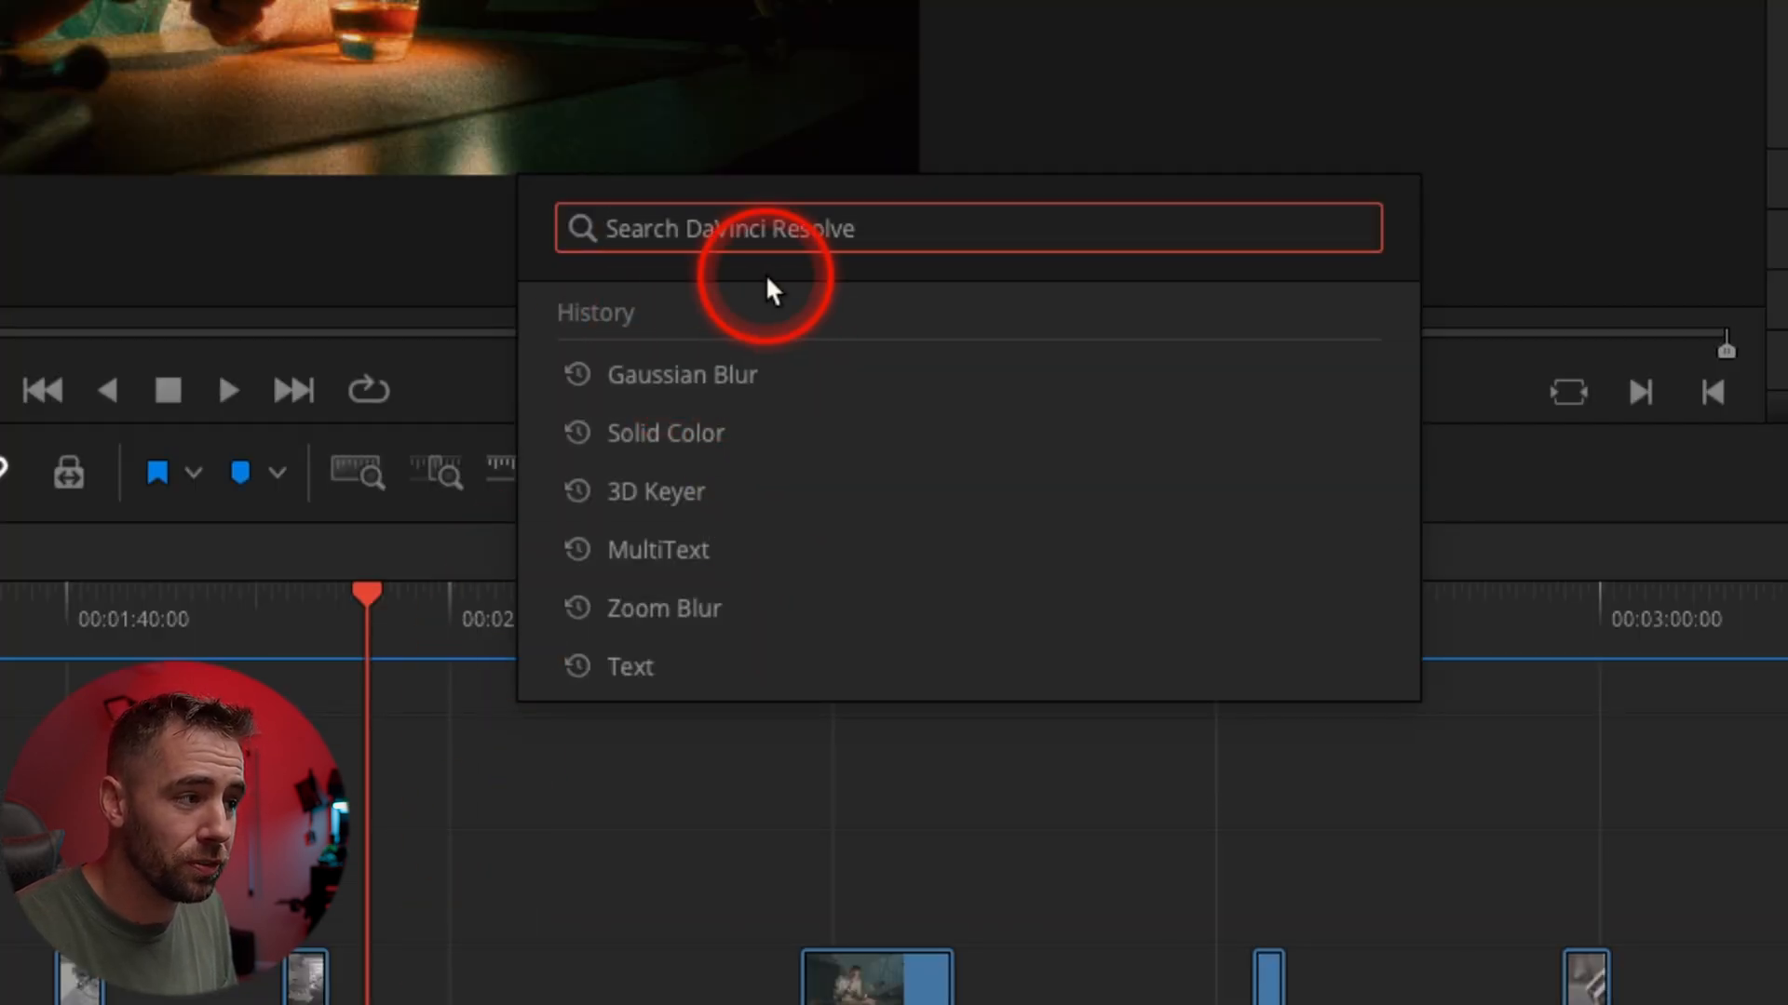
Step: Filter the Effects library to 'blur' and add the Gaussian Blur effect
type("bl")
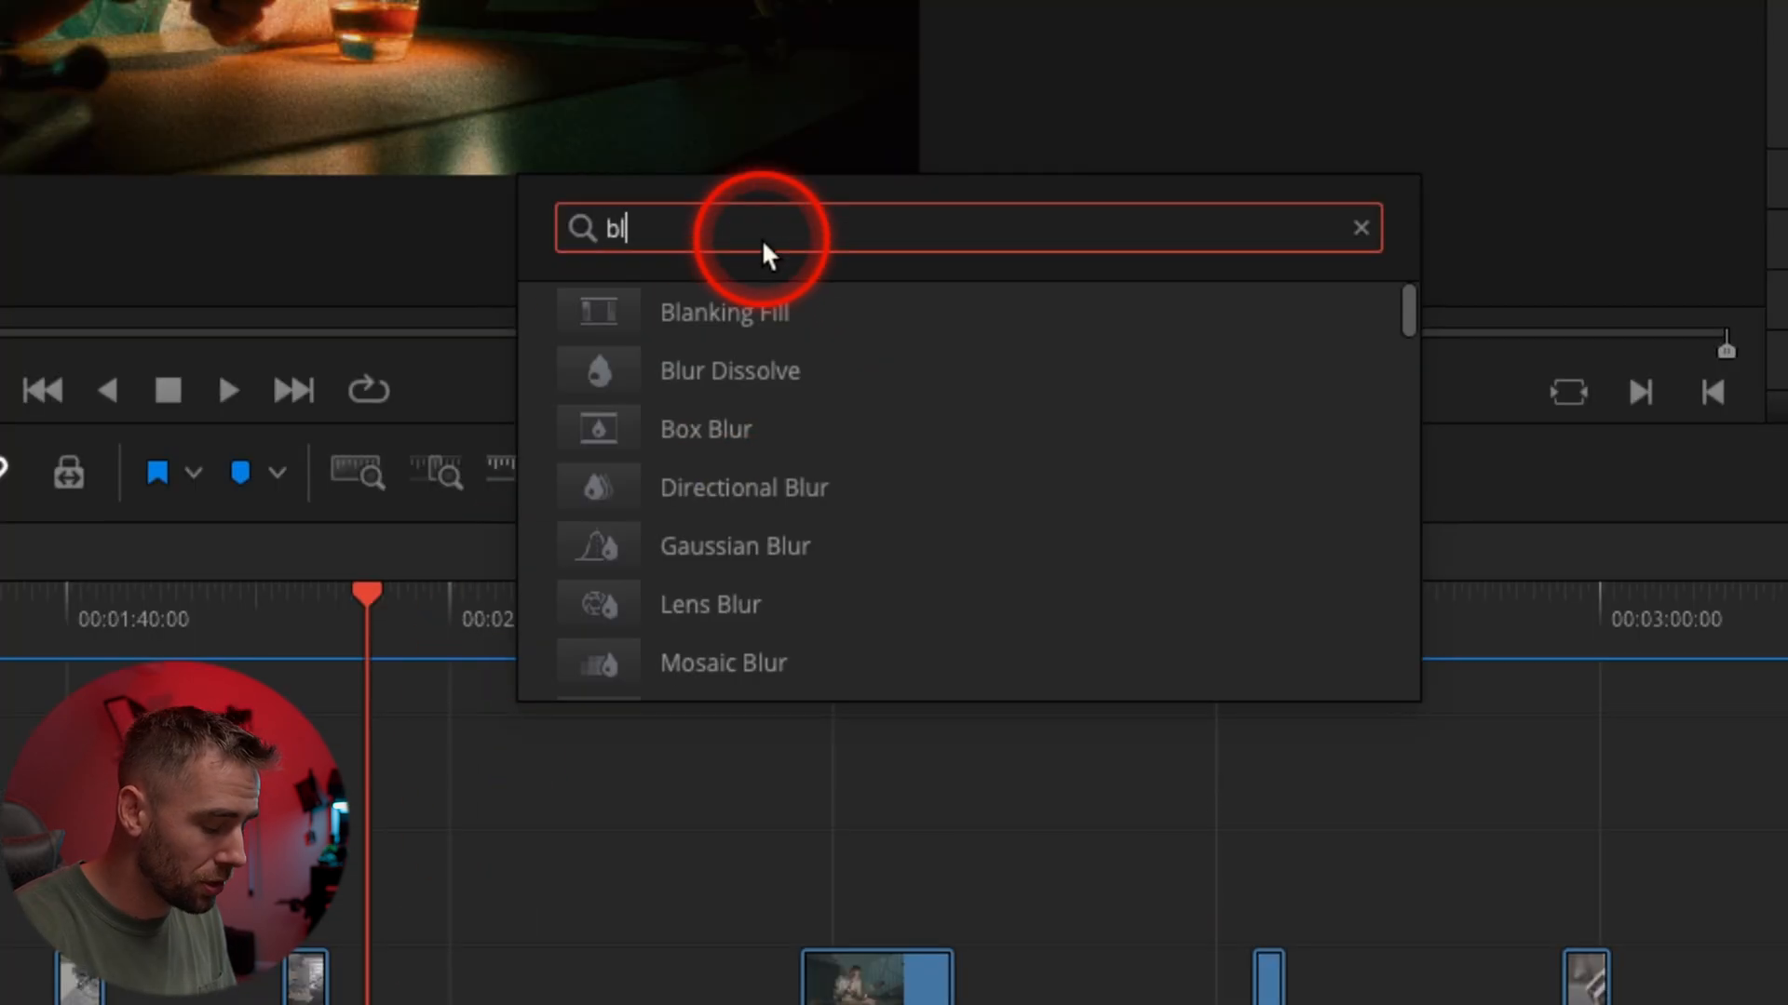
type("ur")
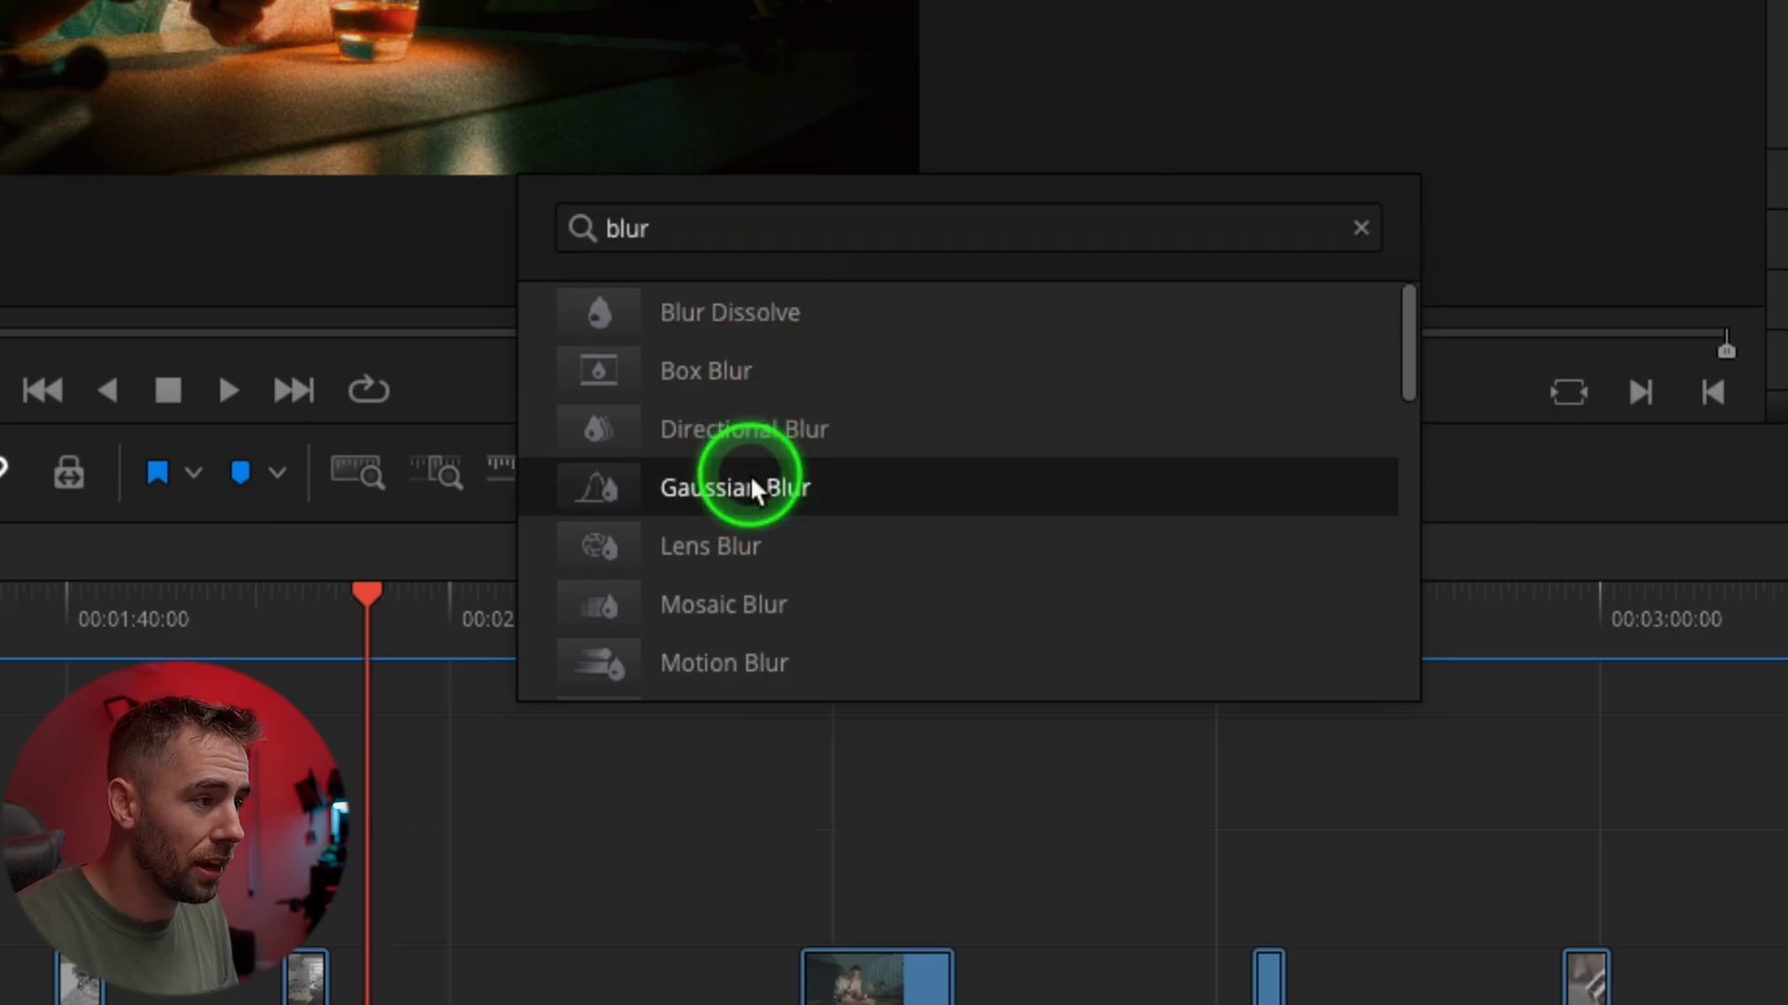
double_click(733, 488)
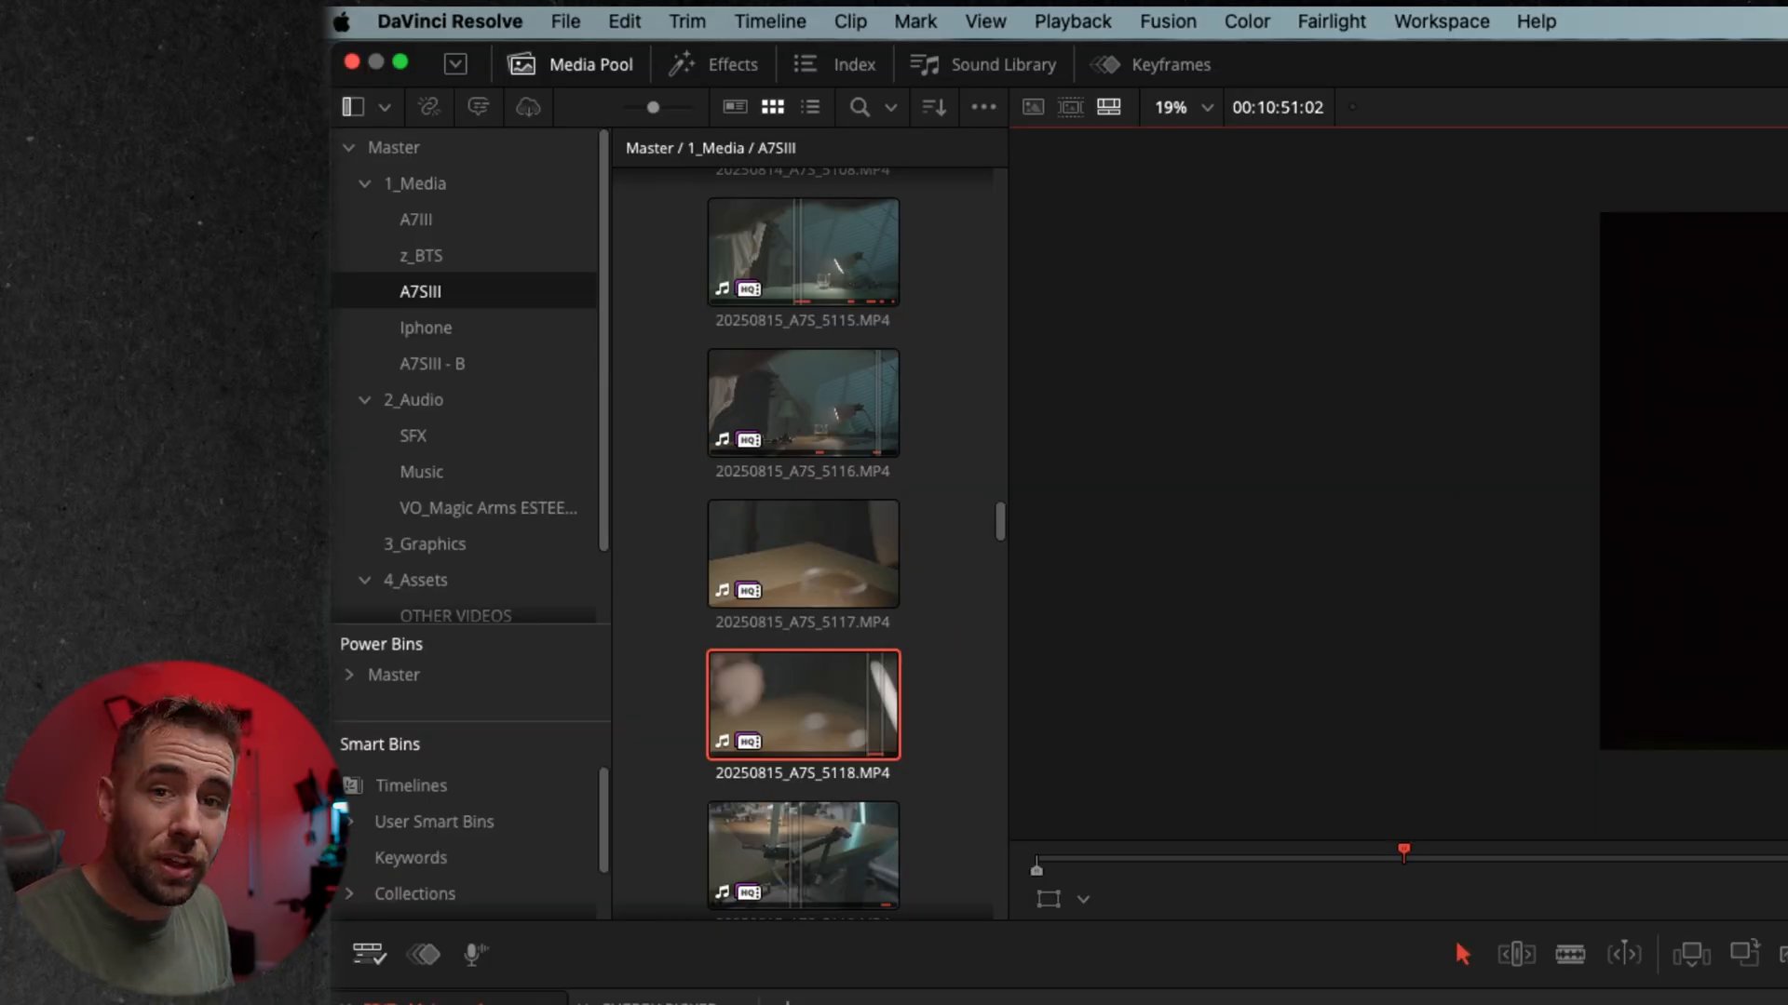
mouse_move(957, 227)
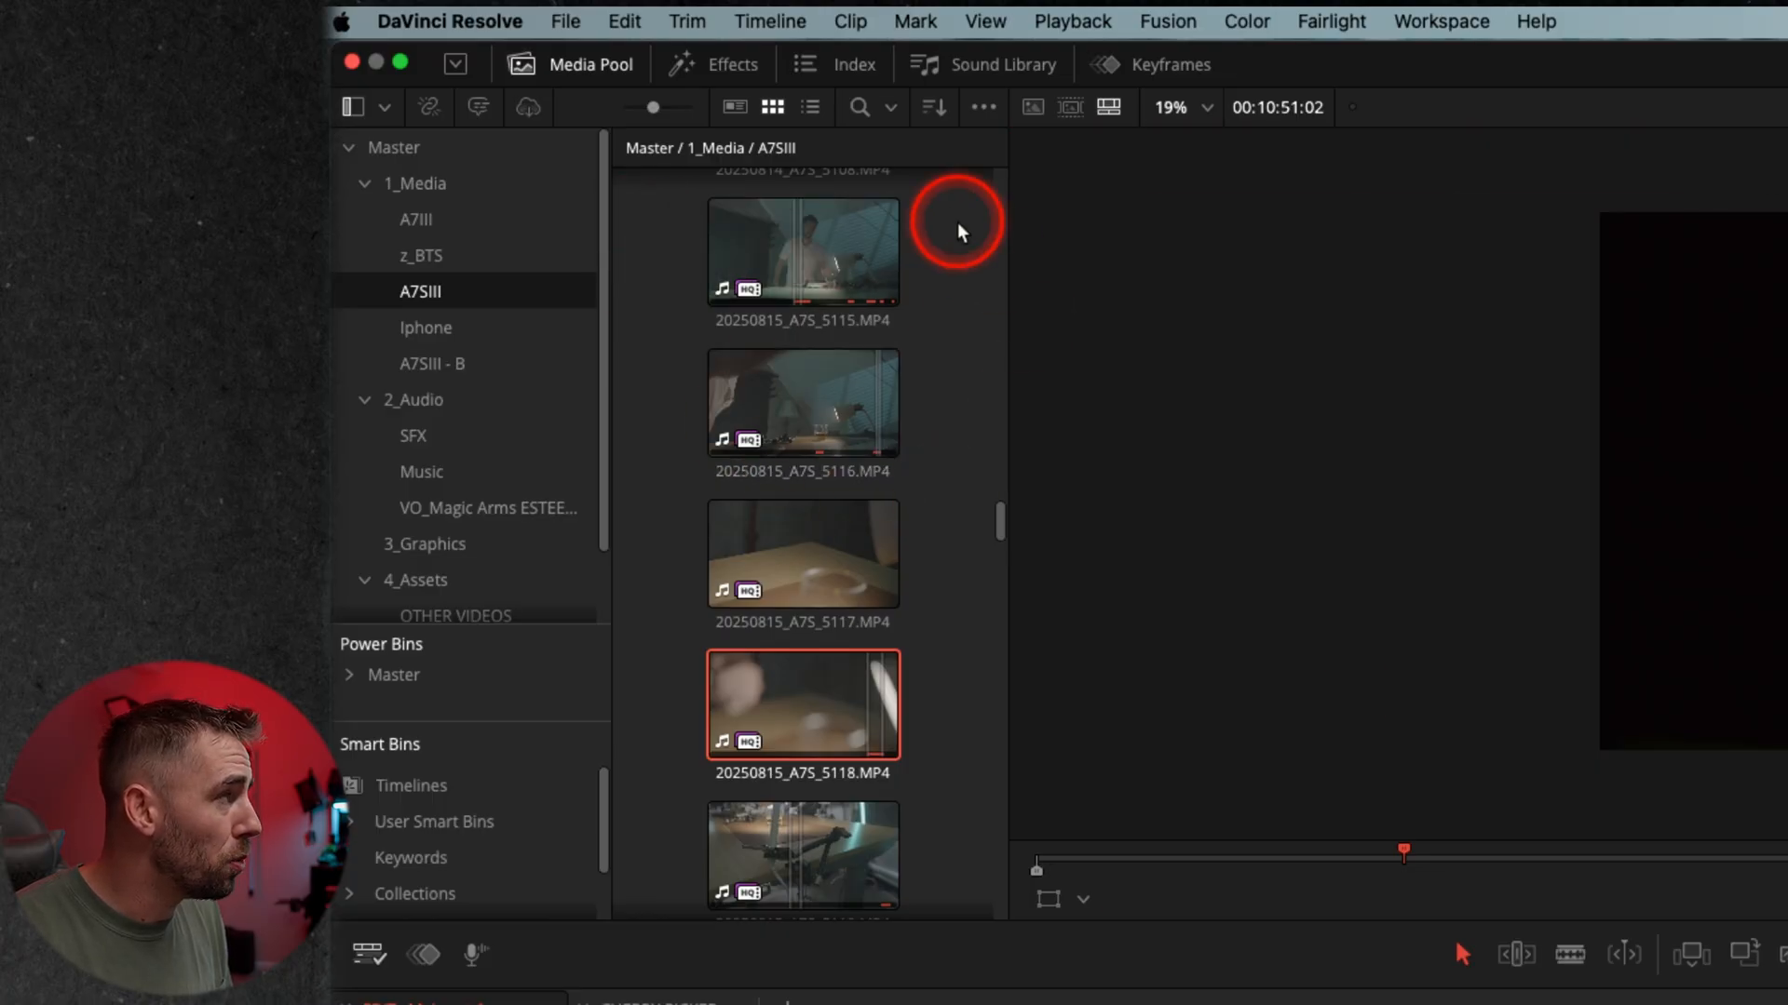
Step: Search 'blur' in the program-wide command search, then dismiss the popup
left_click(715, 64)
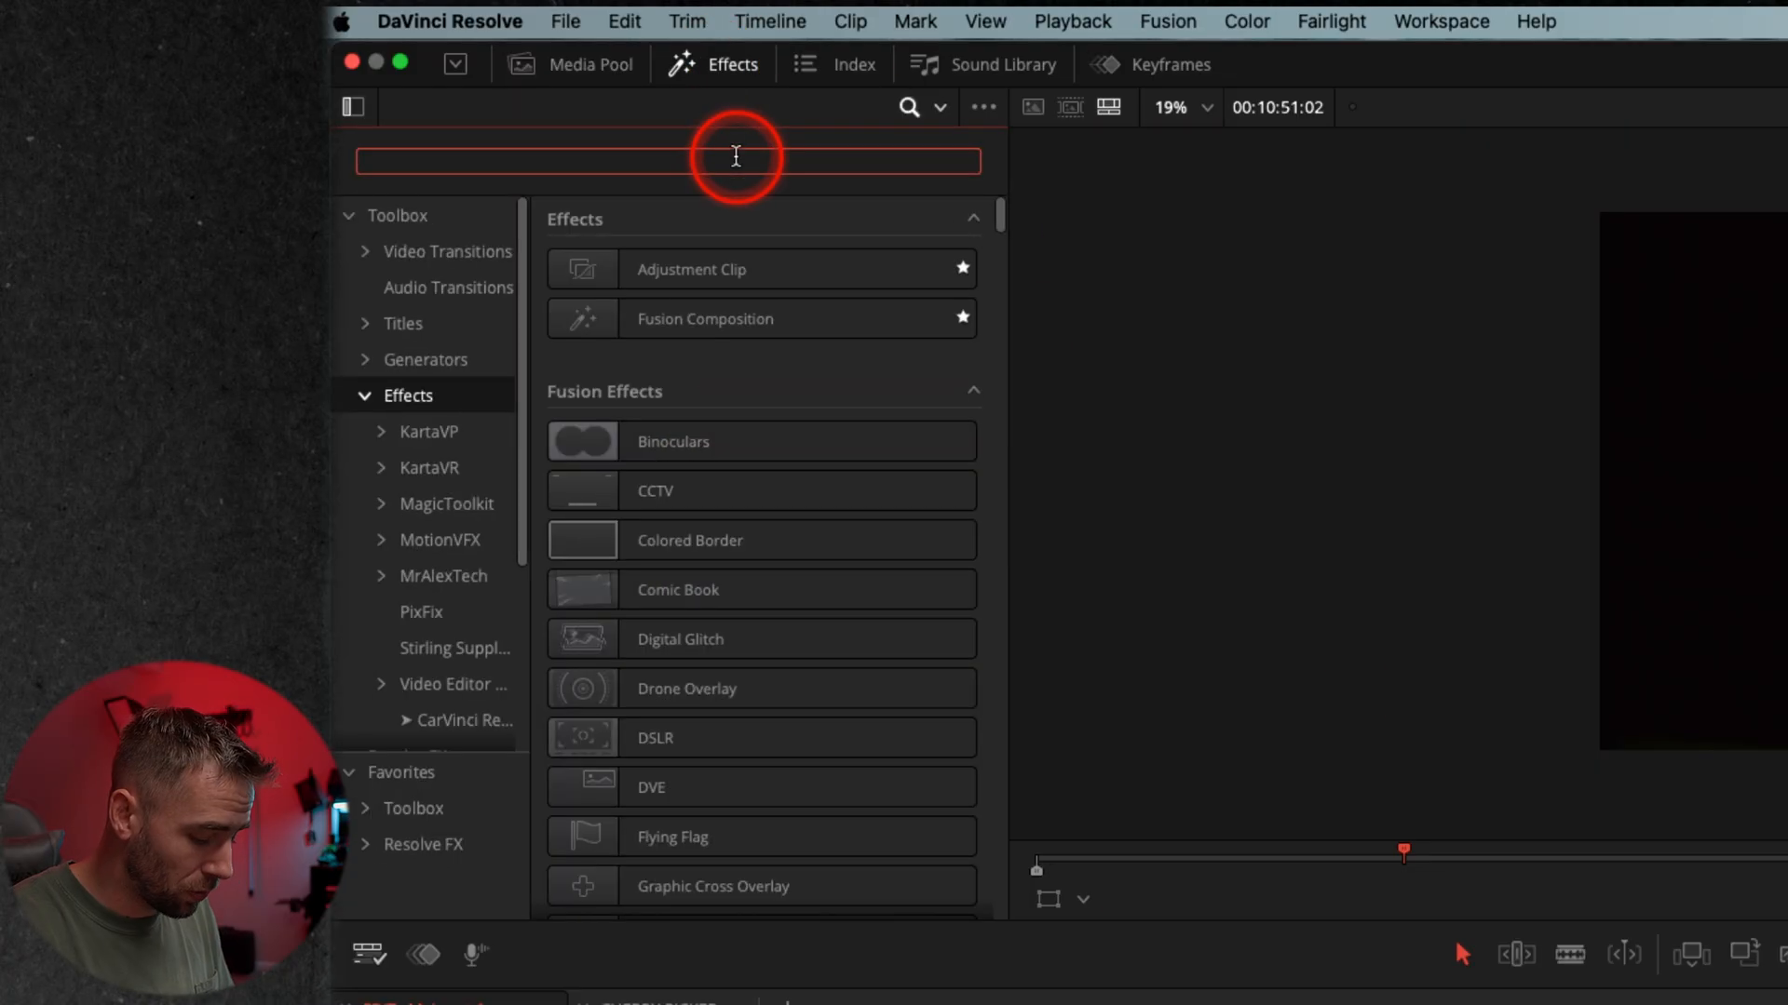
type("blur")
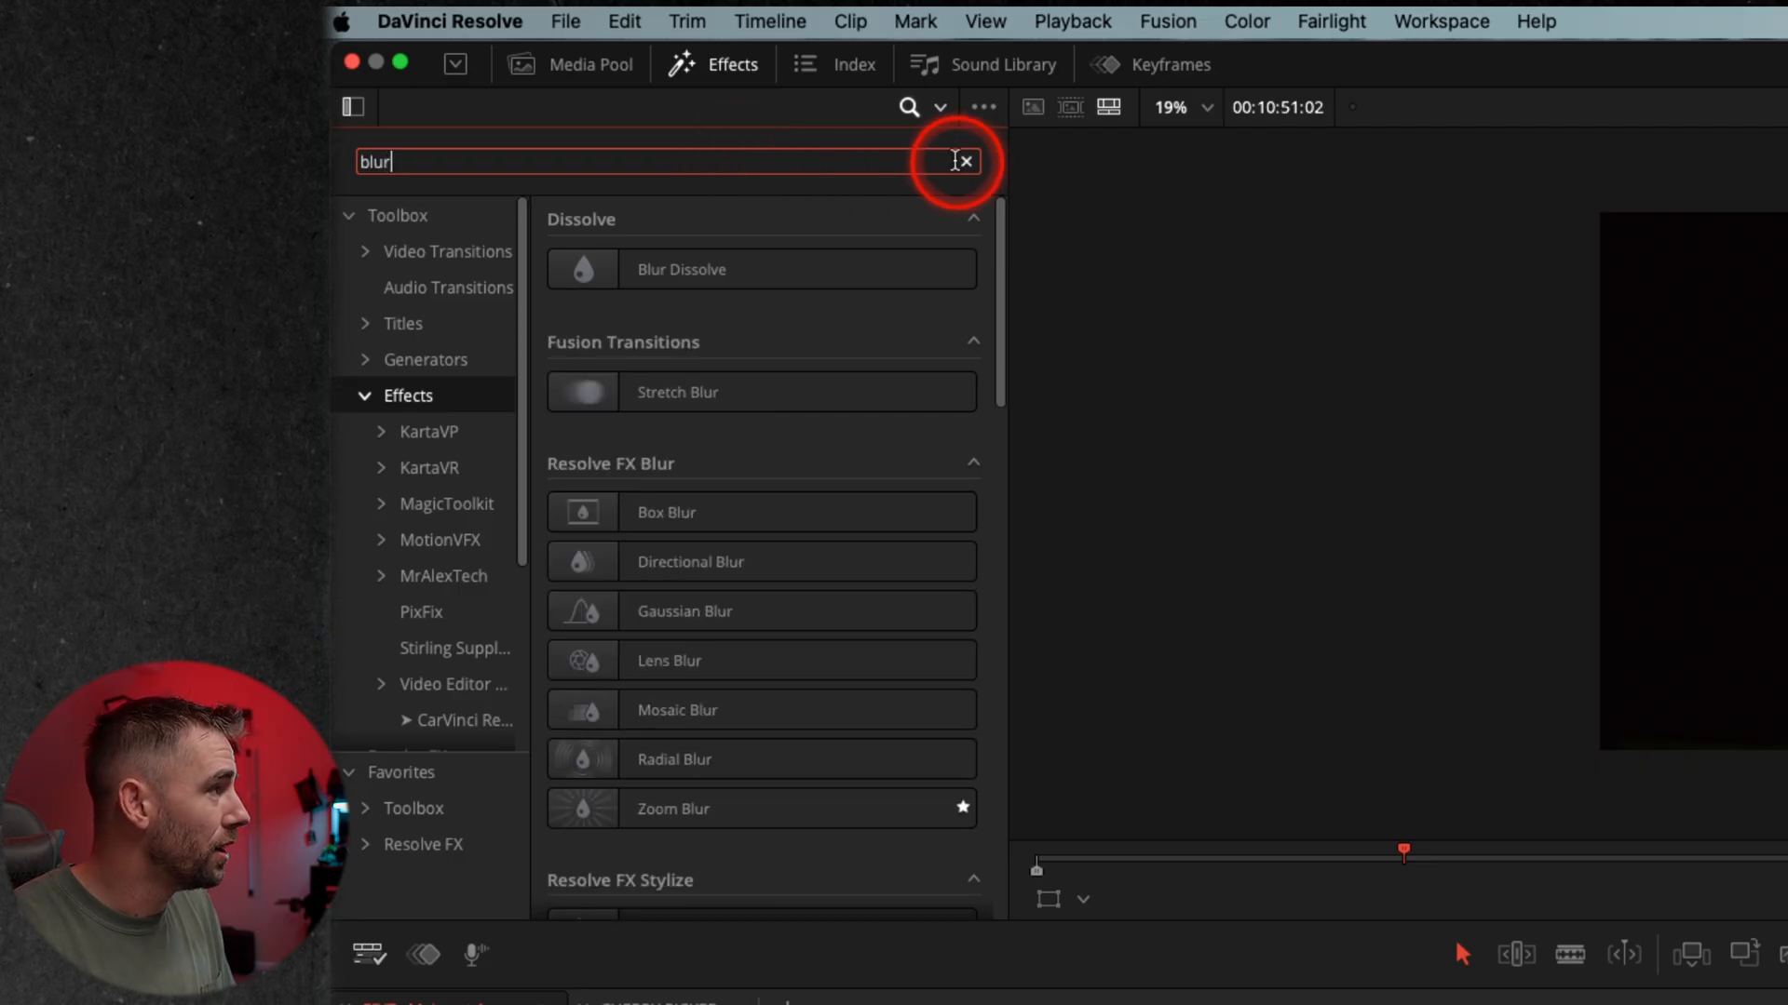
left_click(938, 108)
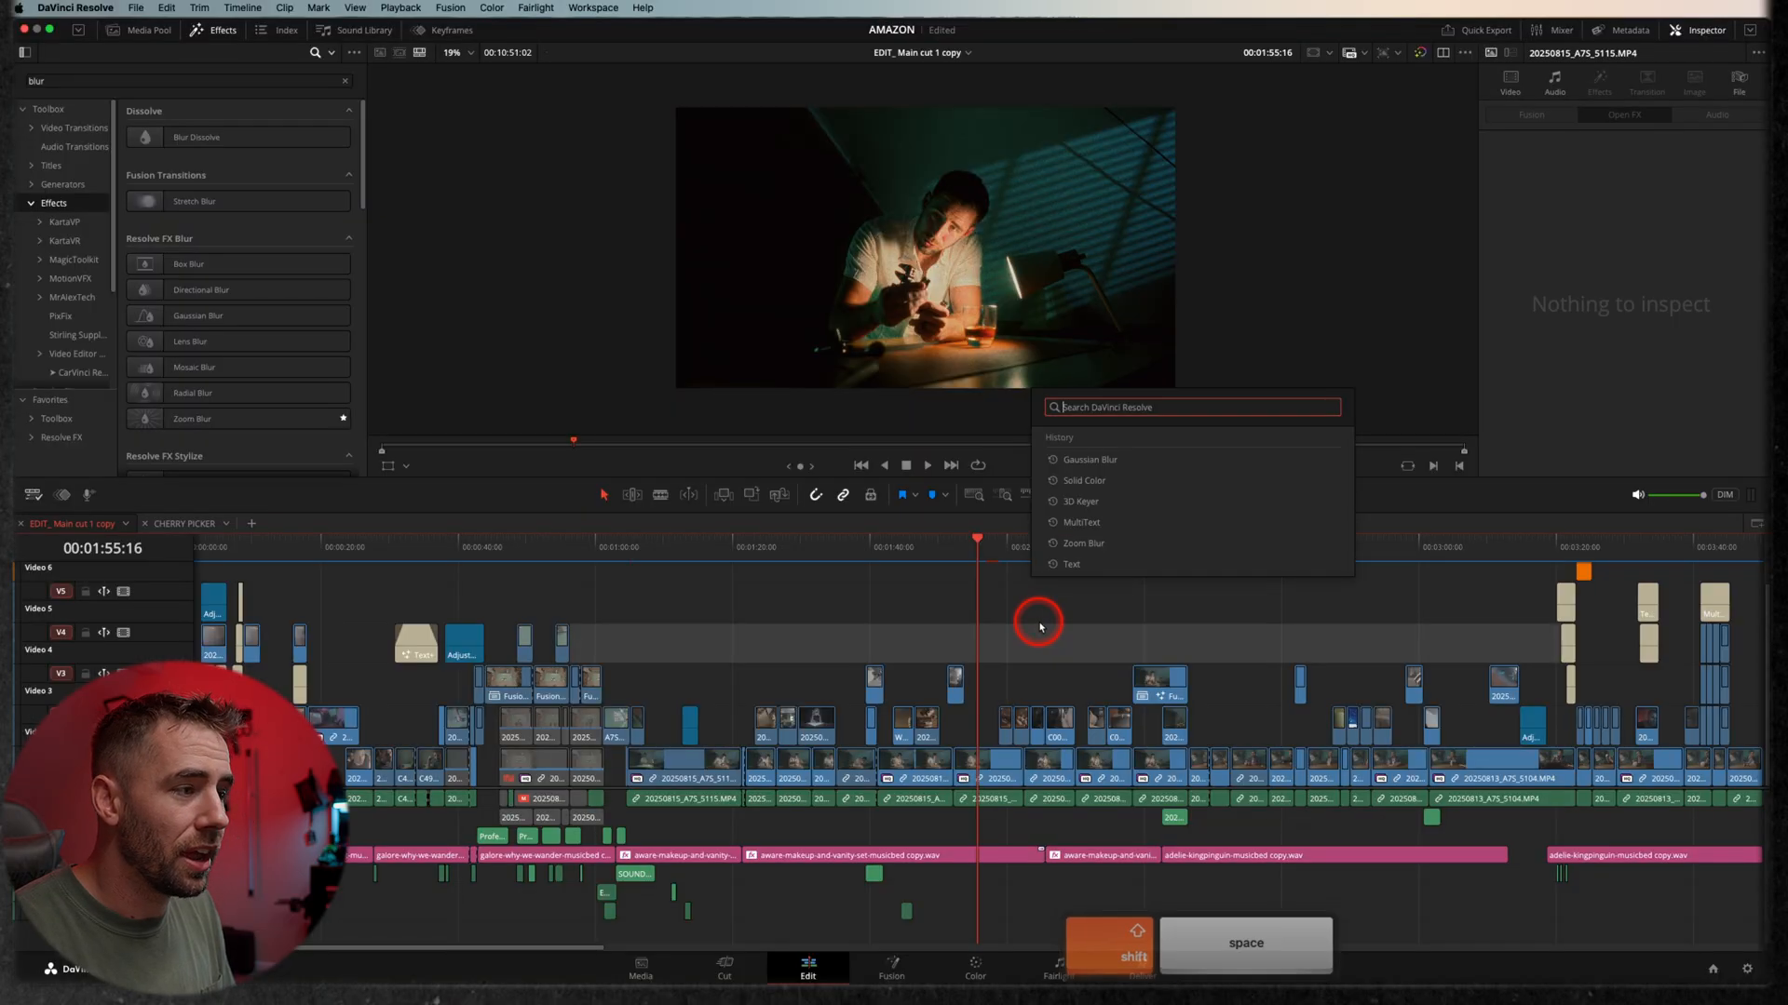
mouse_move(1424, 566)
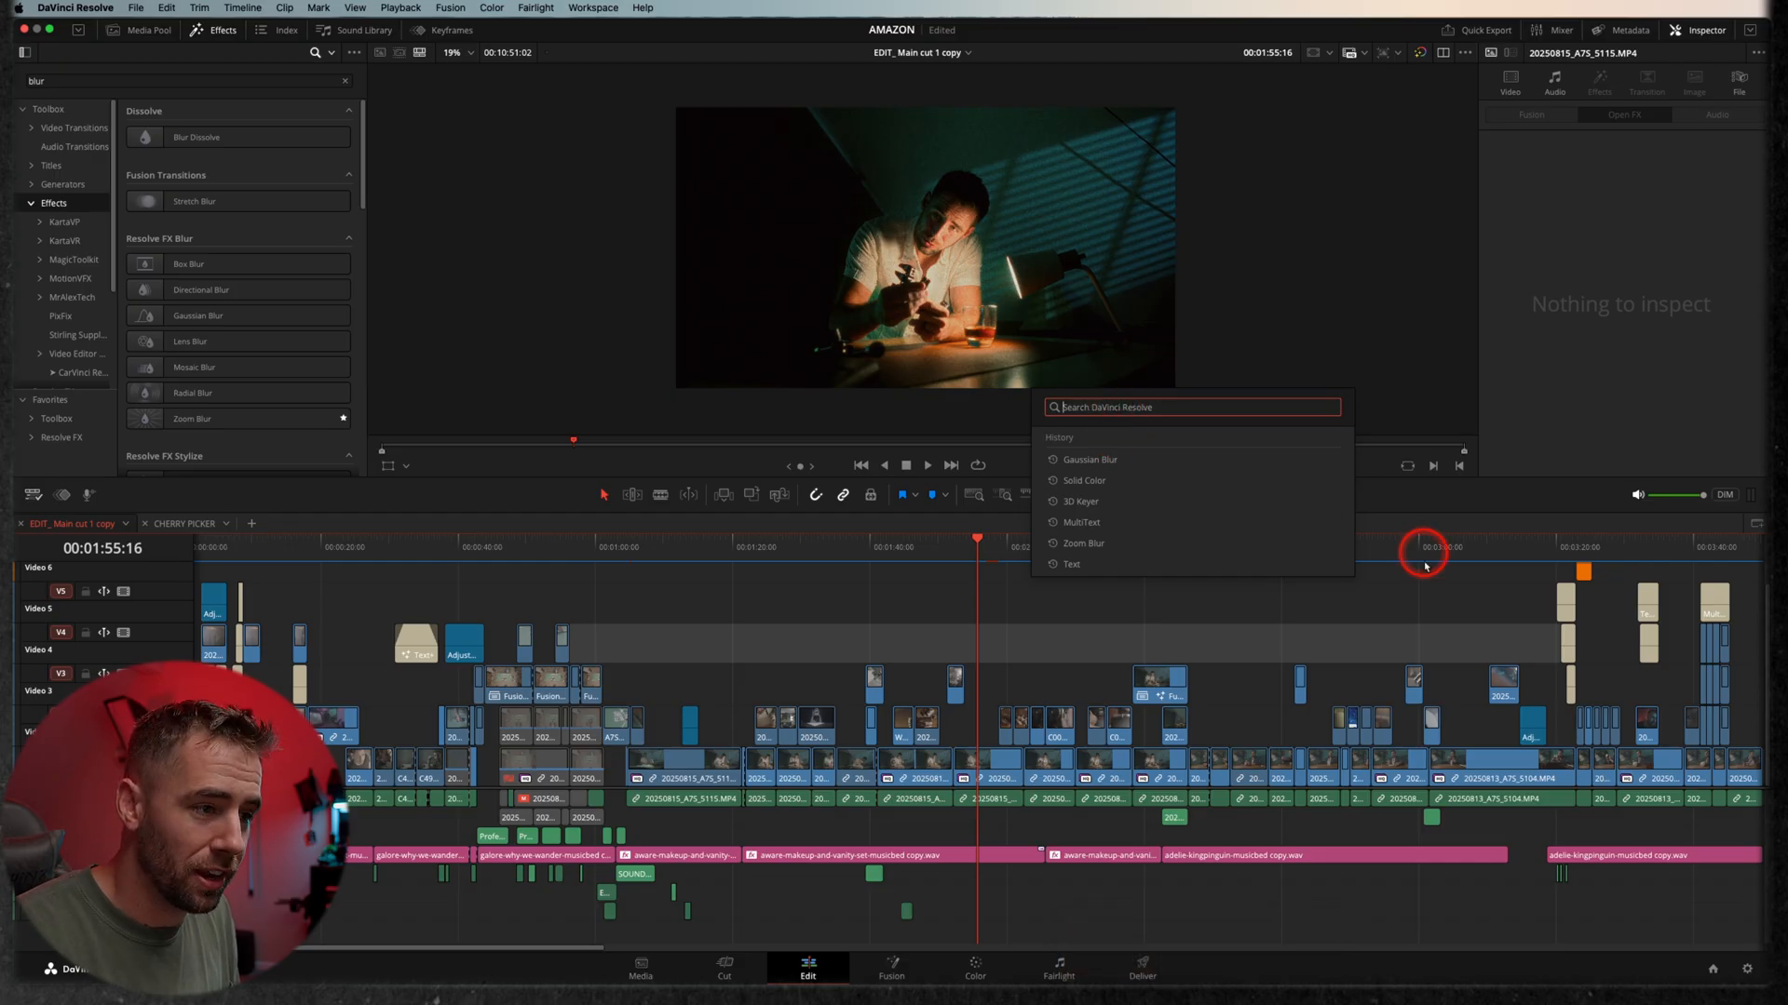
left_click(974, 970)
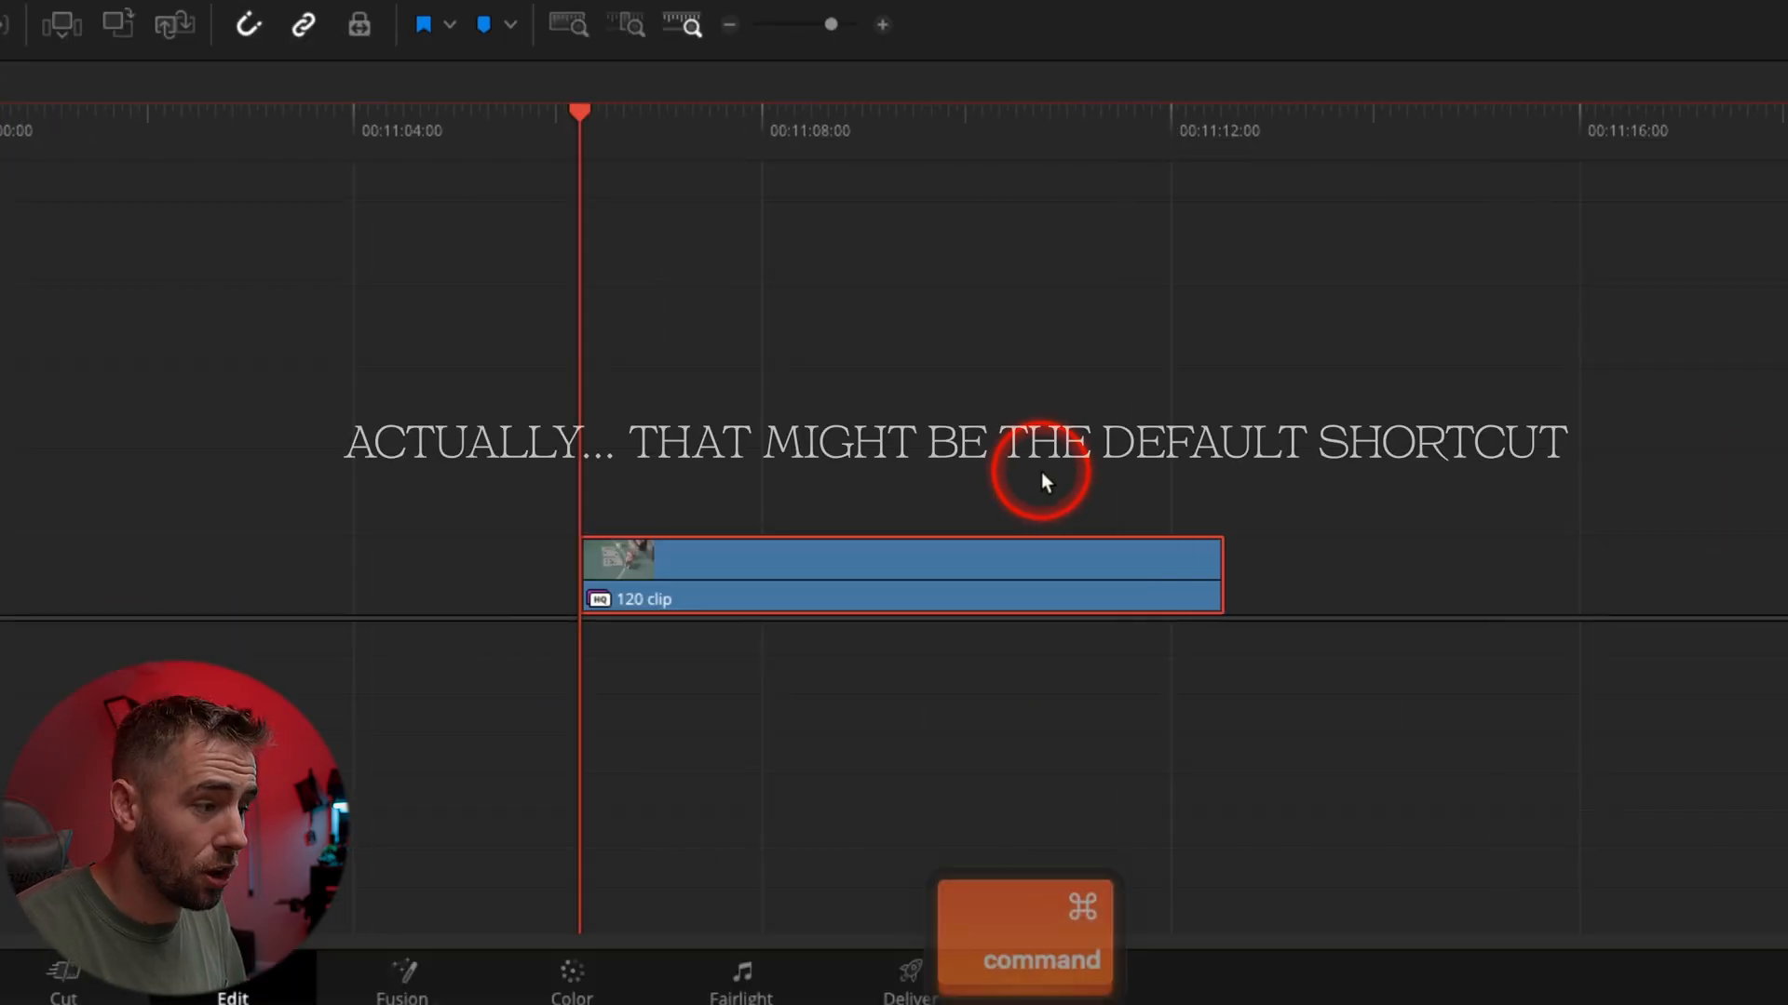
Step: Show retime controls on the 120 clip and set its speed back to 100%
key("cmd+r")
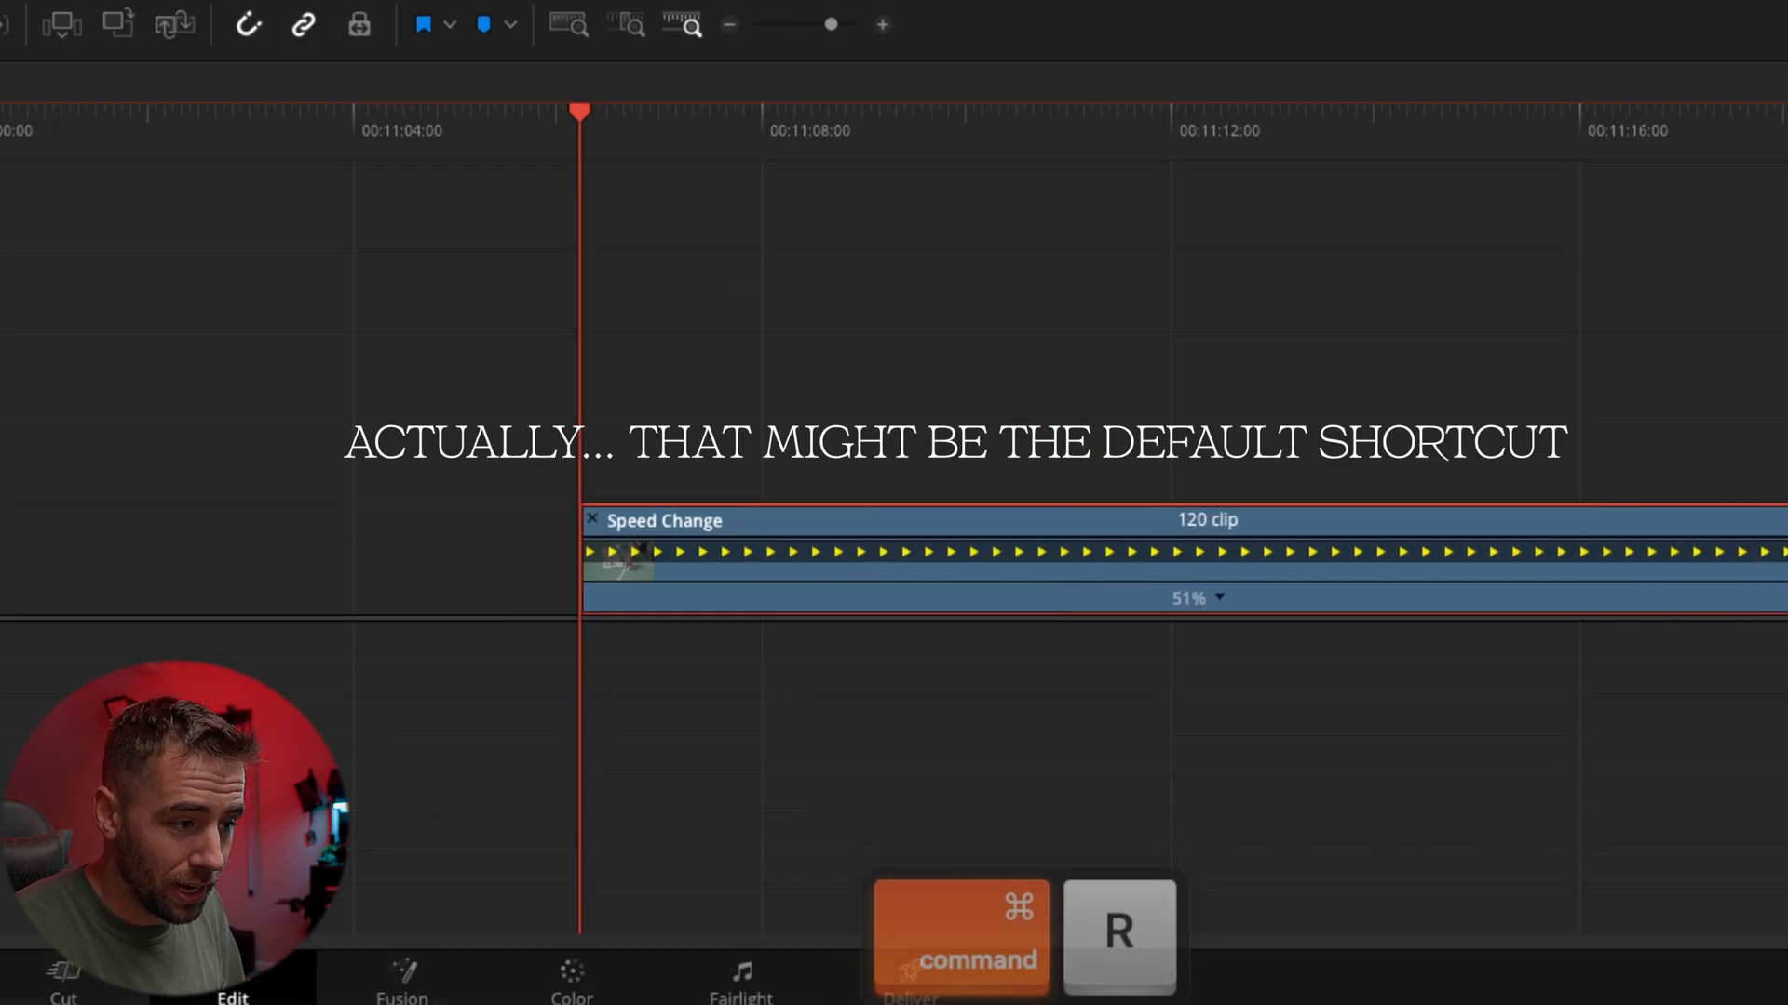
key("cmd+r")
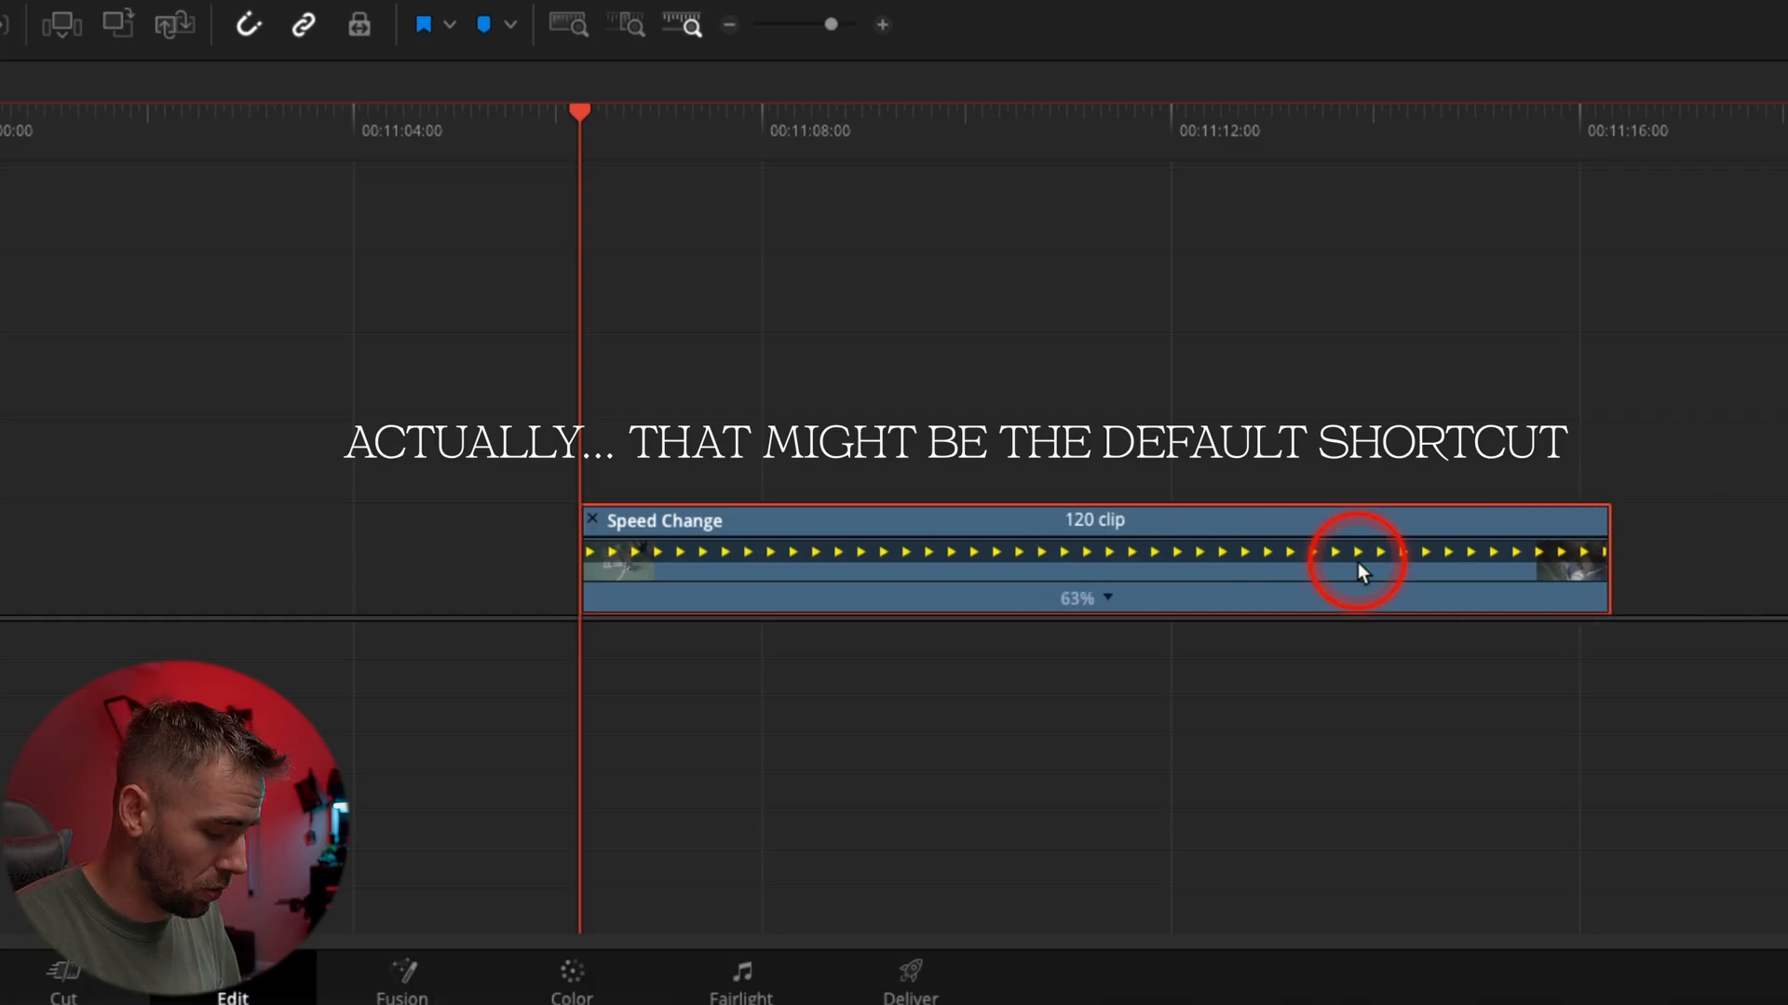
key("r")
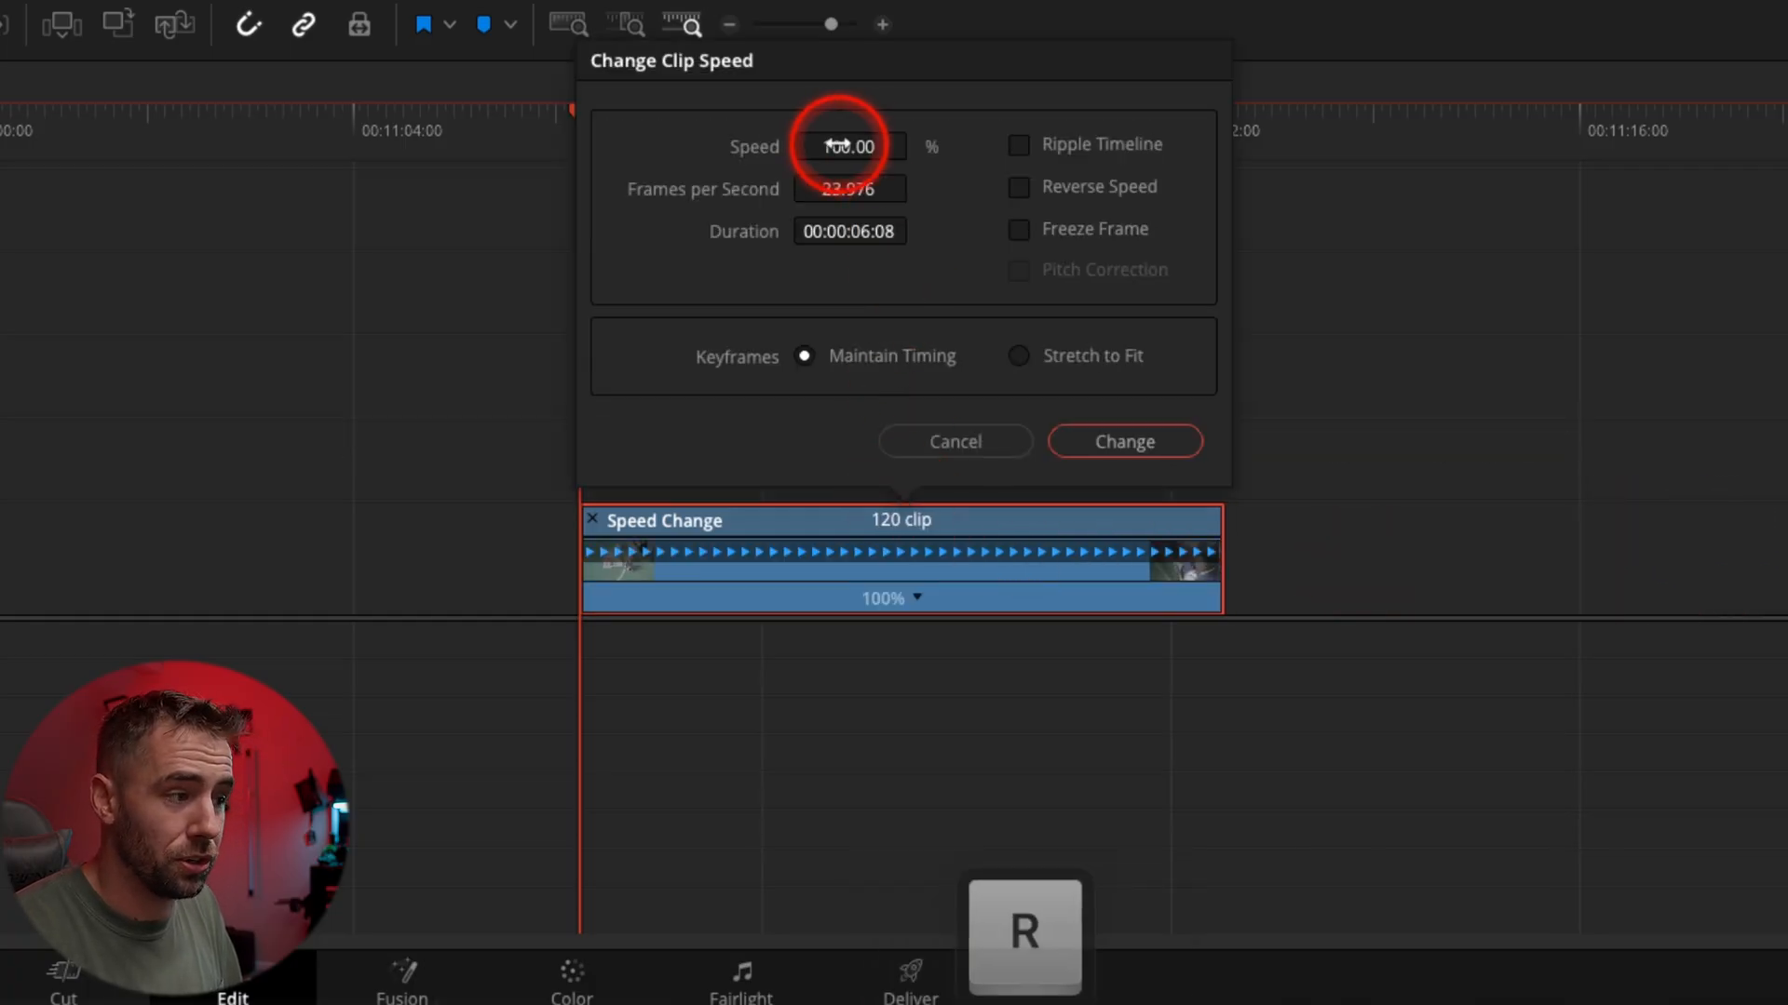
left_click(1123, 441)
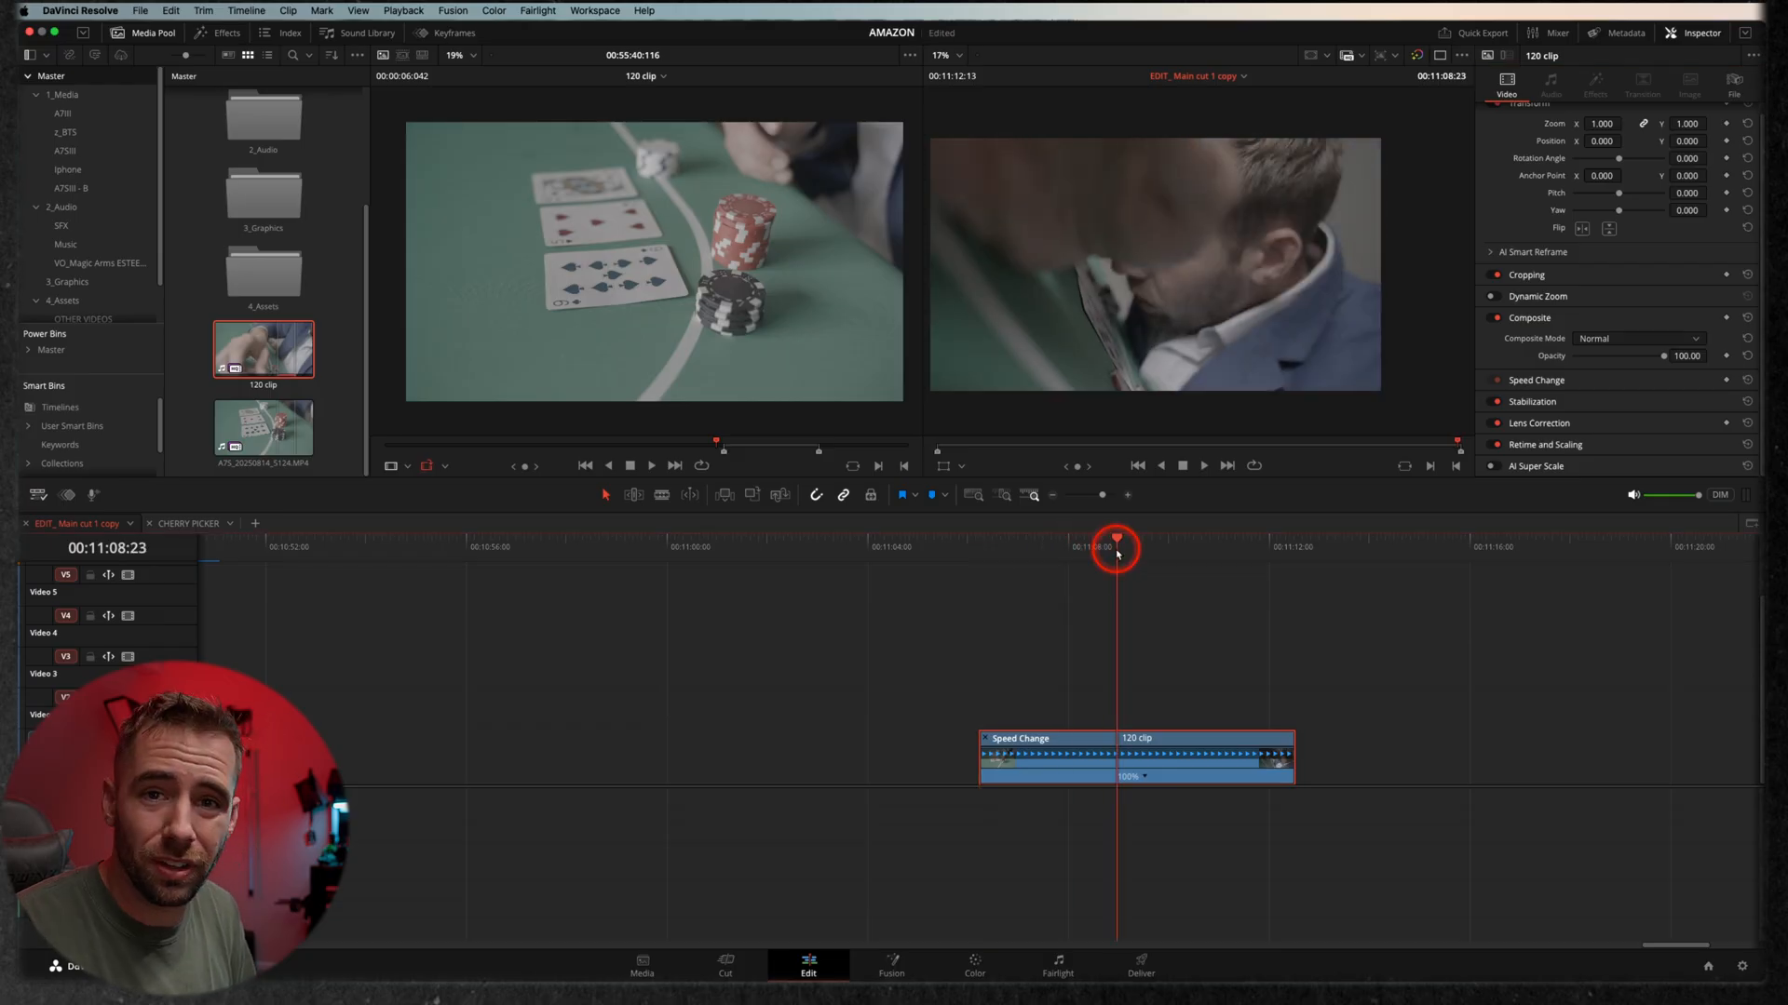
Step: Select all the beach clips, cjp2460 through cjp2493, in the Media Pool bin
left_click(262, 348)
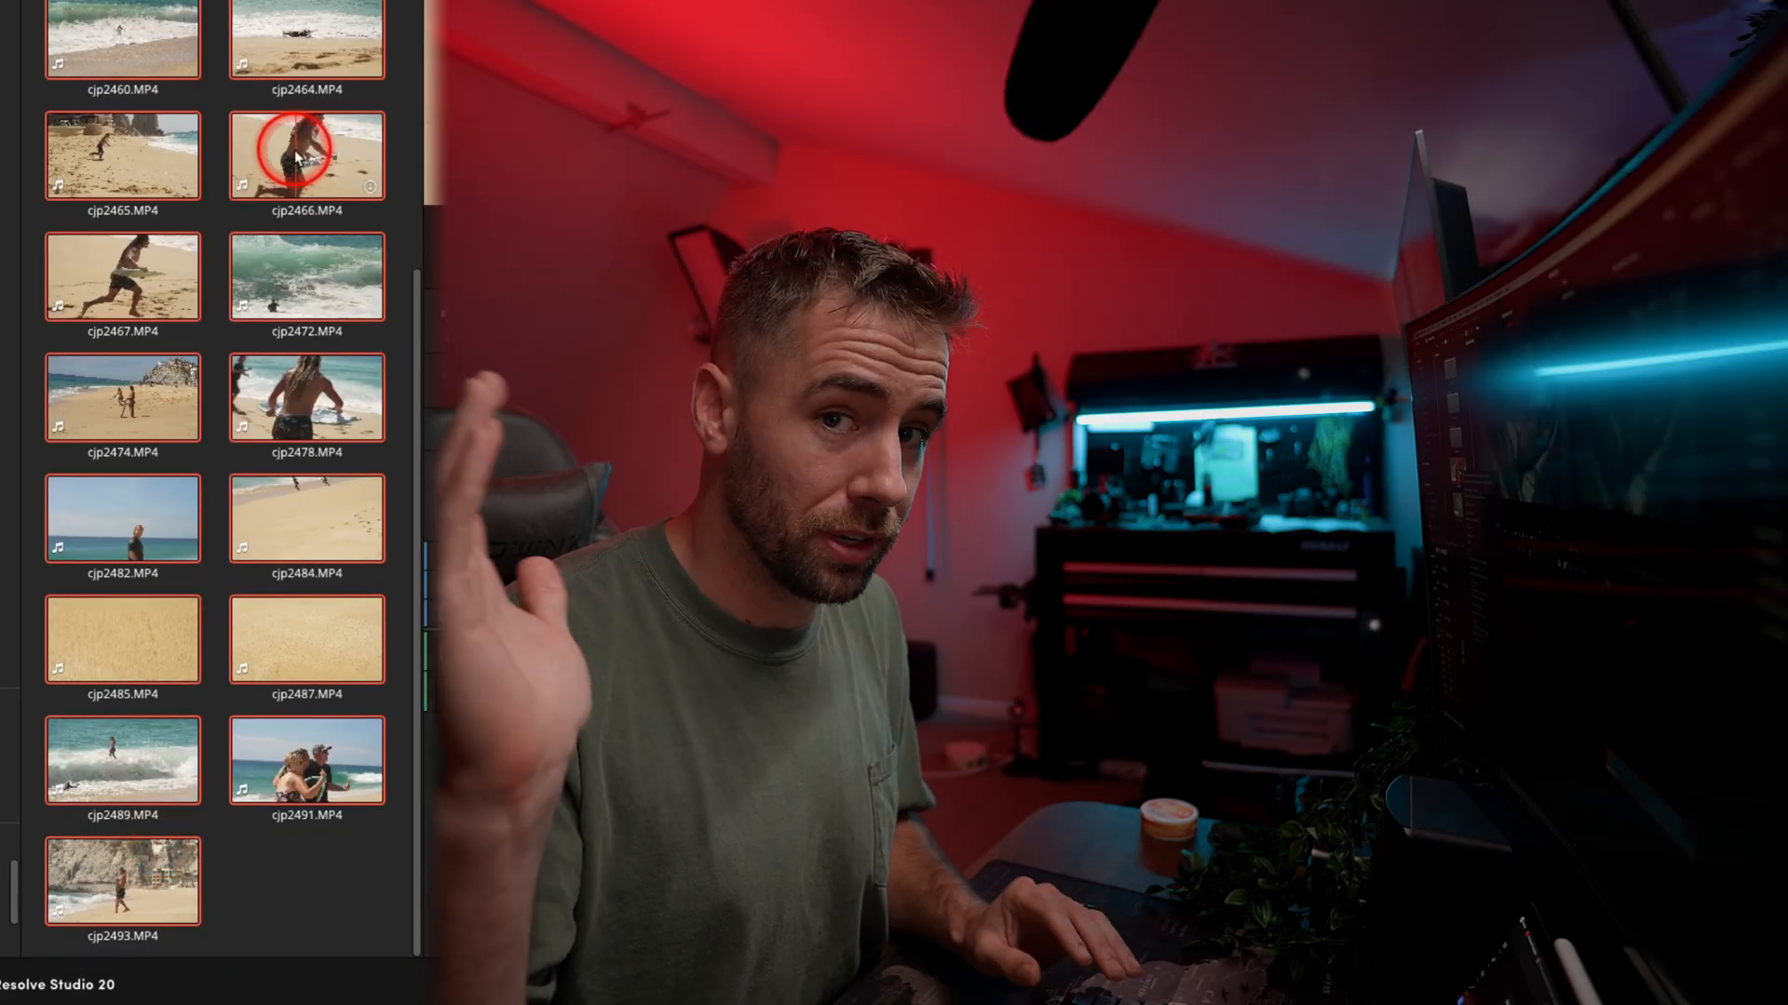
Step: Set the selected clips' video frame rate to 23.976 via Clip Attributes for slow motion
right_click(424, 216)
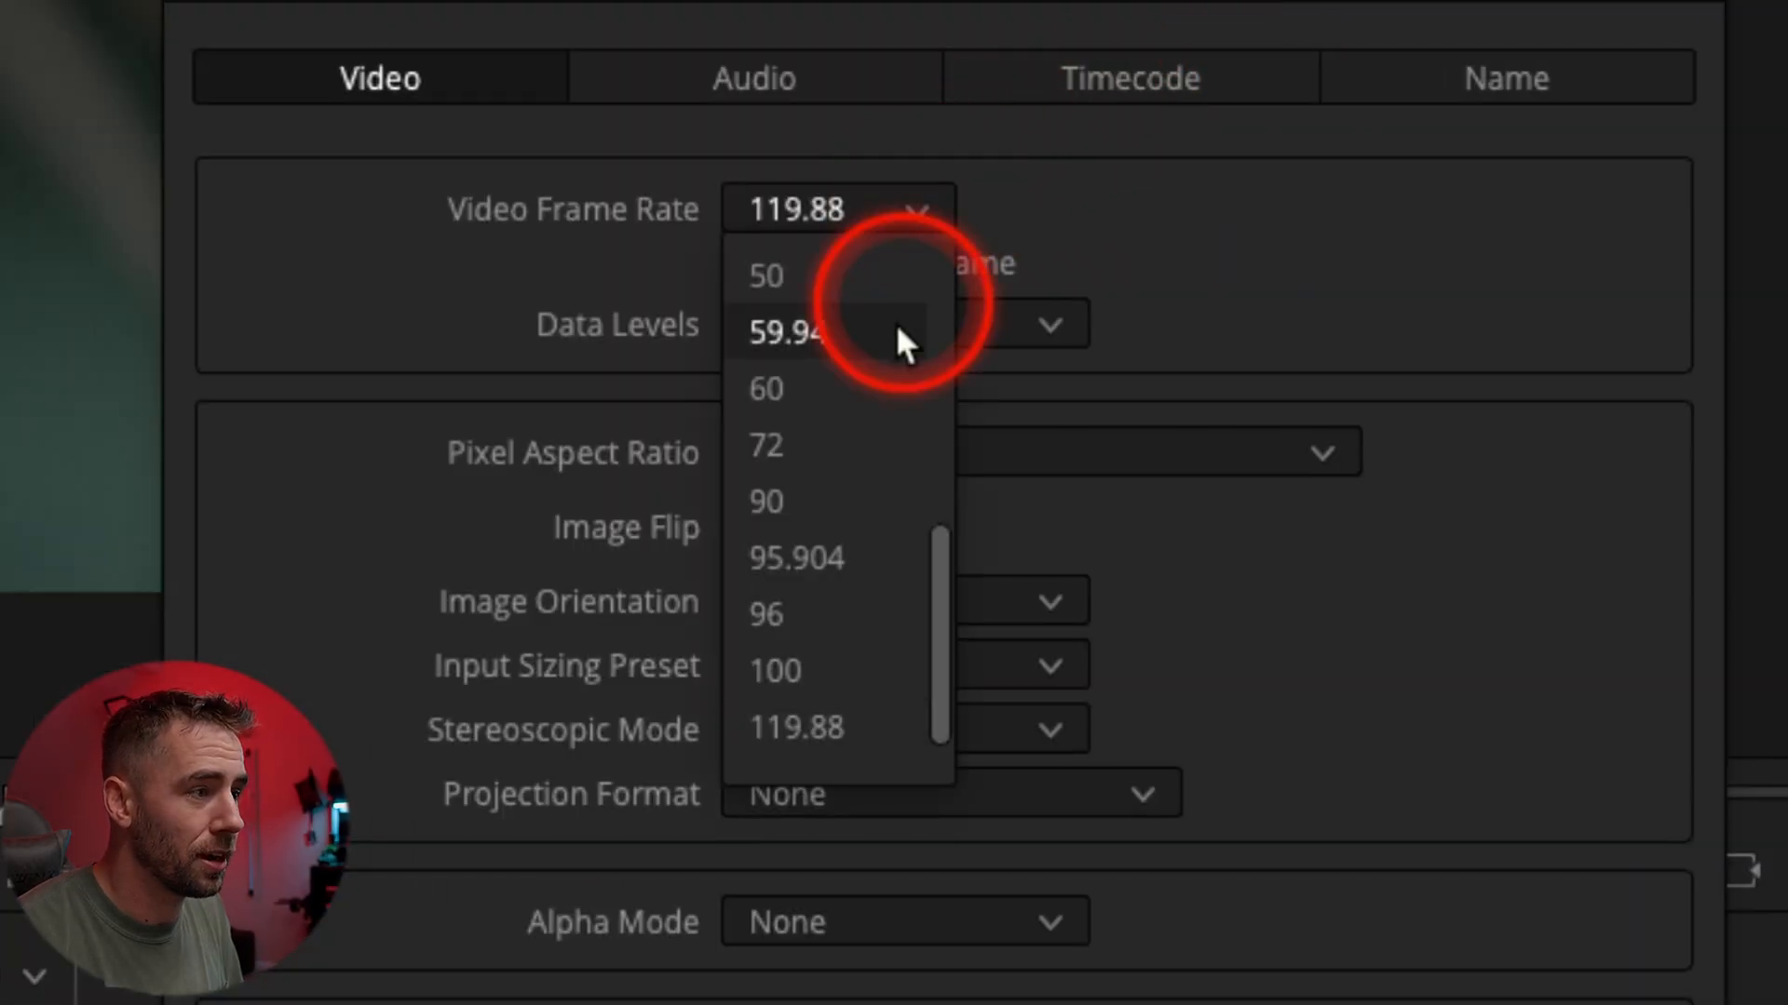
scroll("up", 3)
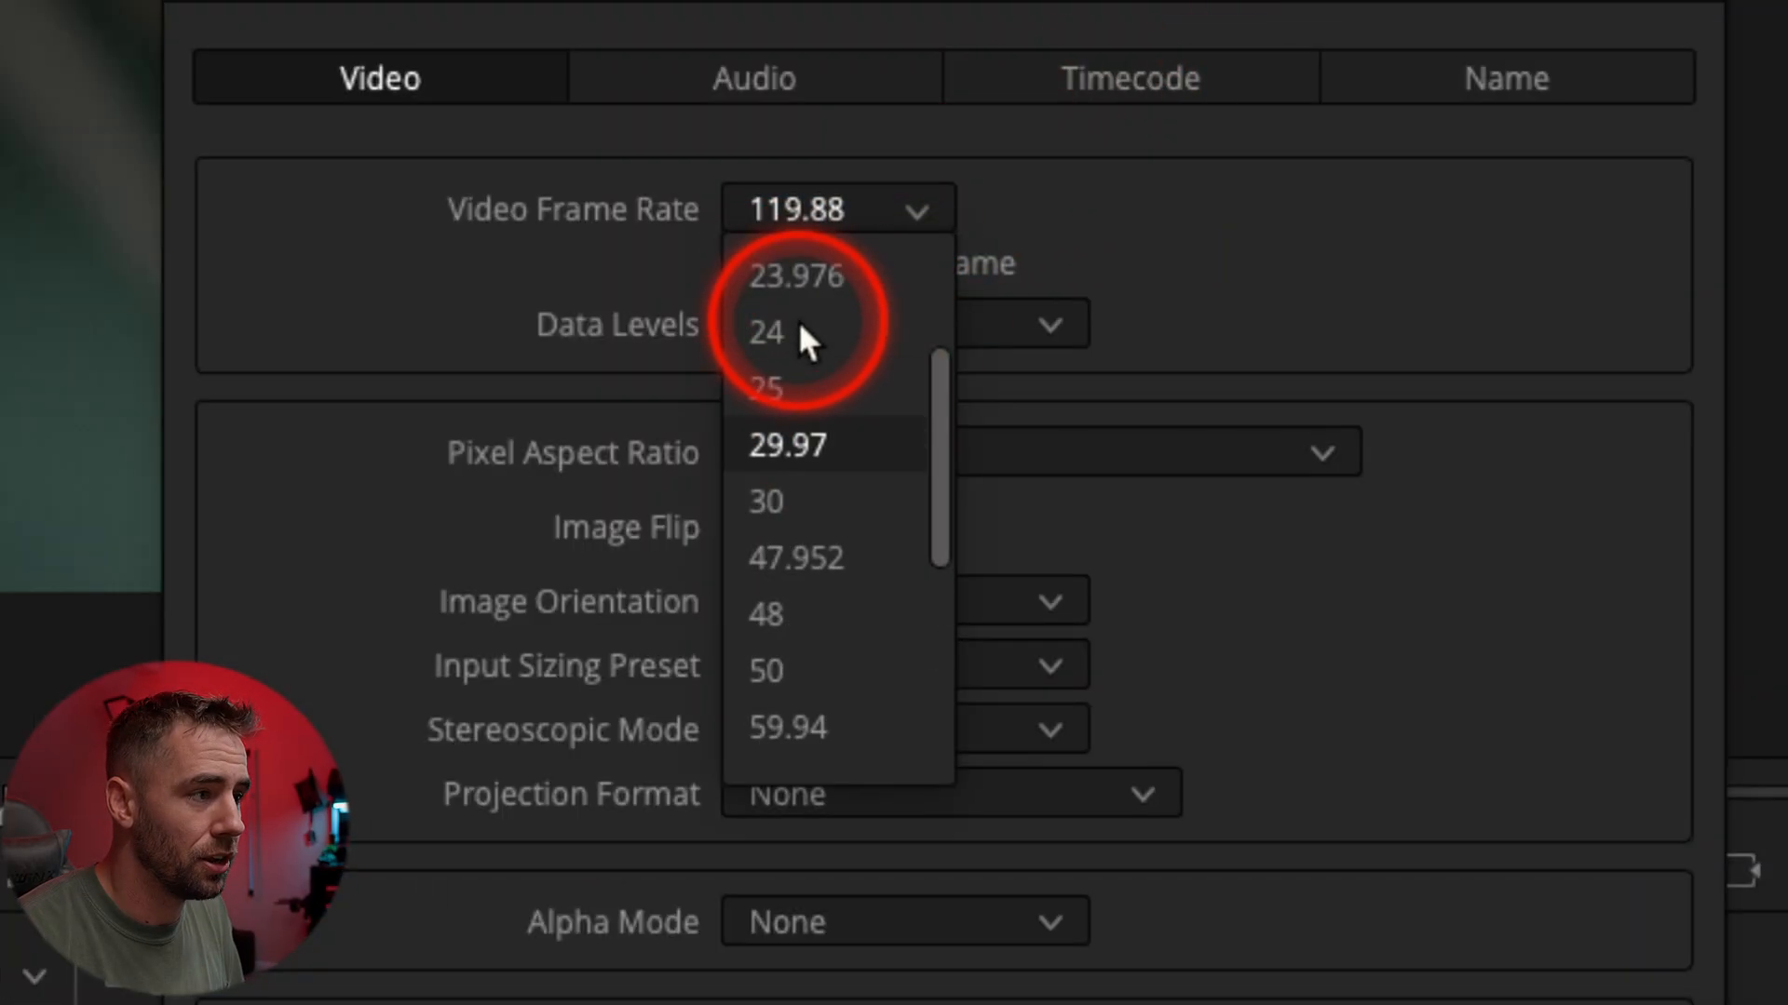
left_click(795, 276)
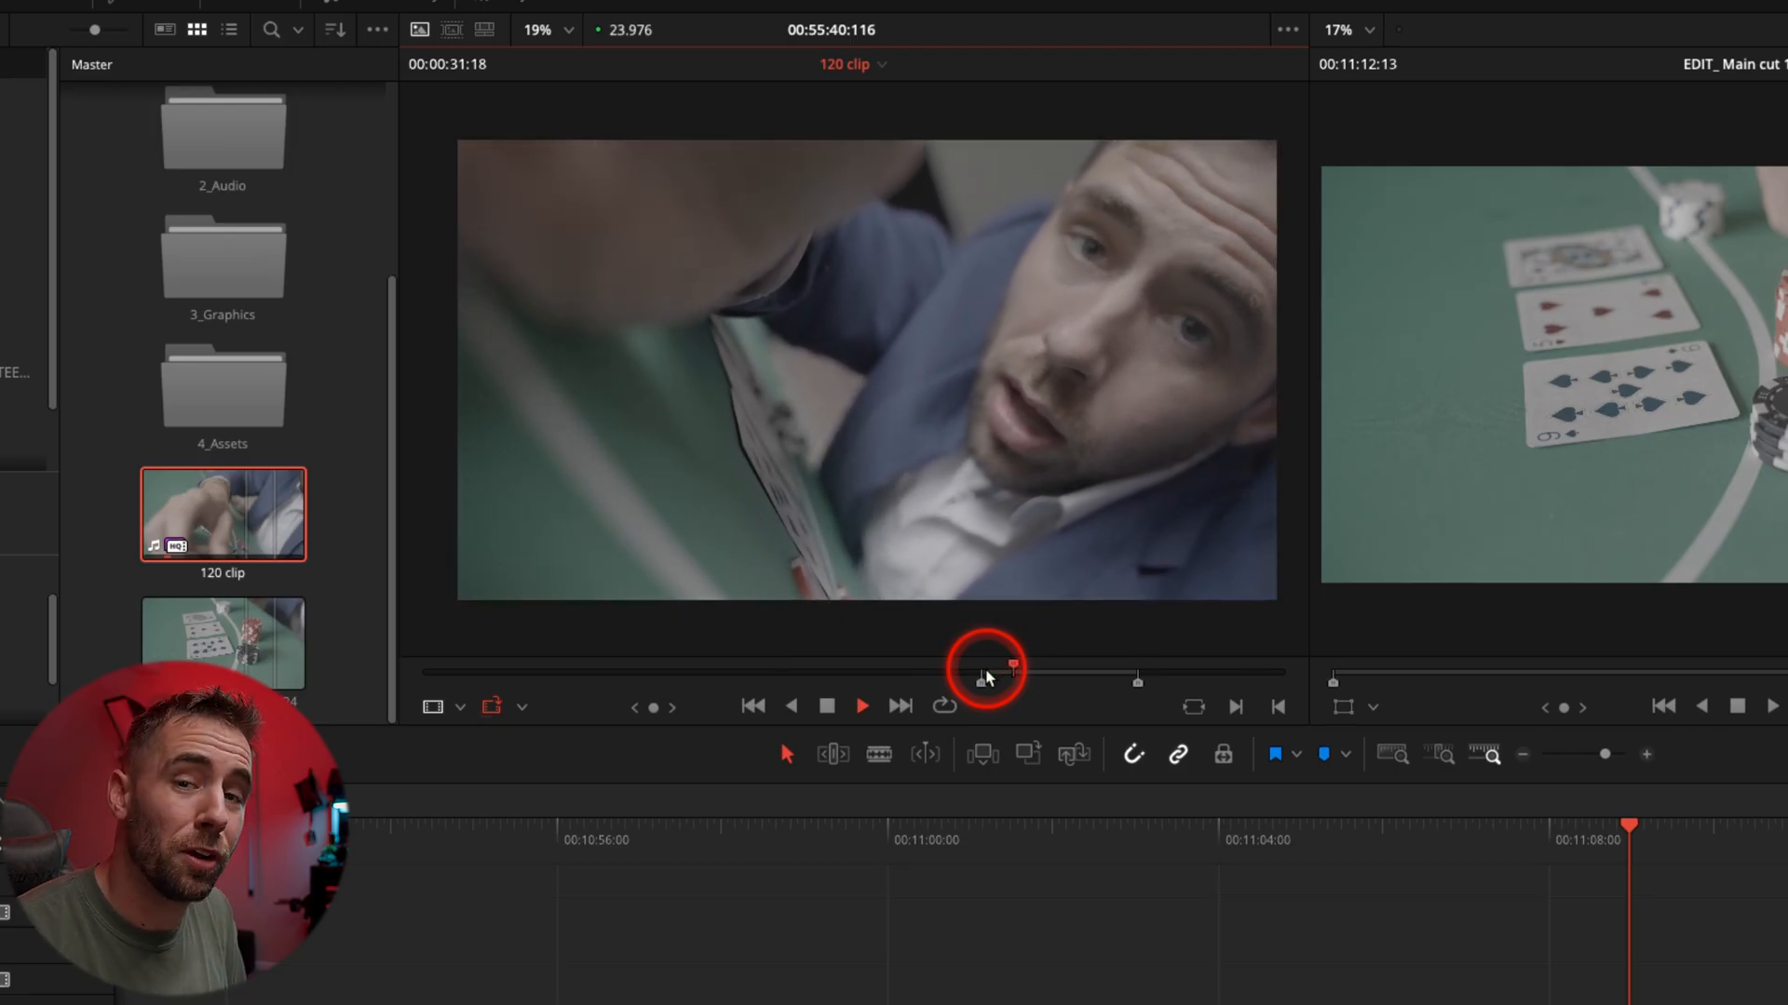
Step: Reveal the insert choices: video and audio, video only, or audio only
key("tab")
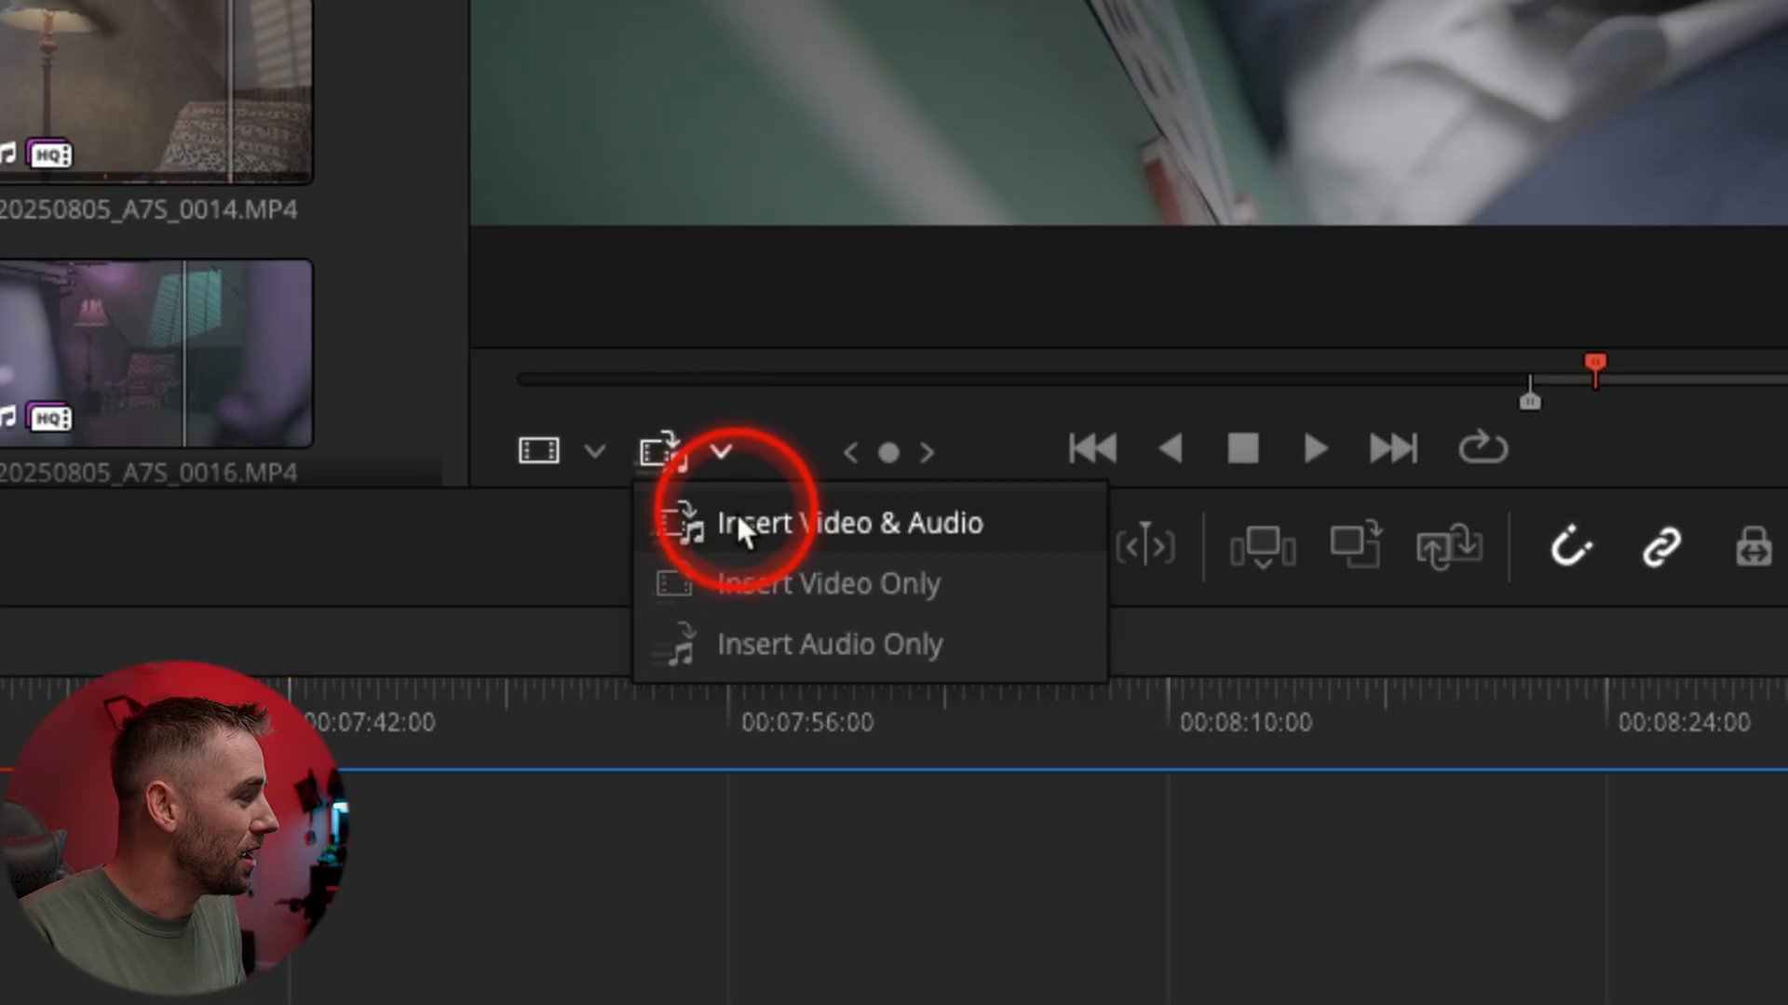
mouse_move(870, 583)
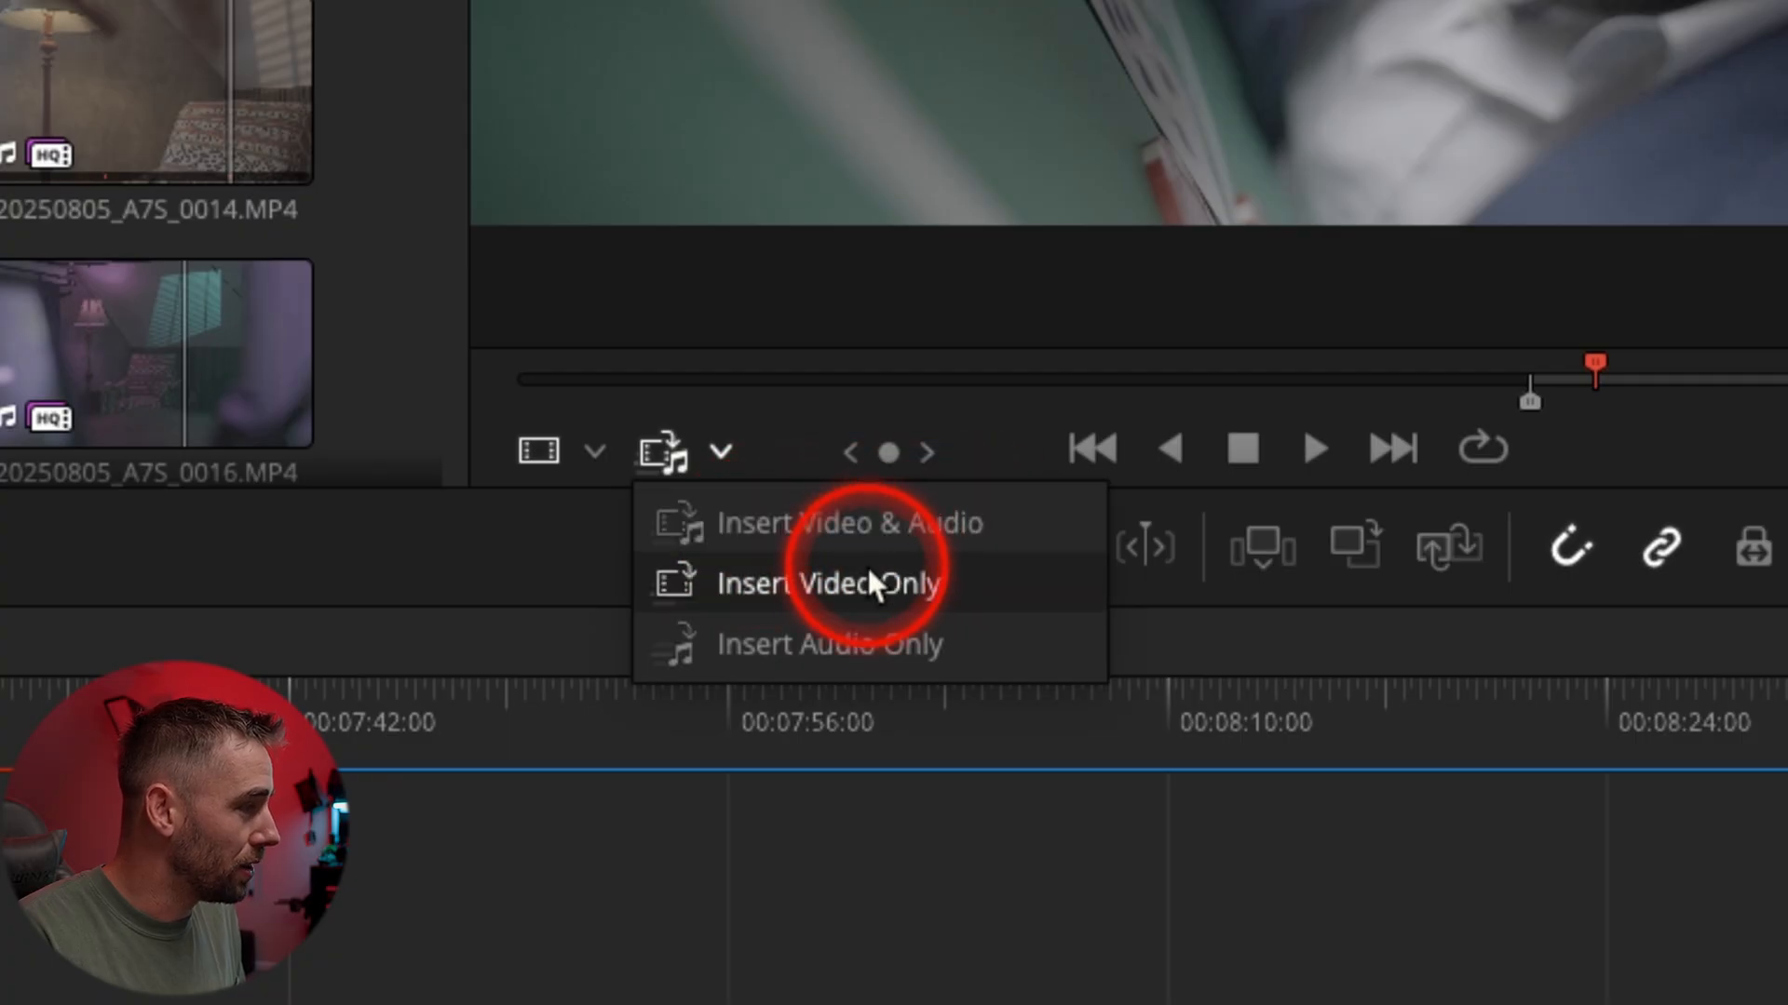
mouse_move(838, 645)
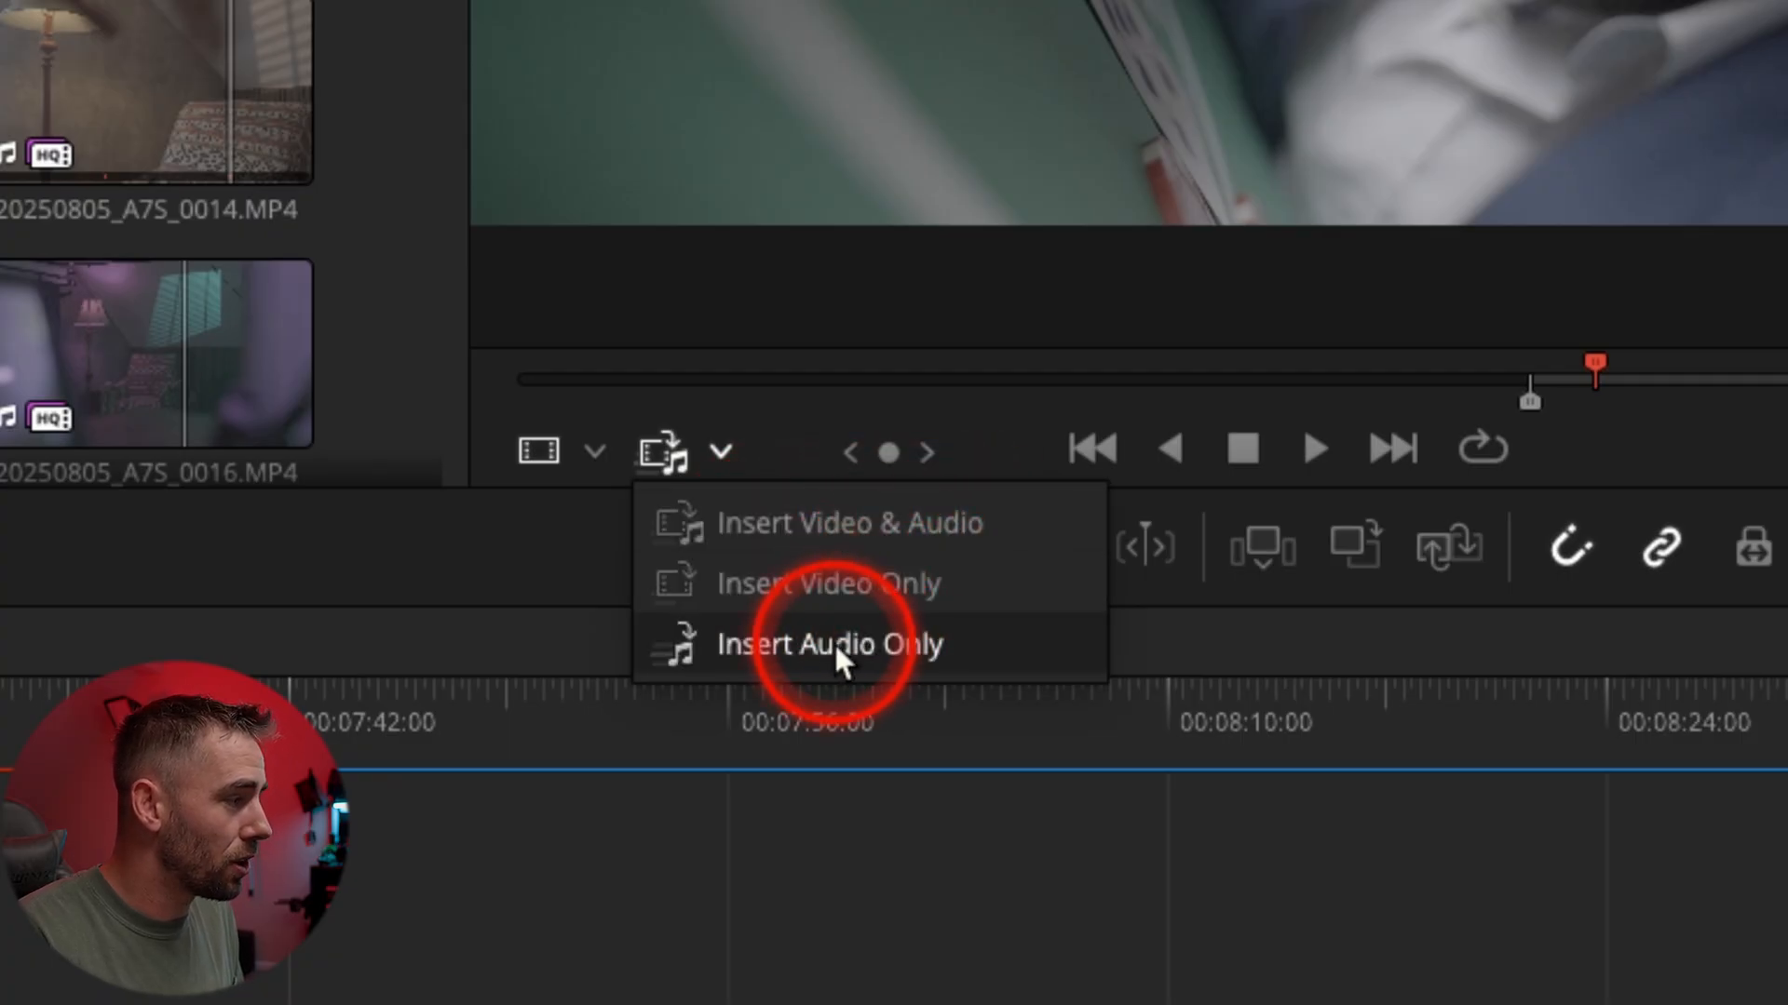
mouse_move(752, 583)
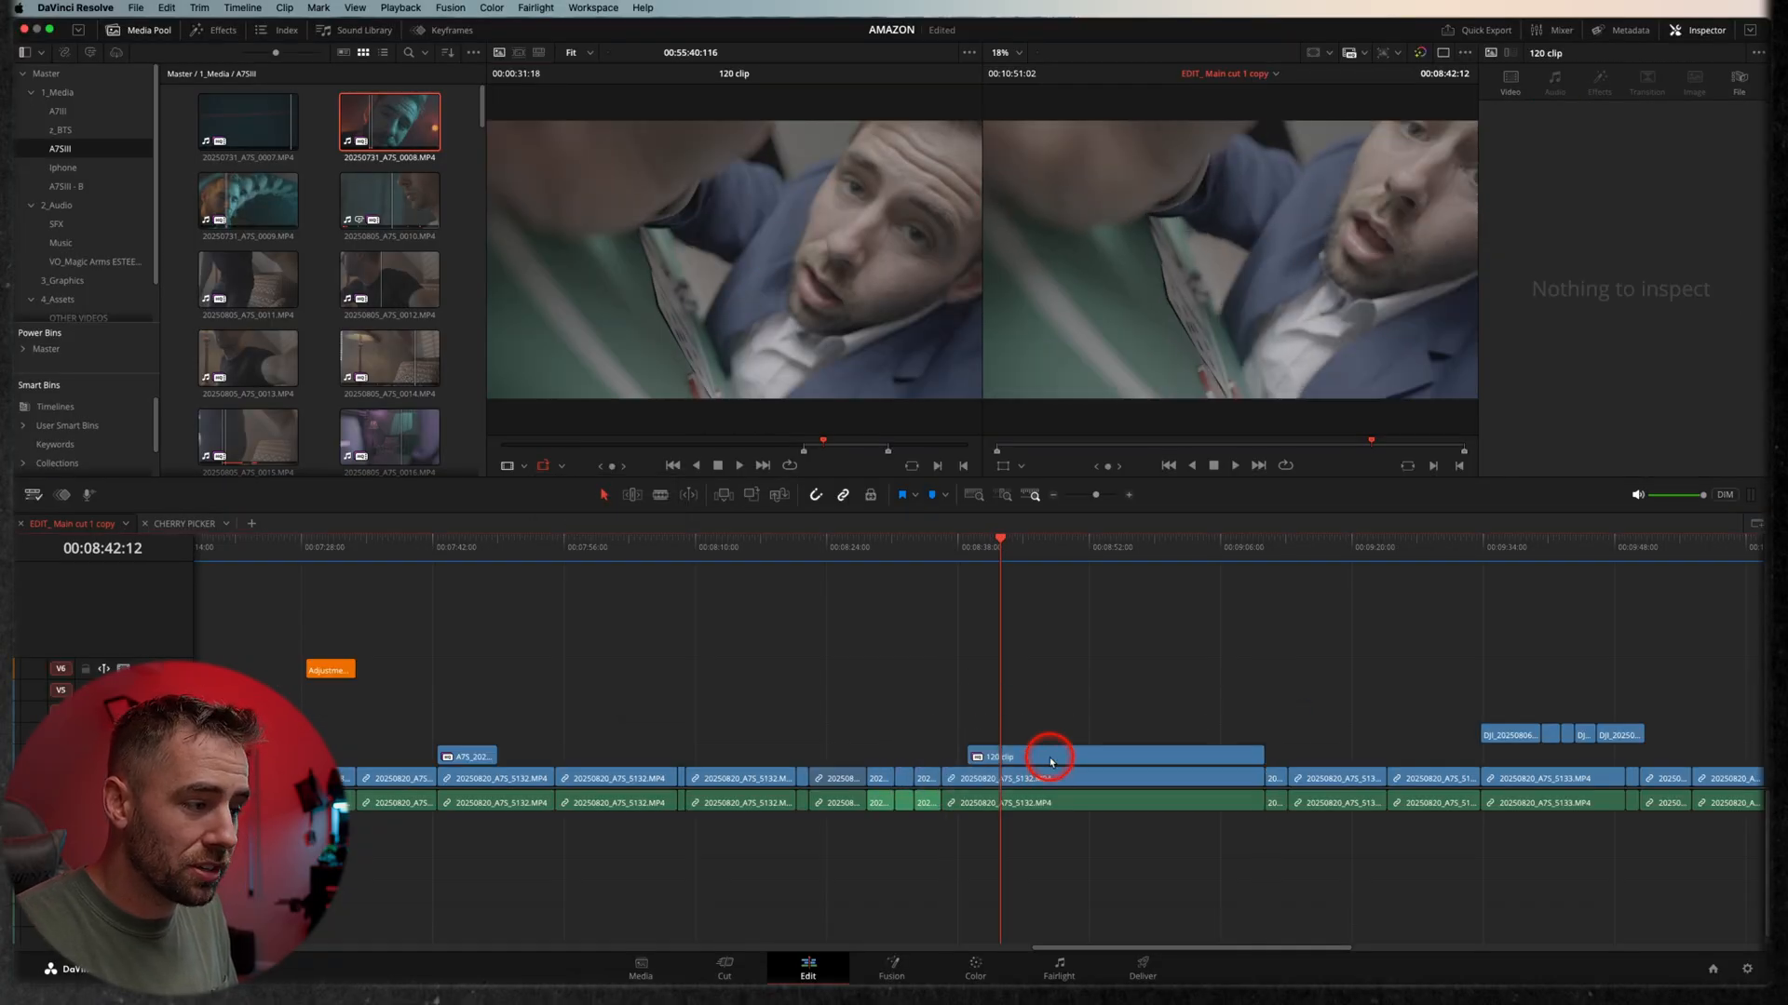
Step: Load the 20250813_A7S_5106.MP4 clip in the source viewer and scrub into it
left_click(249, 269)
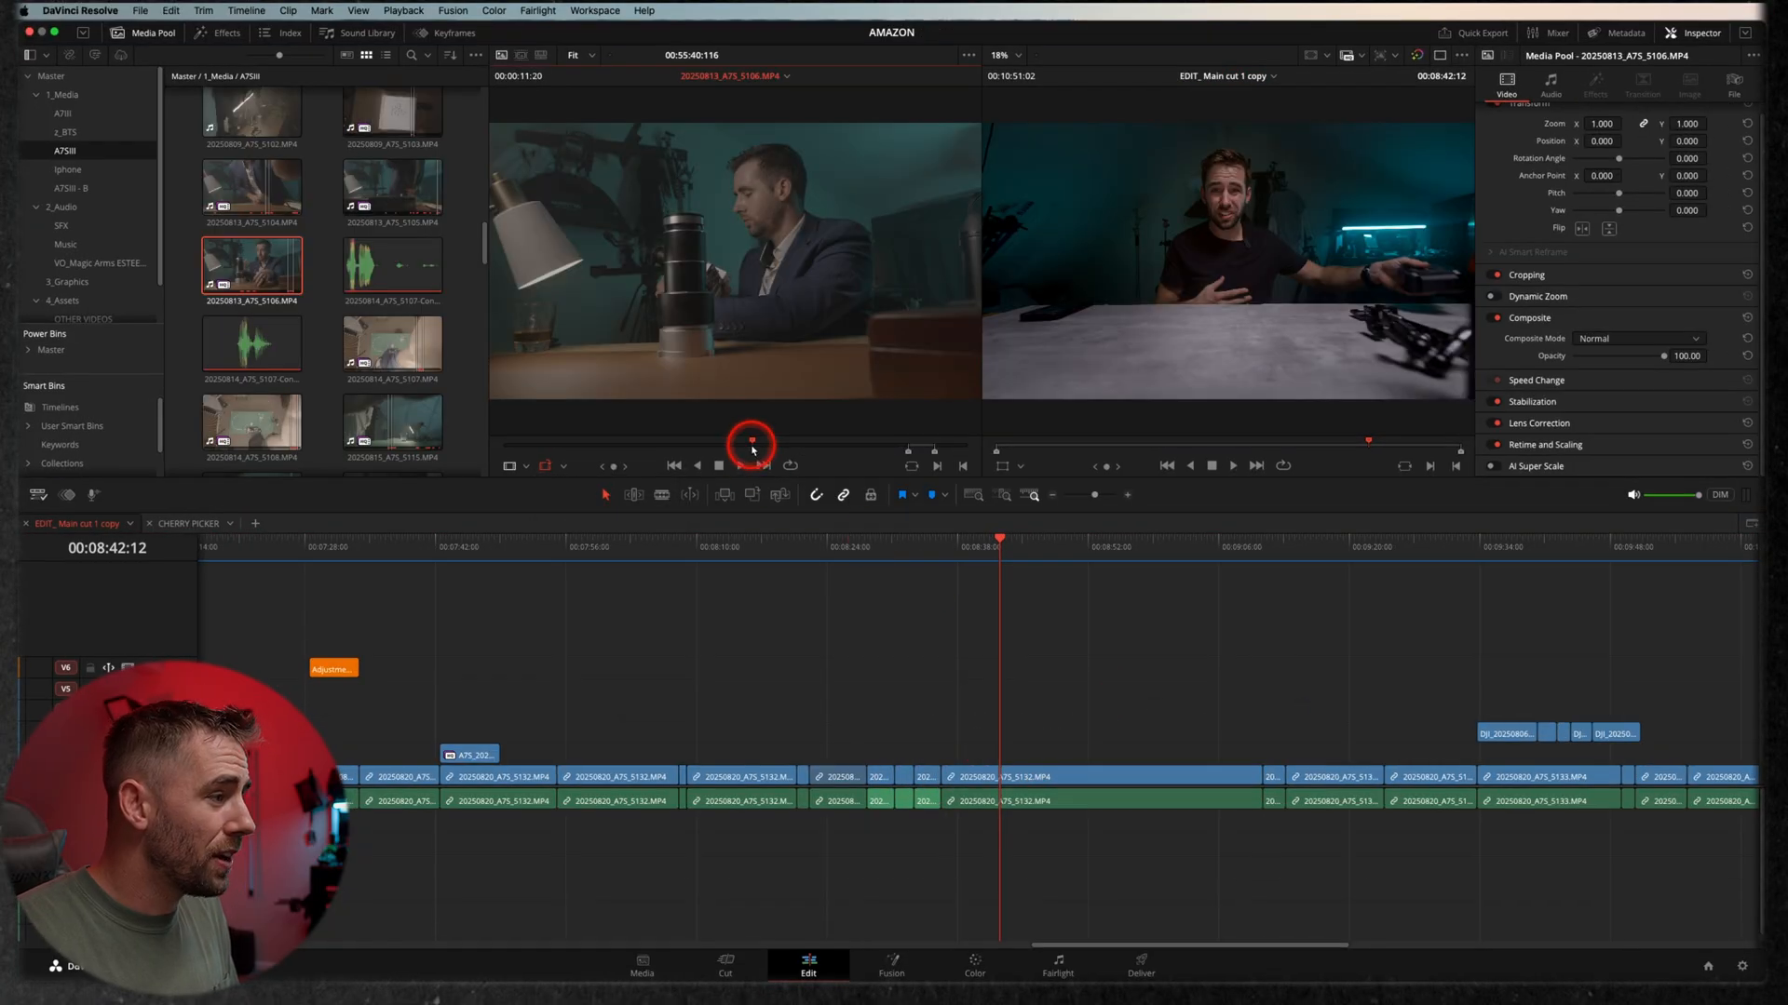
left_click(767, 465)
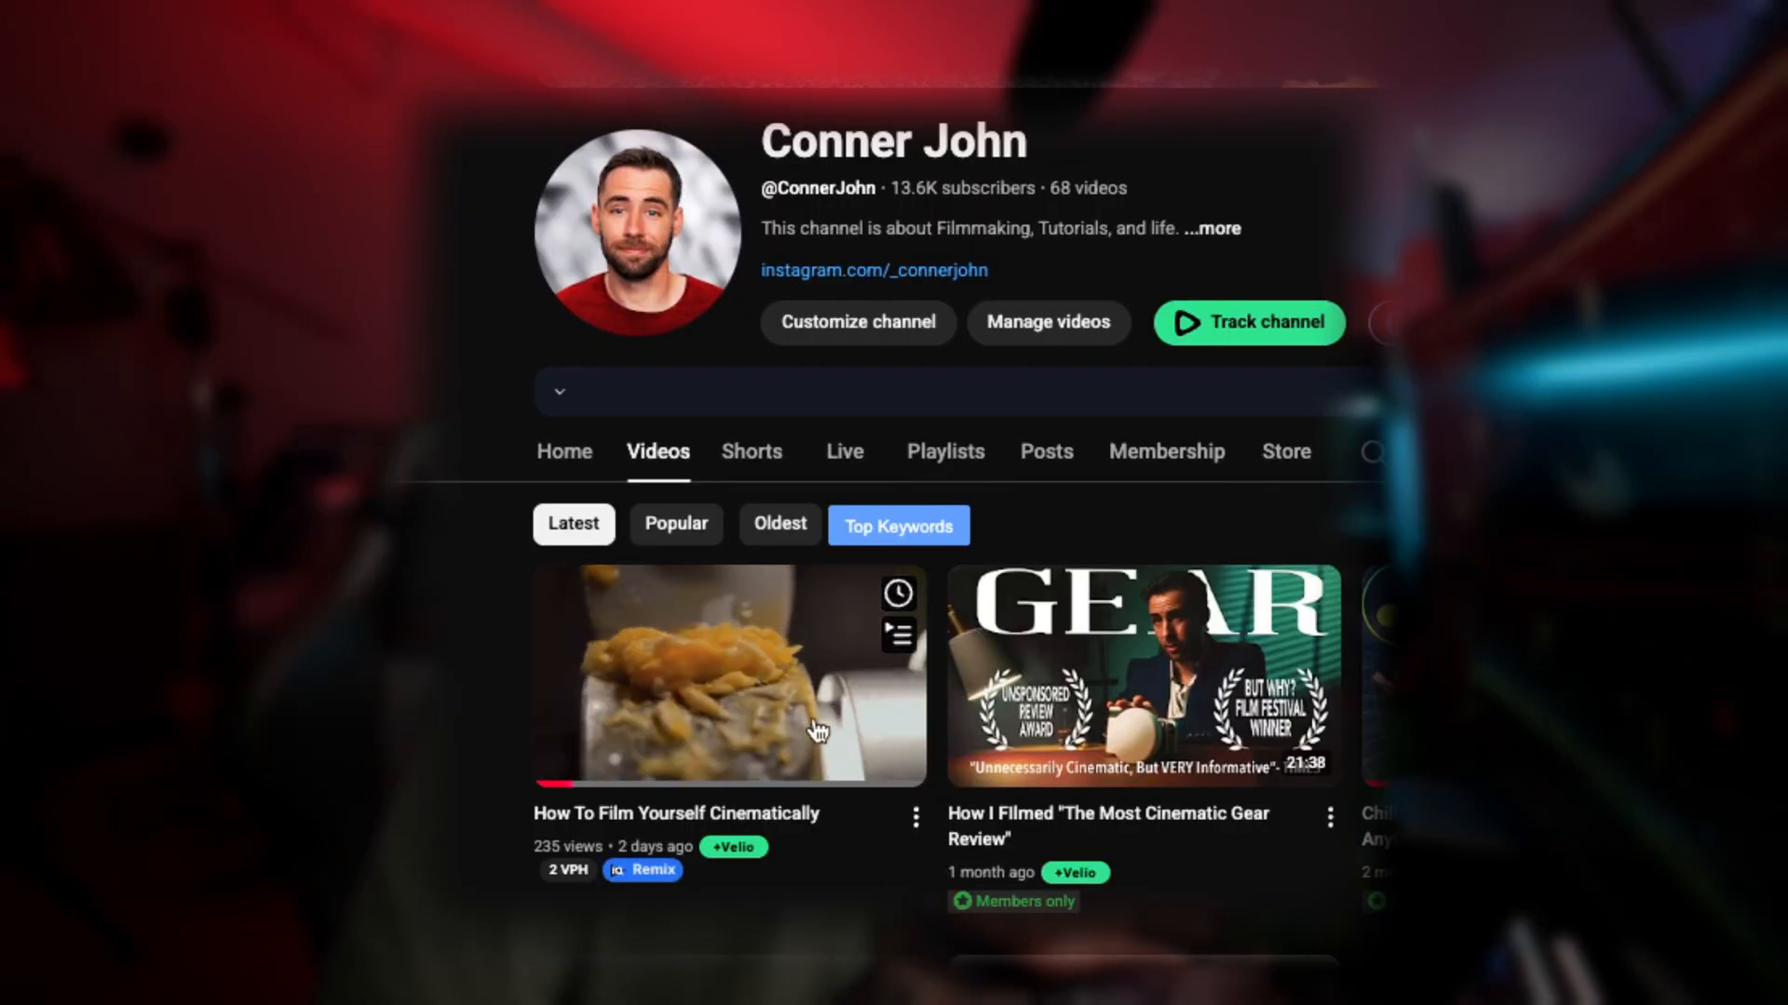
Step: Play the How To Film Yourself Cinematically video and jump ahead near its end
left_click(730, 674)
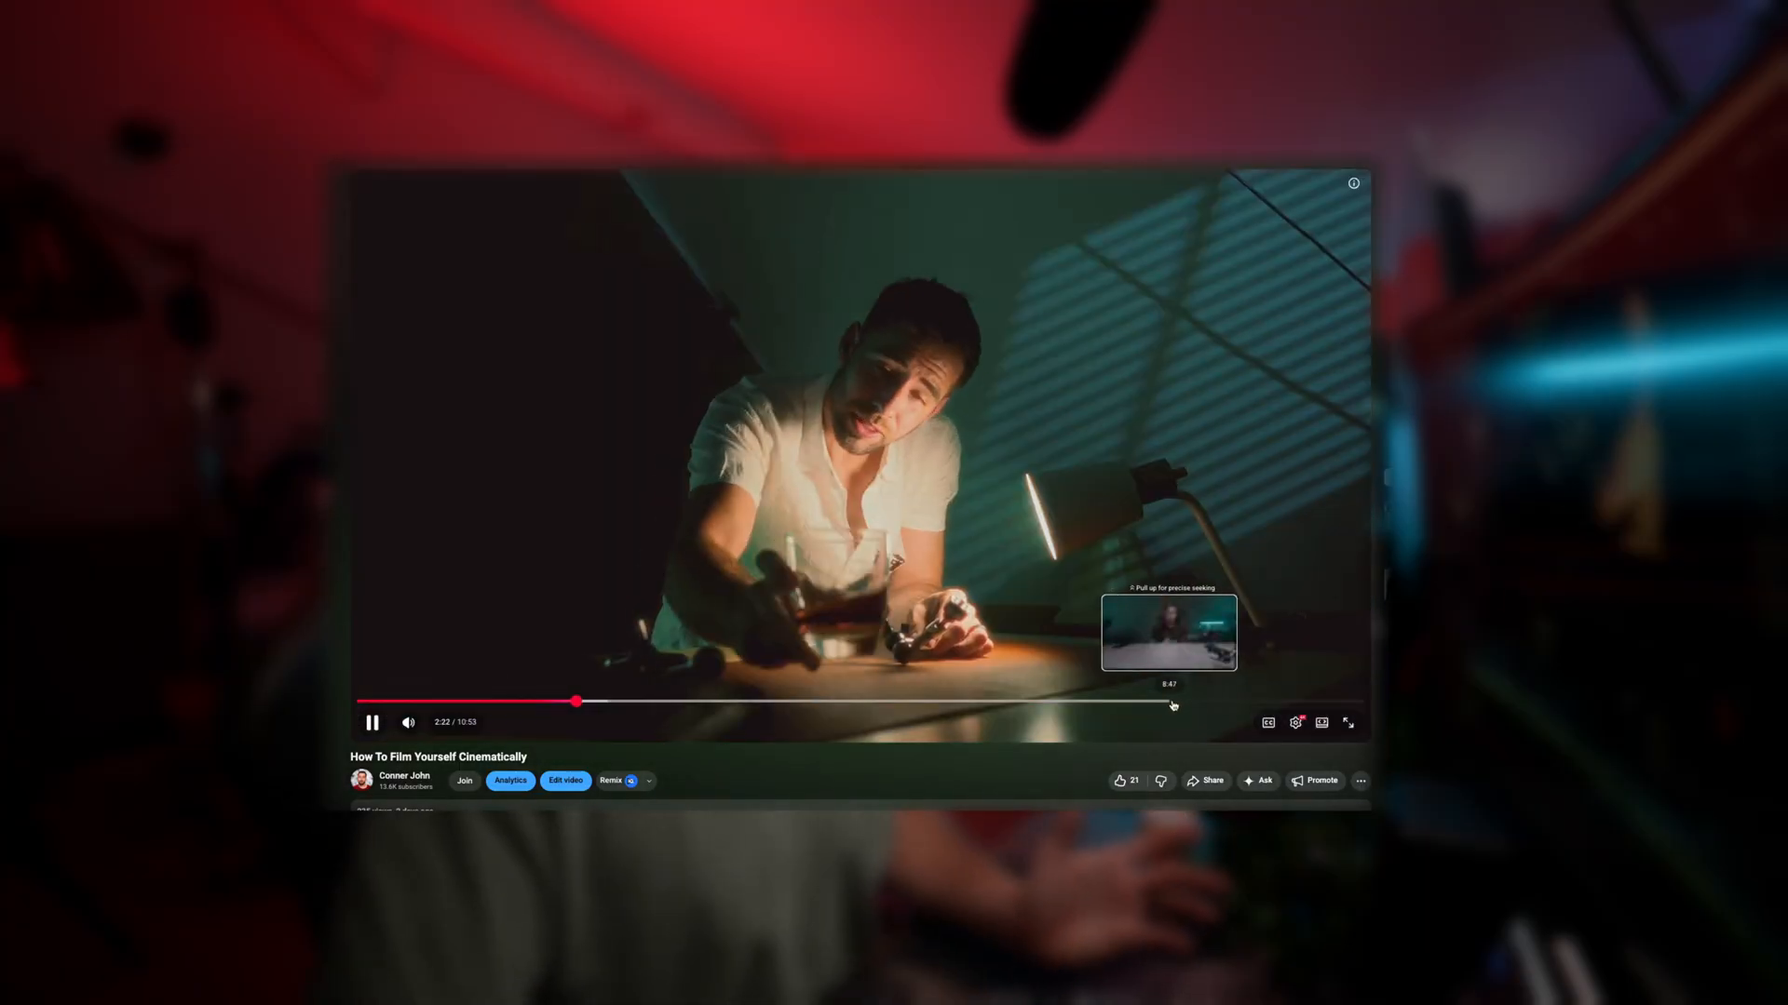
left_click(1262, 702)
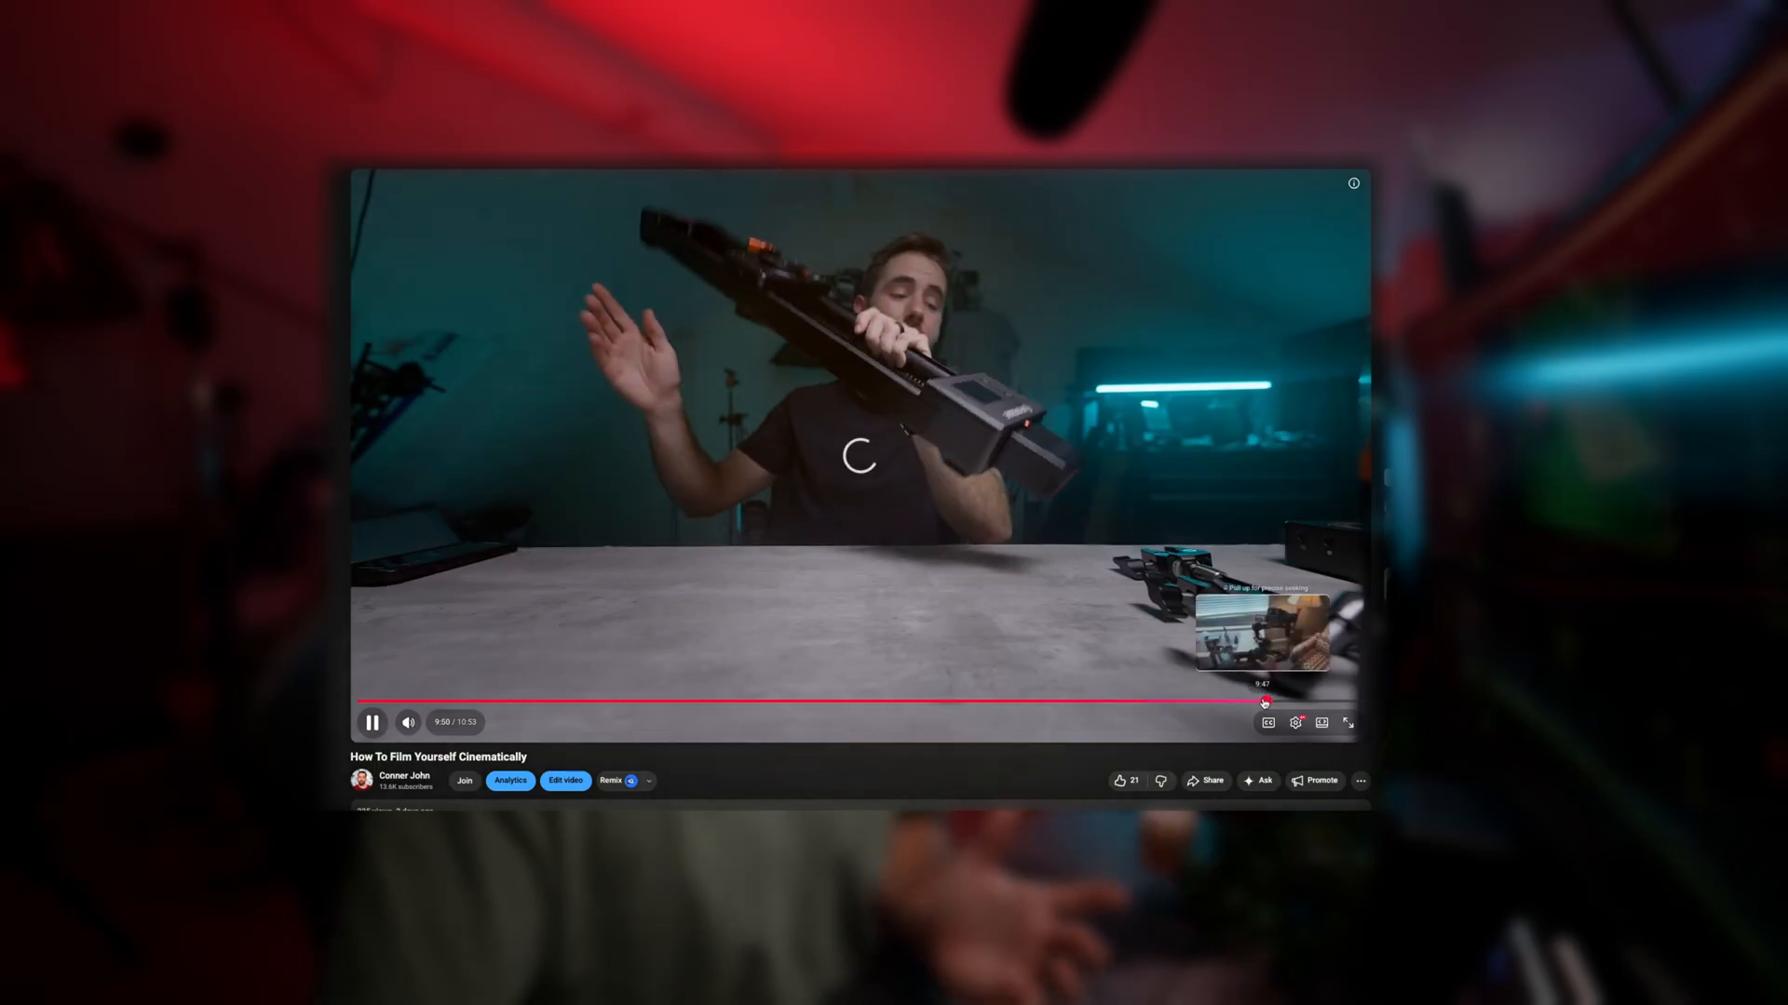
left_click(795, 702)
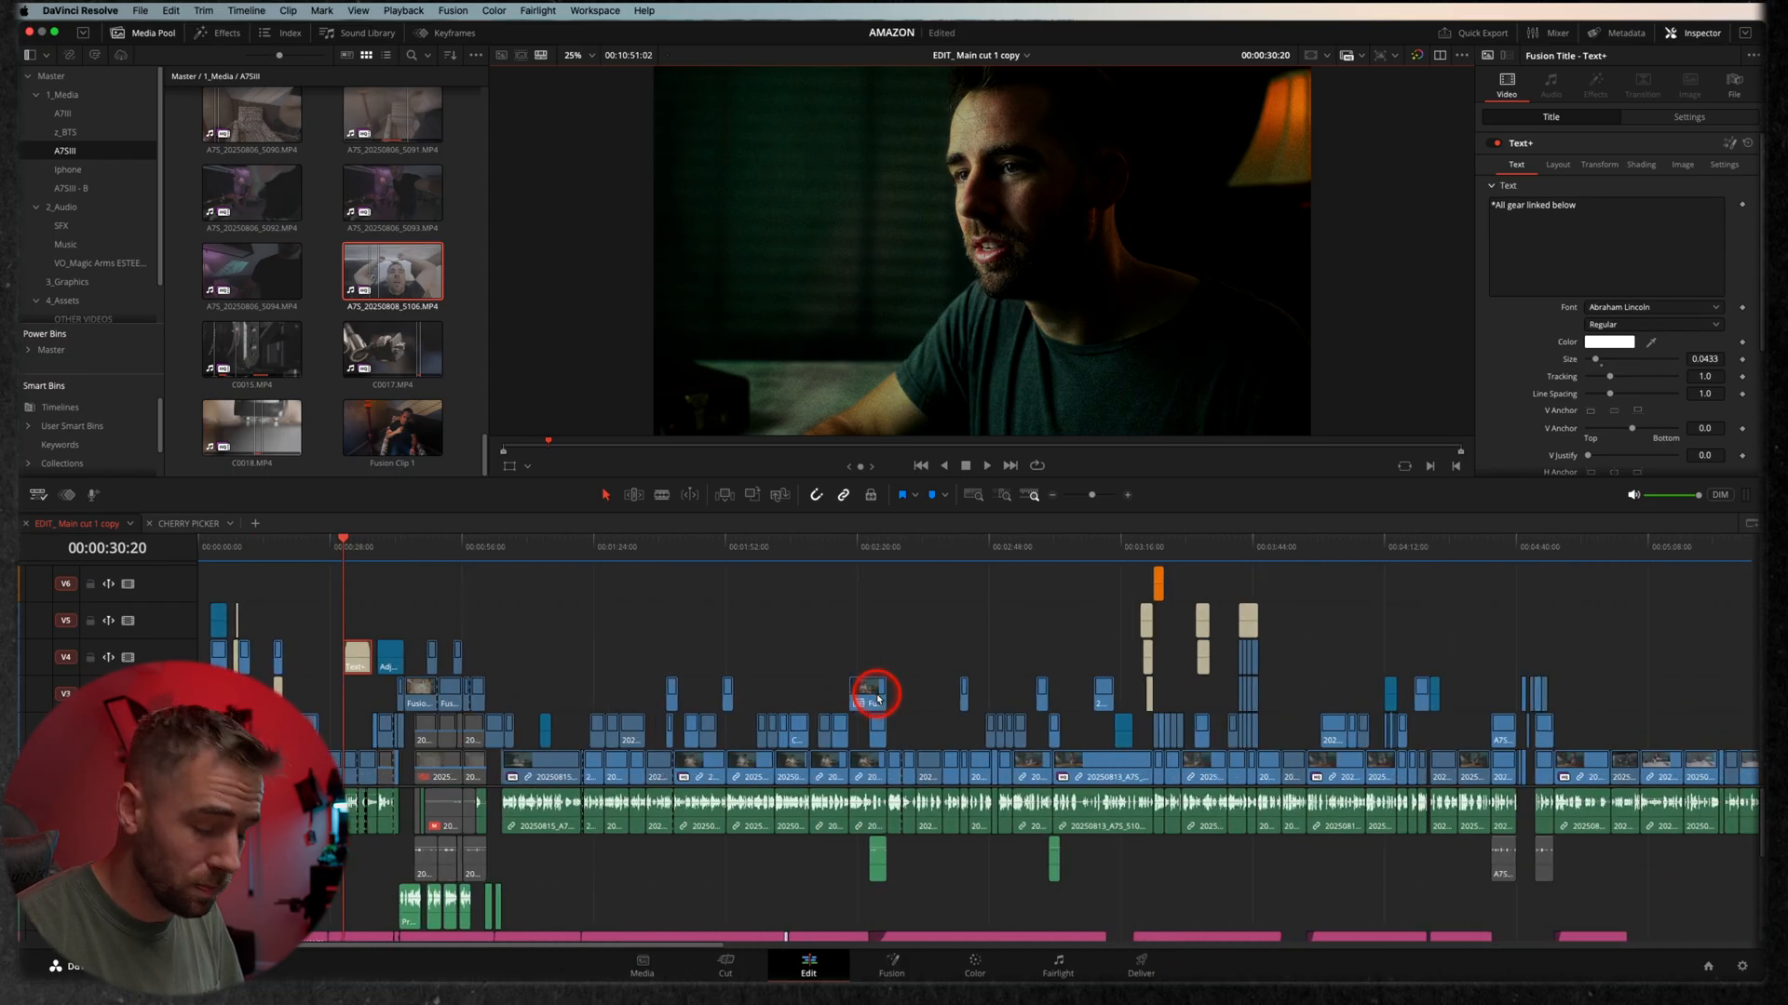
Step: Fit the whole edit with Shift+Z, then zoom in around the DJI clip at the playhead
key("shift+z")
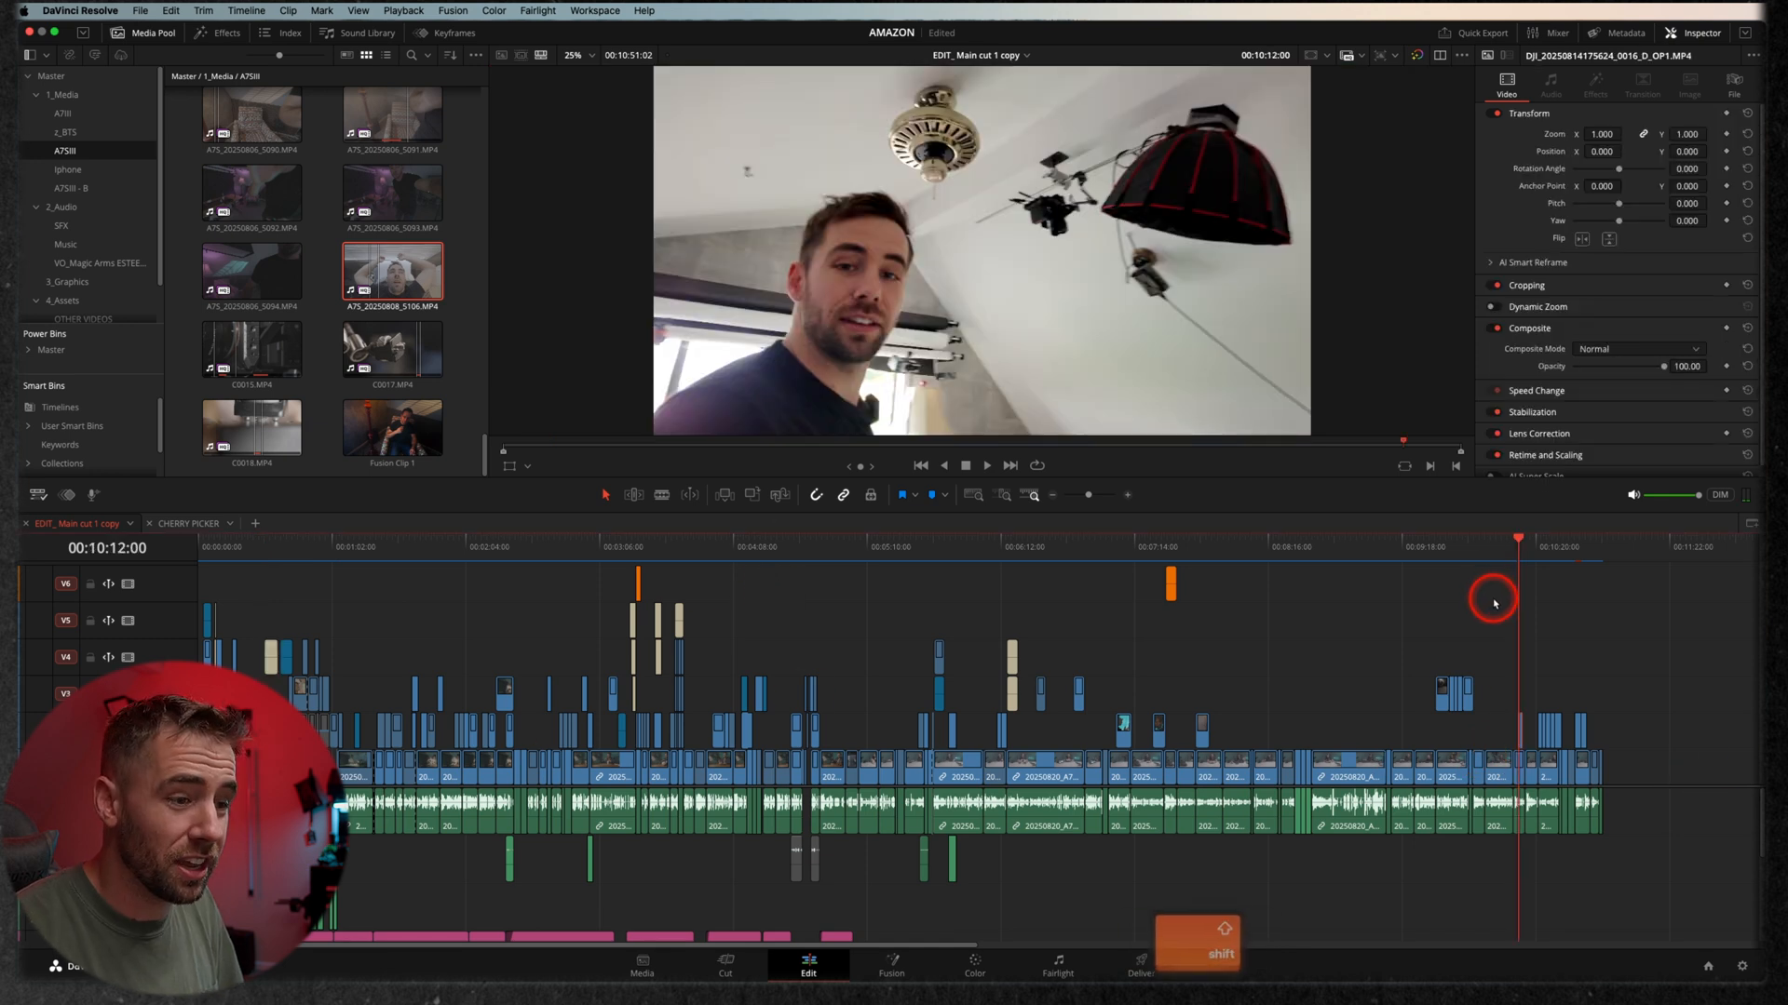
key("z")
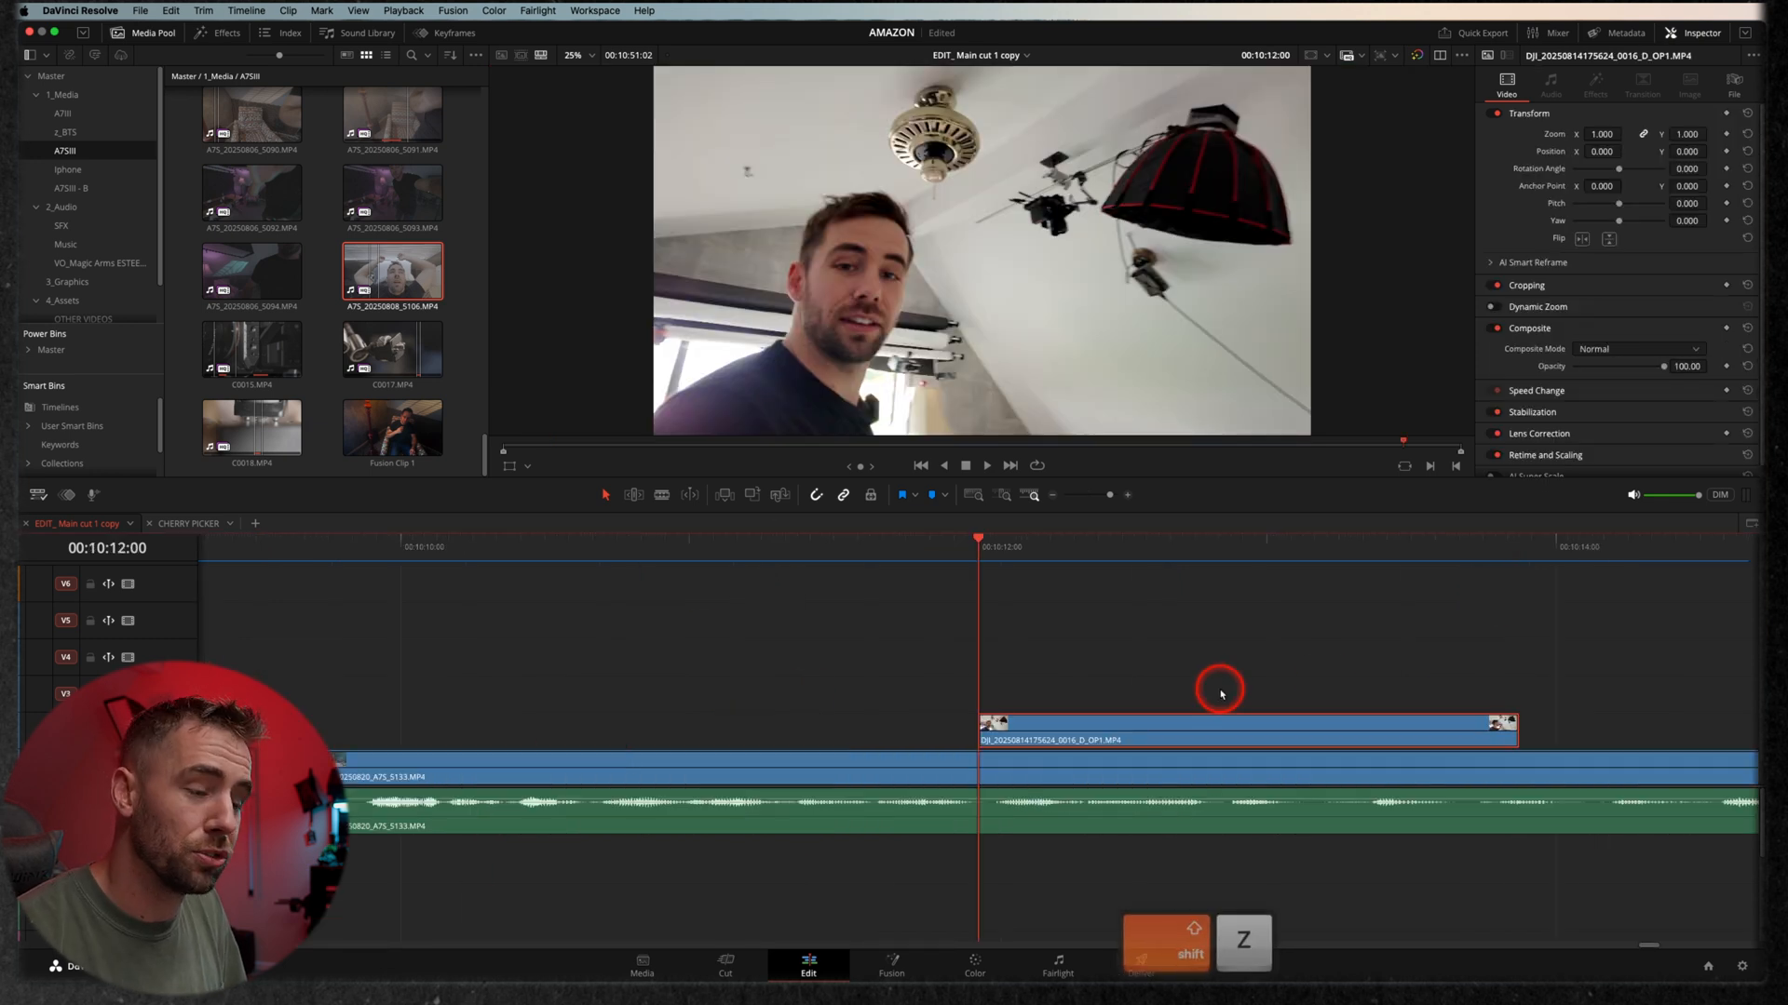